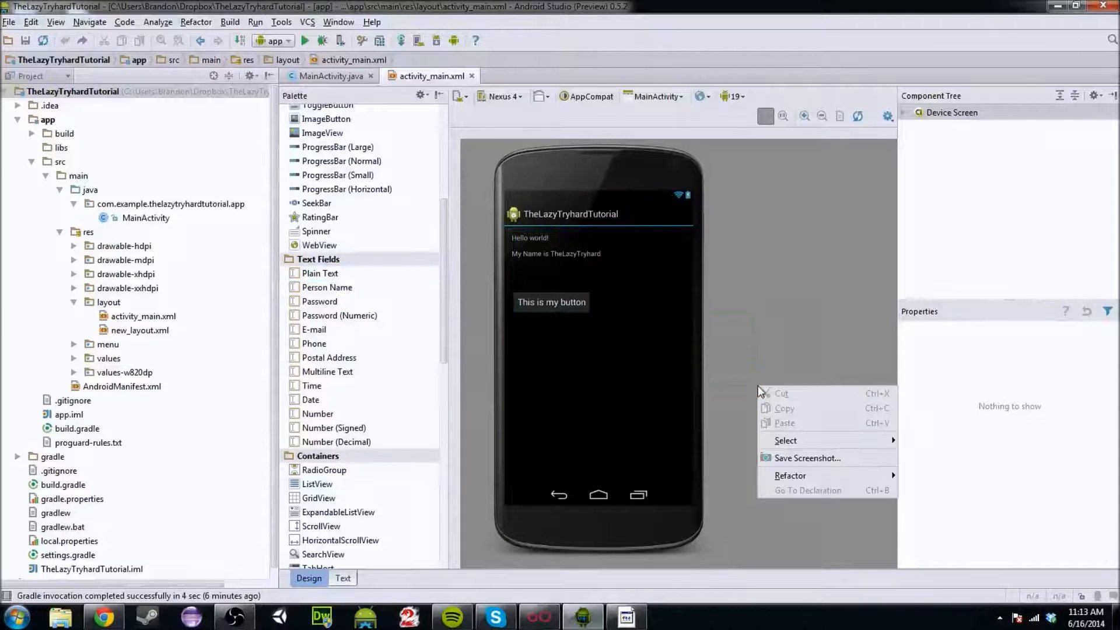
# Drop a Plain Text field below the button, then select the root layout to start repositioning the button.
pyautogui.click(778, 337)
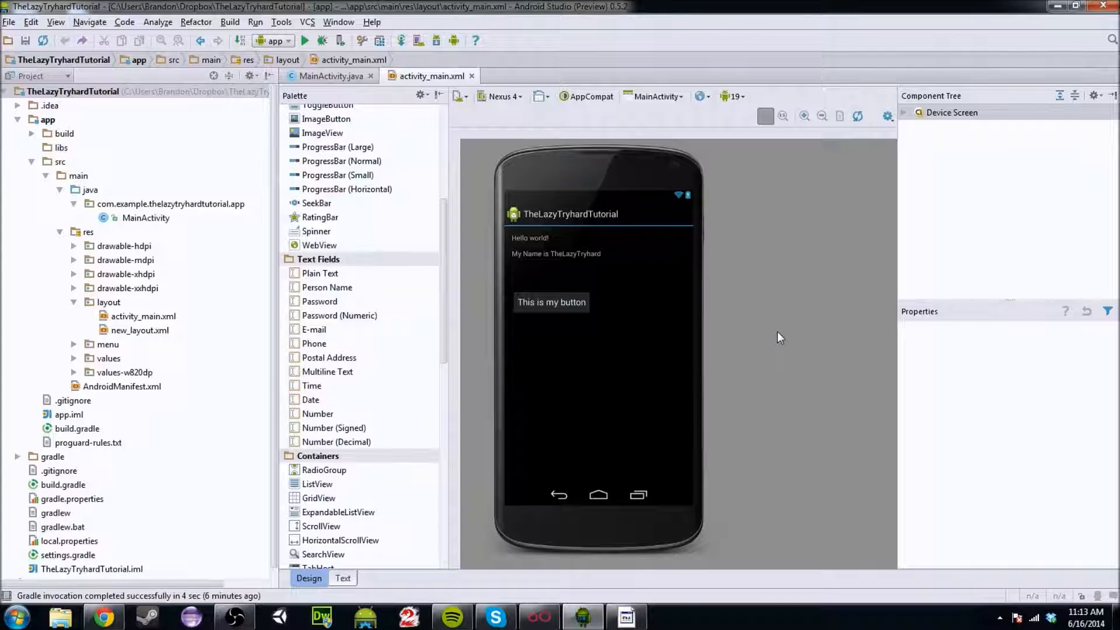
pyautogui.moveTo(680, 395)
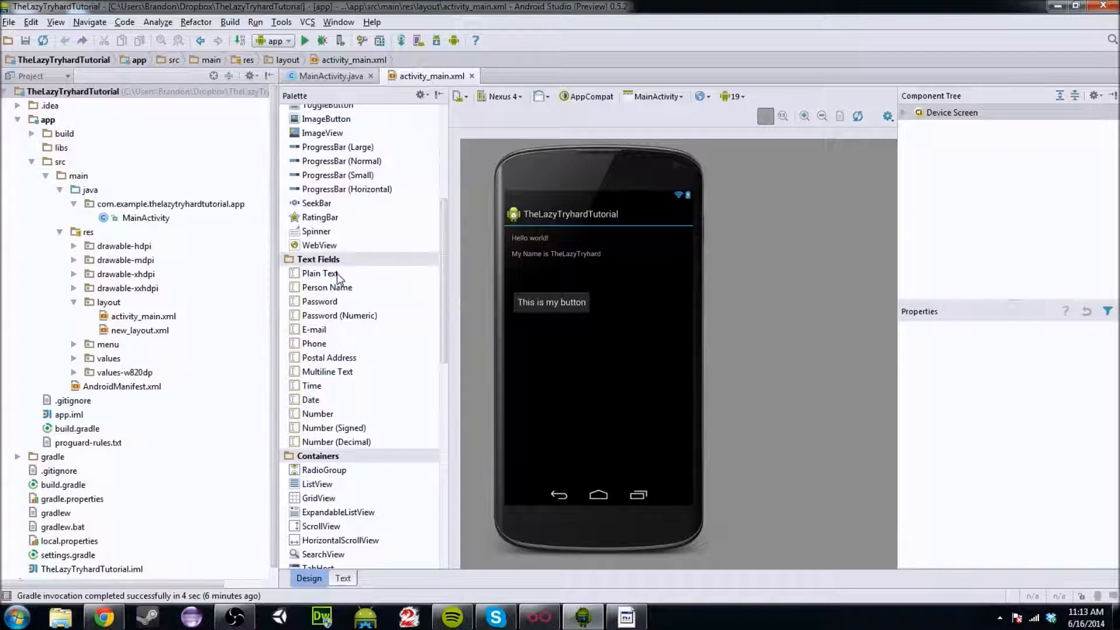
pyautogui.moveTo(319, 273)
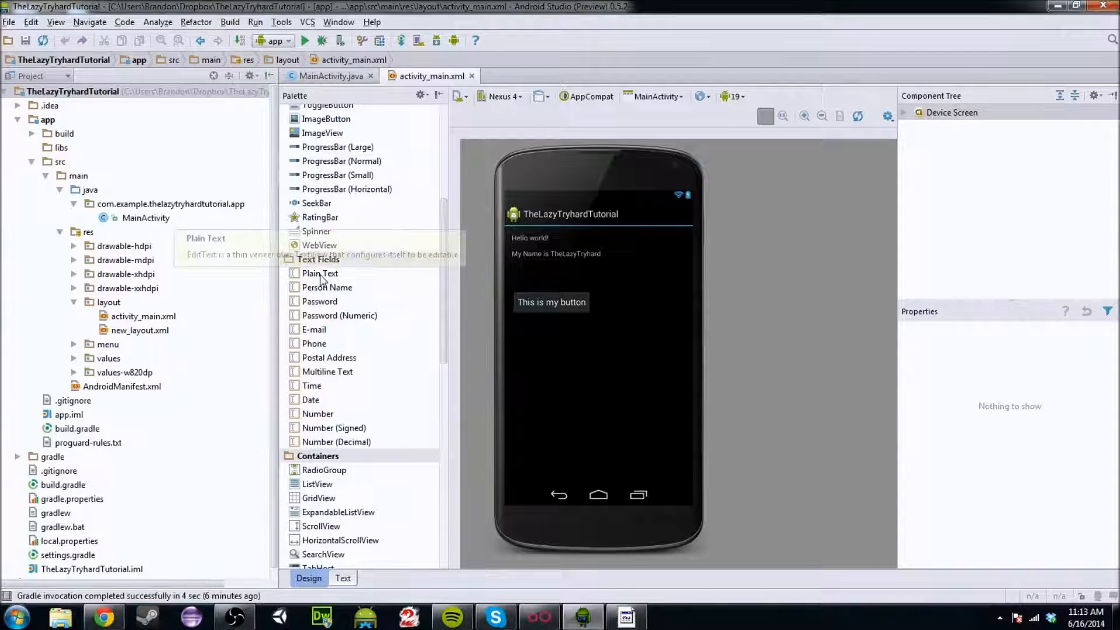
pyautogui.moveTo(389, 306)
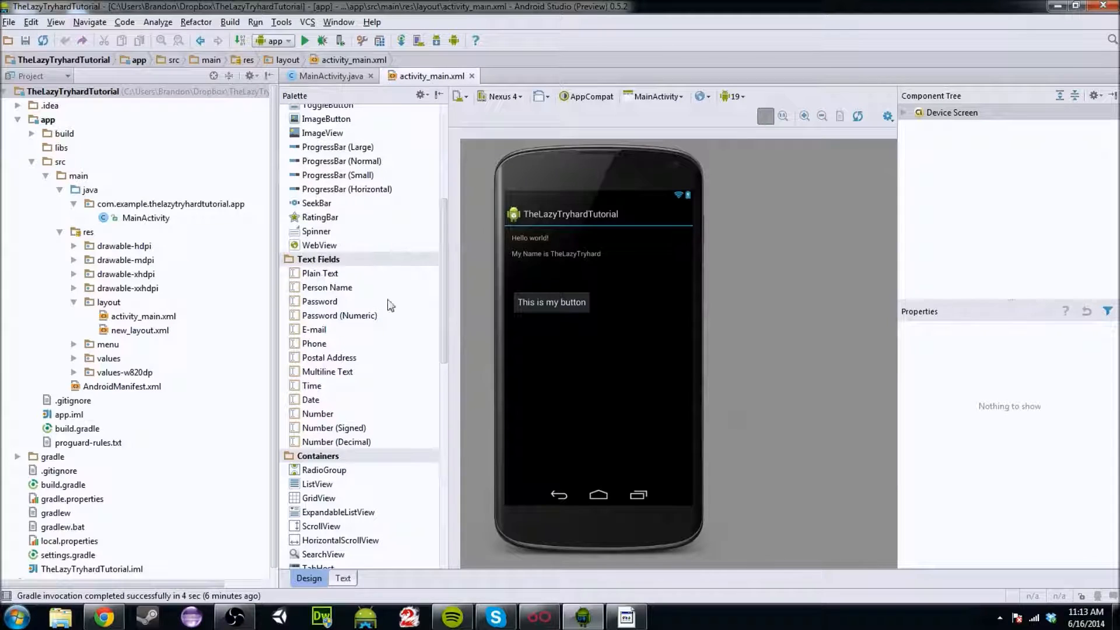
pyautogui.moveTo(421, 275)
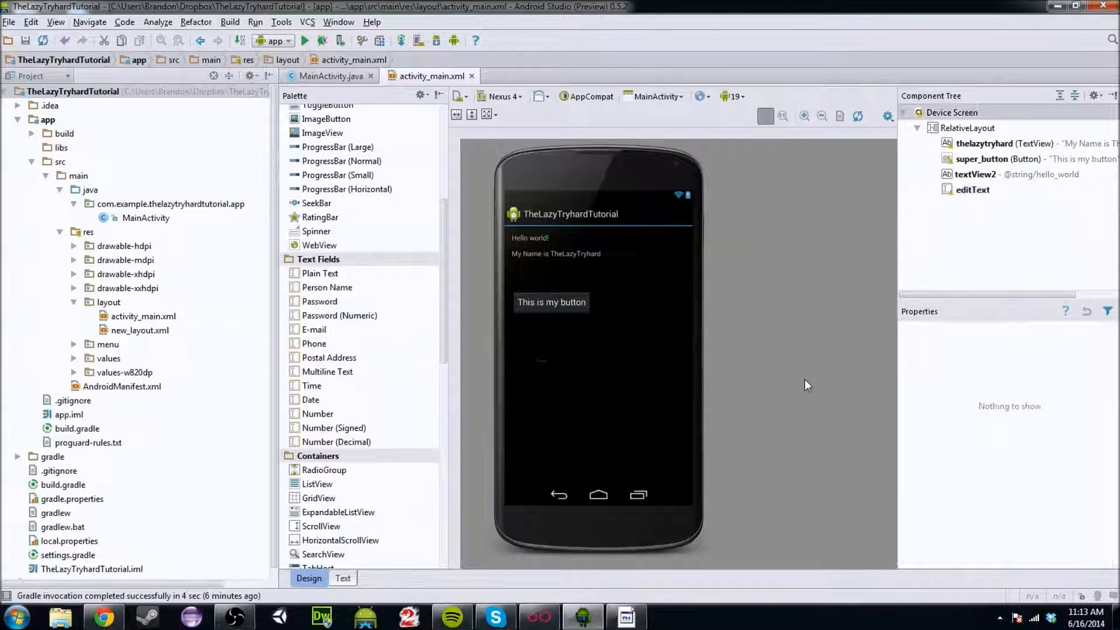
pyautogui.moveTo(539, 364)
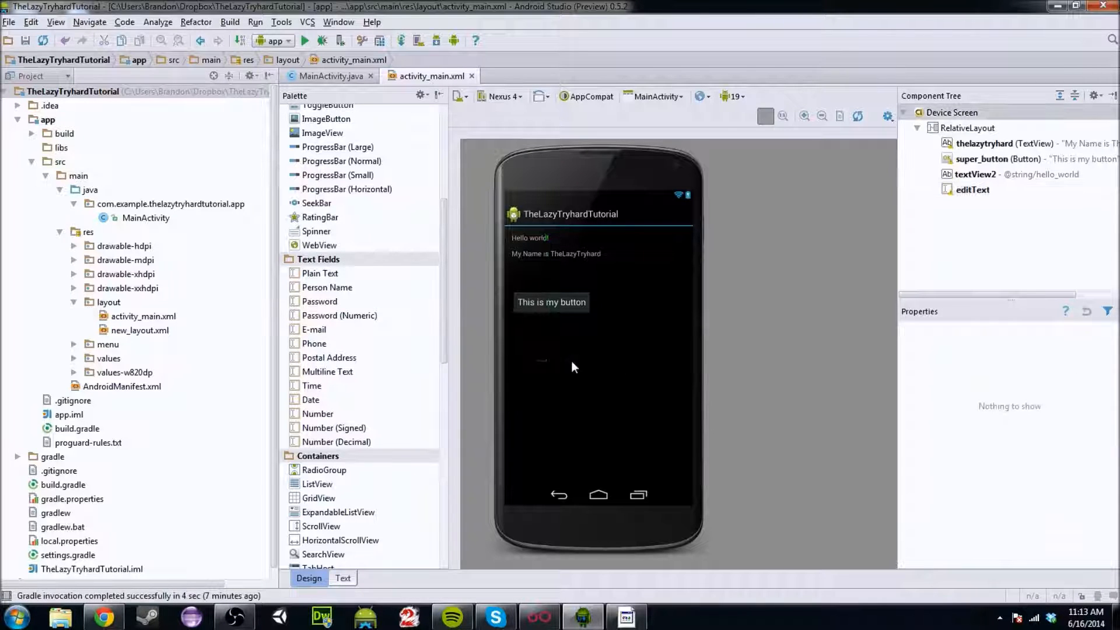
pyautogui.click(531, 354)
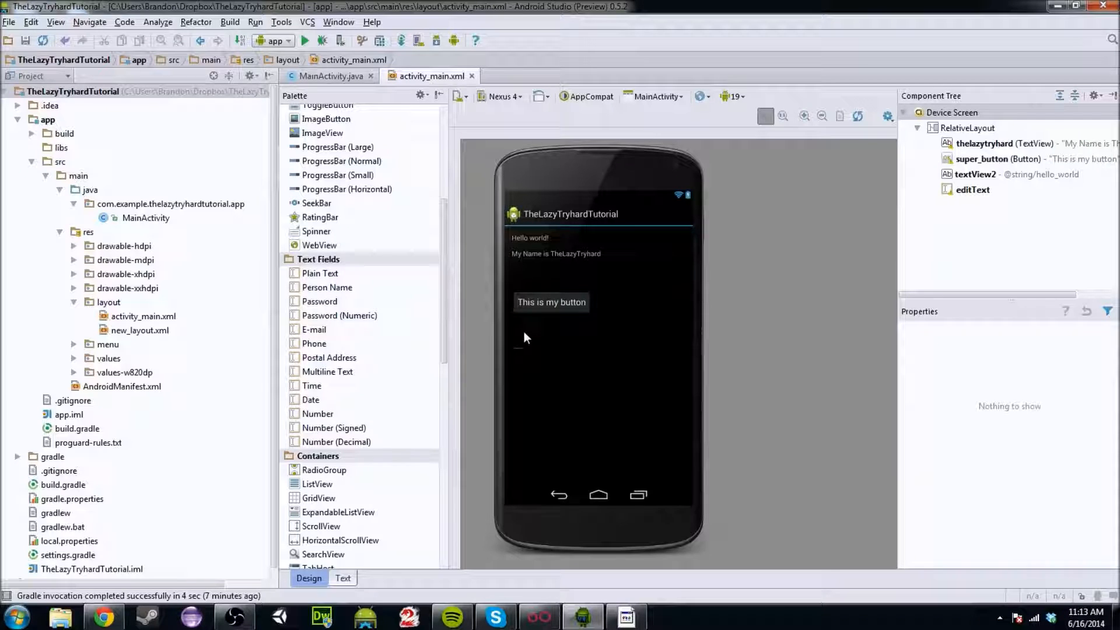
pyautogui.moveTo(522, 352)
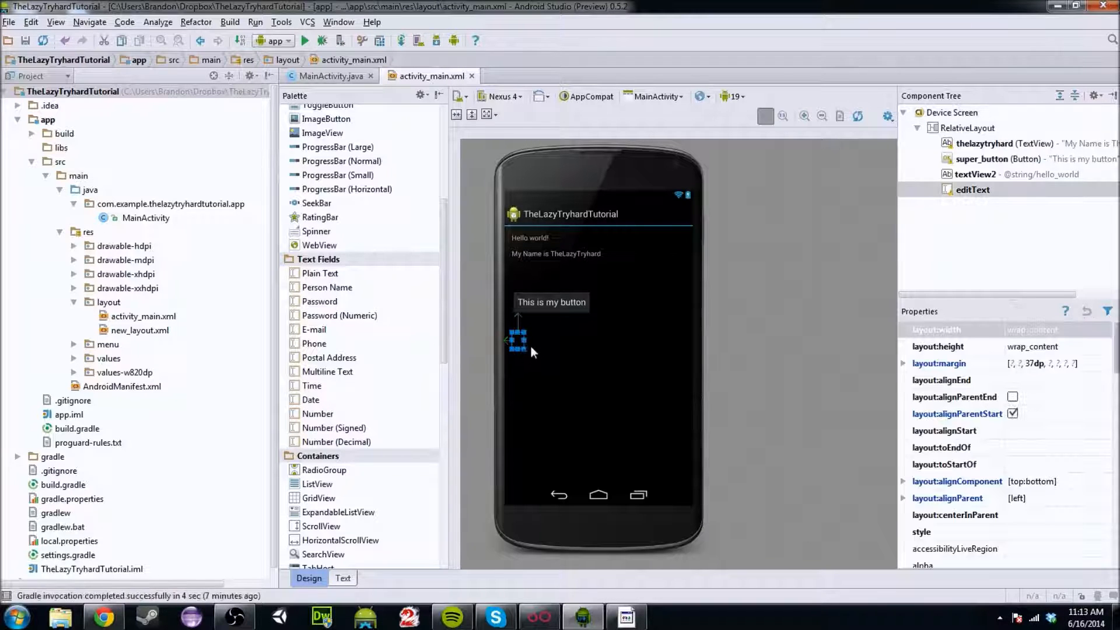
pyautogui.click(799, 351)
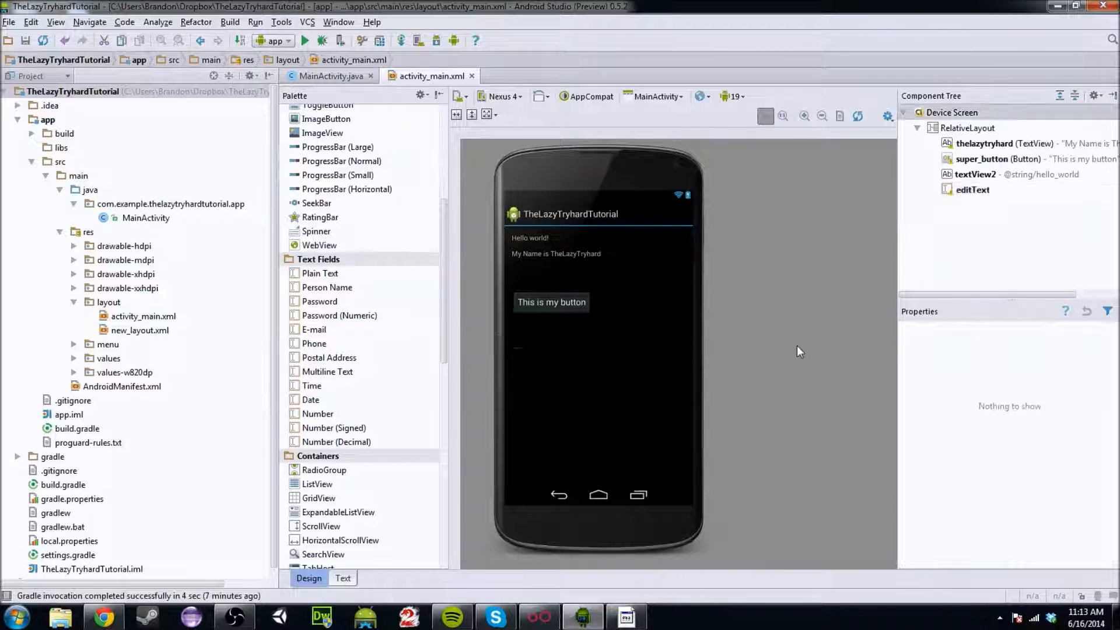
pyautogui.click(967, 128)
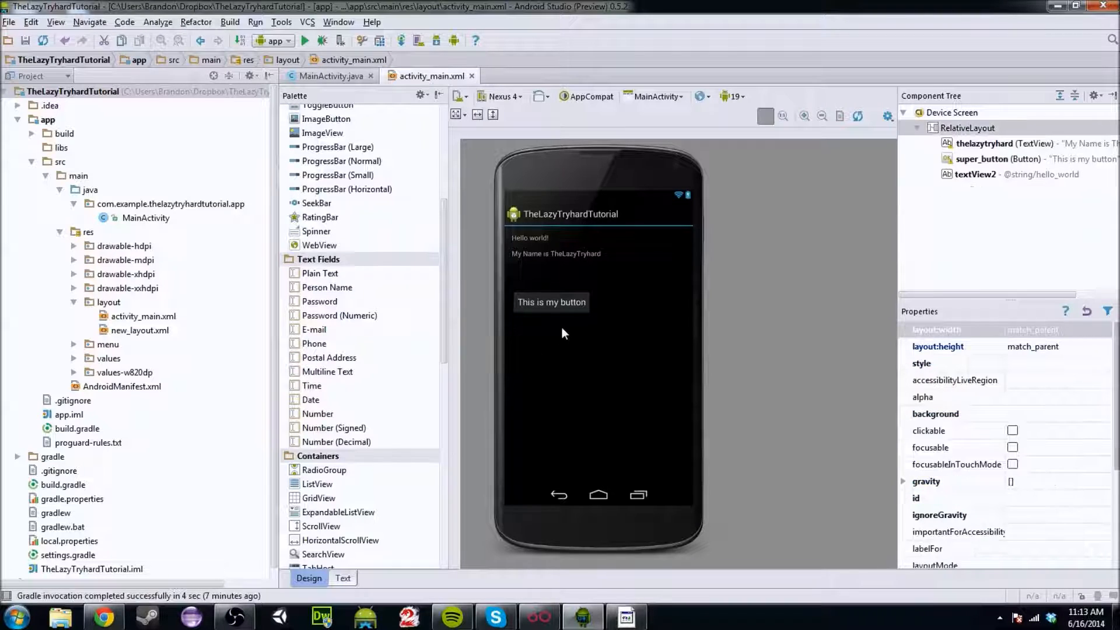
pyautogui.moveTo(549, 302)
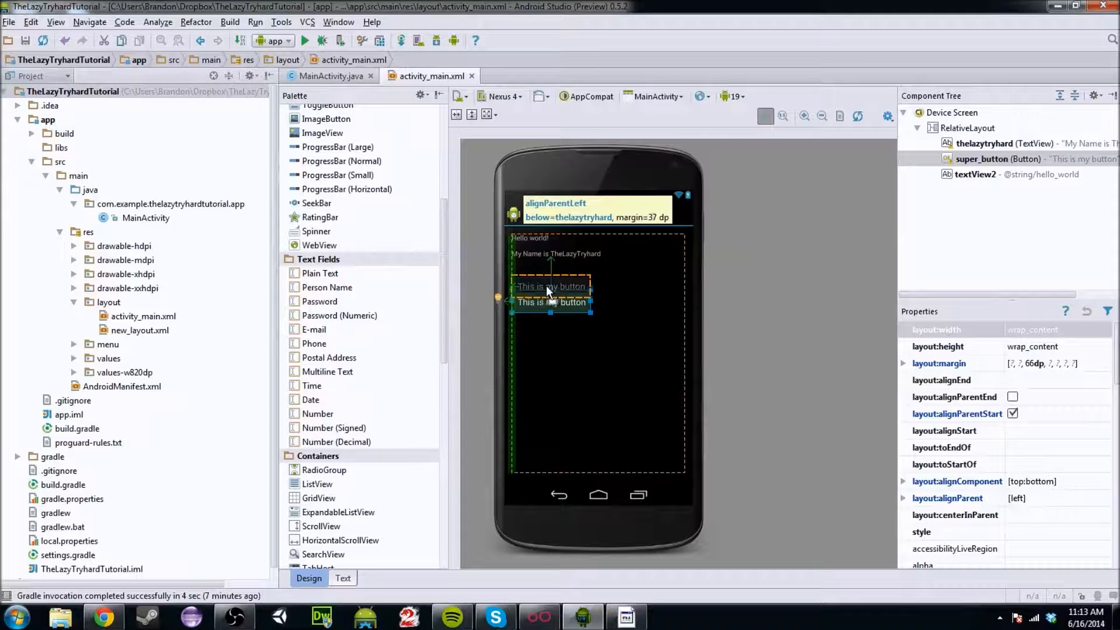
# Place the button under the name TextView, add a second Plain Text field and widen editText.
pyautogui.click(777, 300)
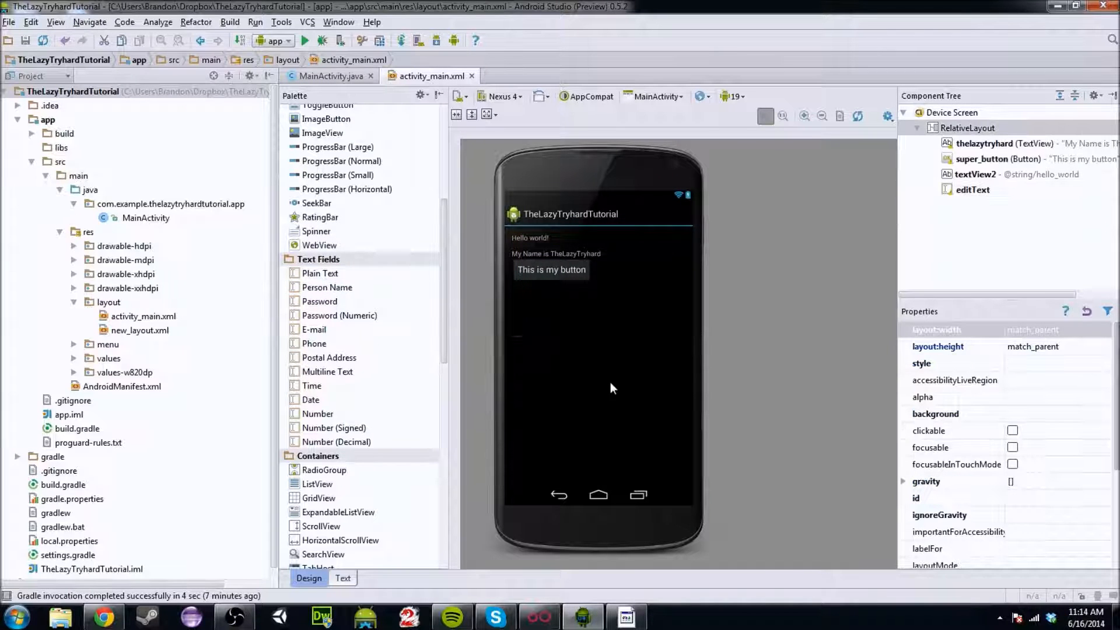
pyautogui.click(320, 273)
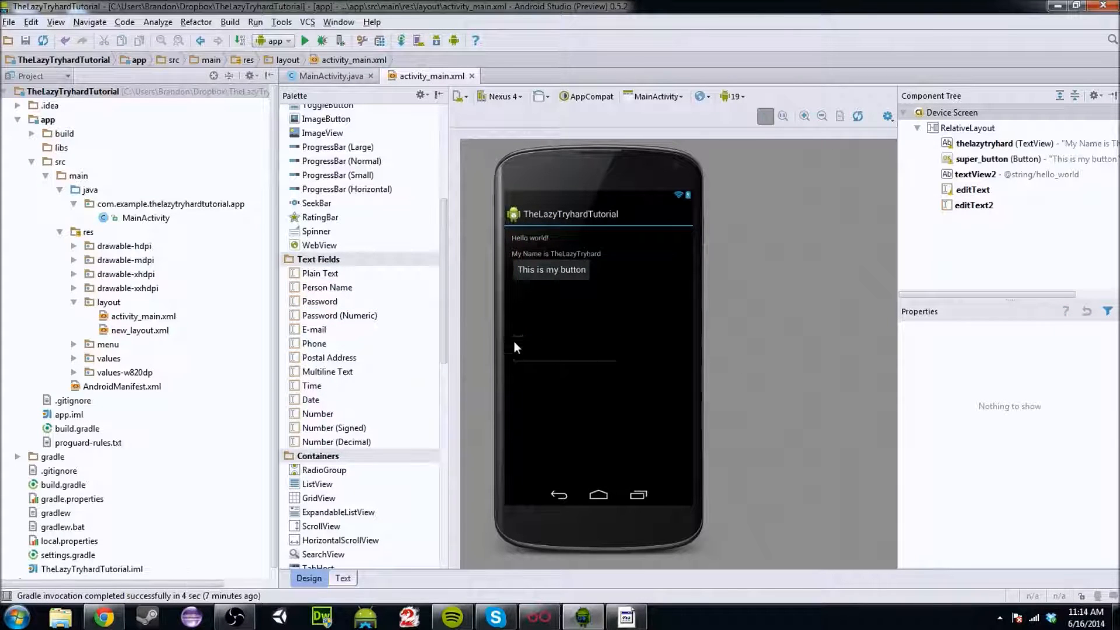
pyautogui.click(973, 189)
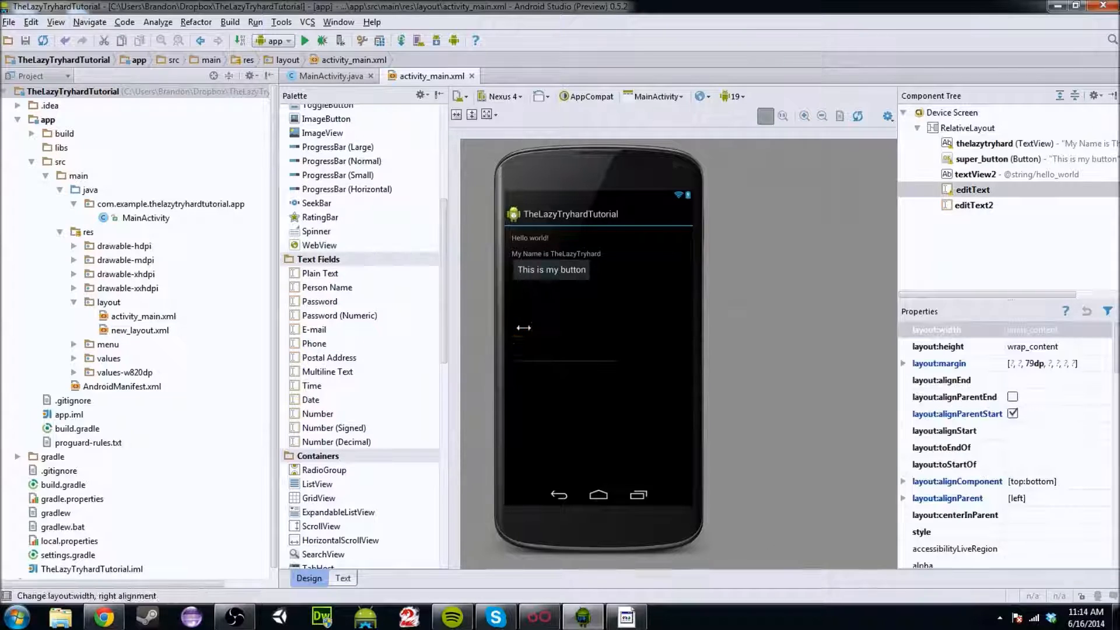
pyautogui.click(750, 330)
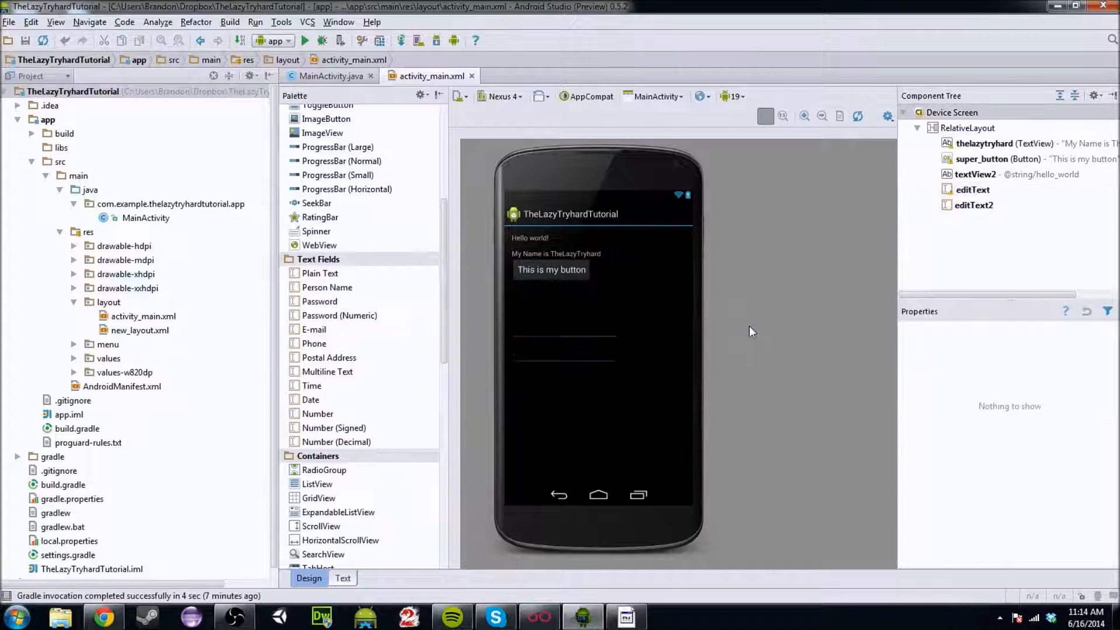
pyautogui.moveTo(631, 365)
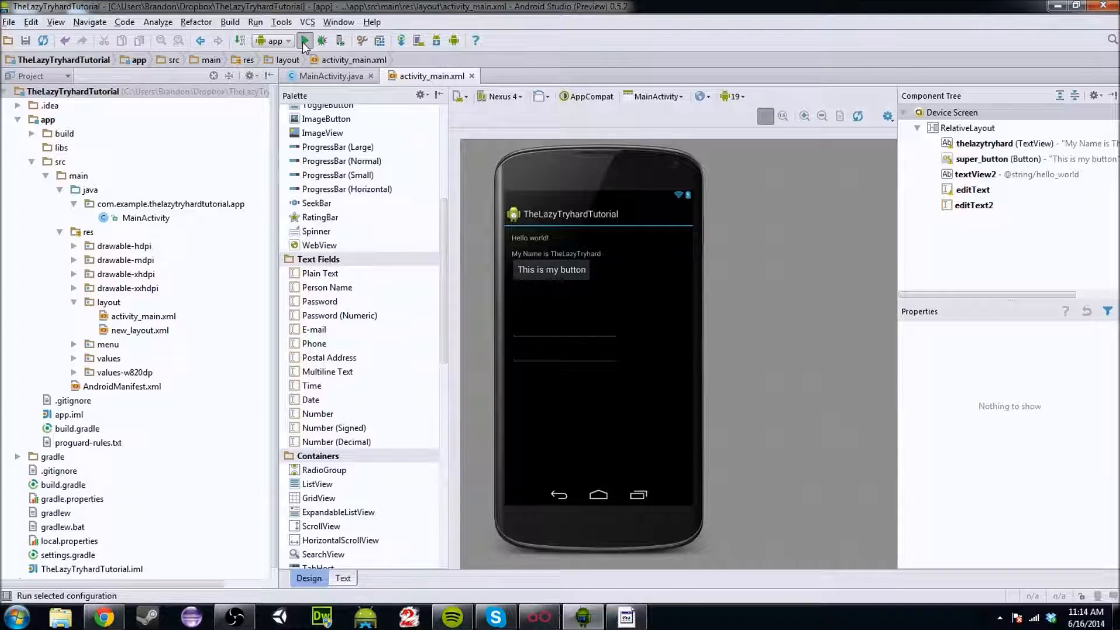
# Run 'app' and choose the running Genymotion Samsung Galaxy S5 as the launch device.
pyautogui.click(304, 39)
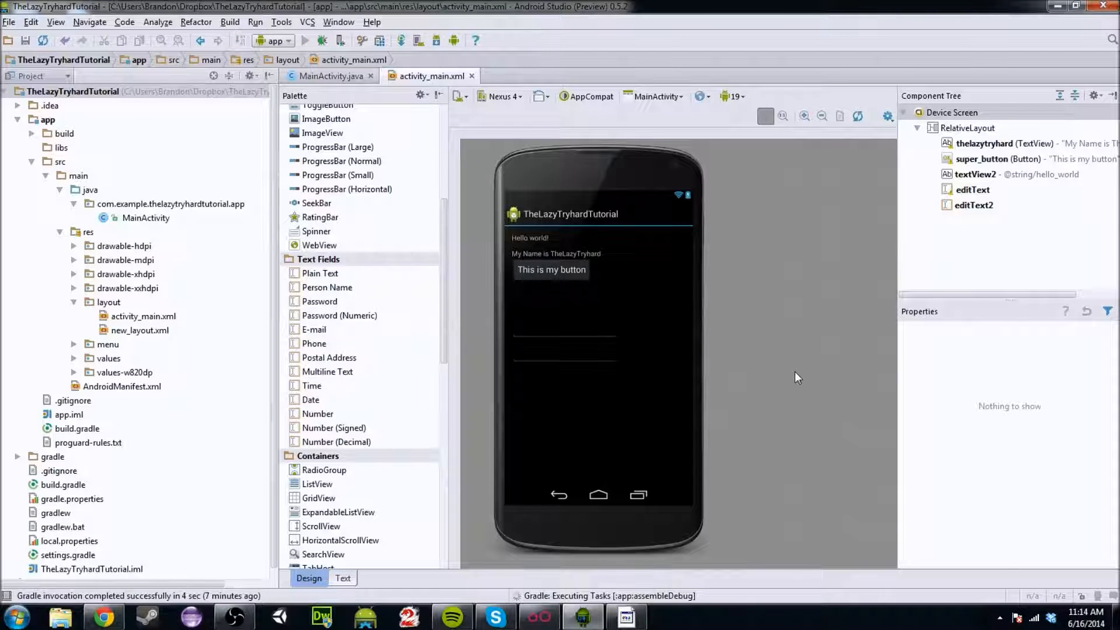
pyautogui.moveTo(637, 447)
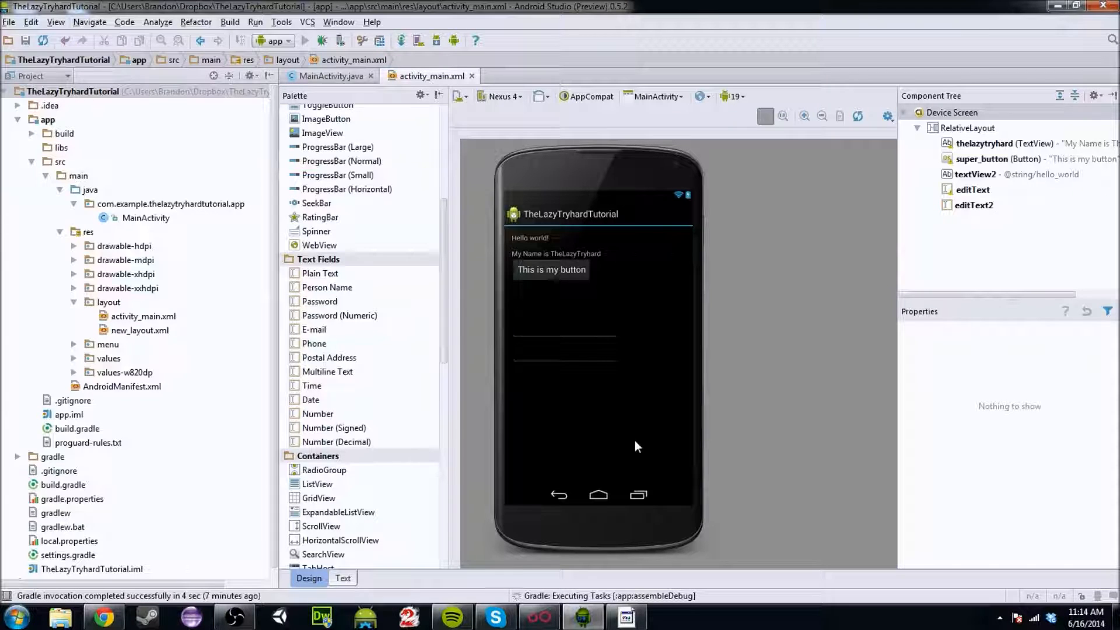
pyautogui.moveTo(679, 408)
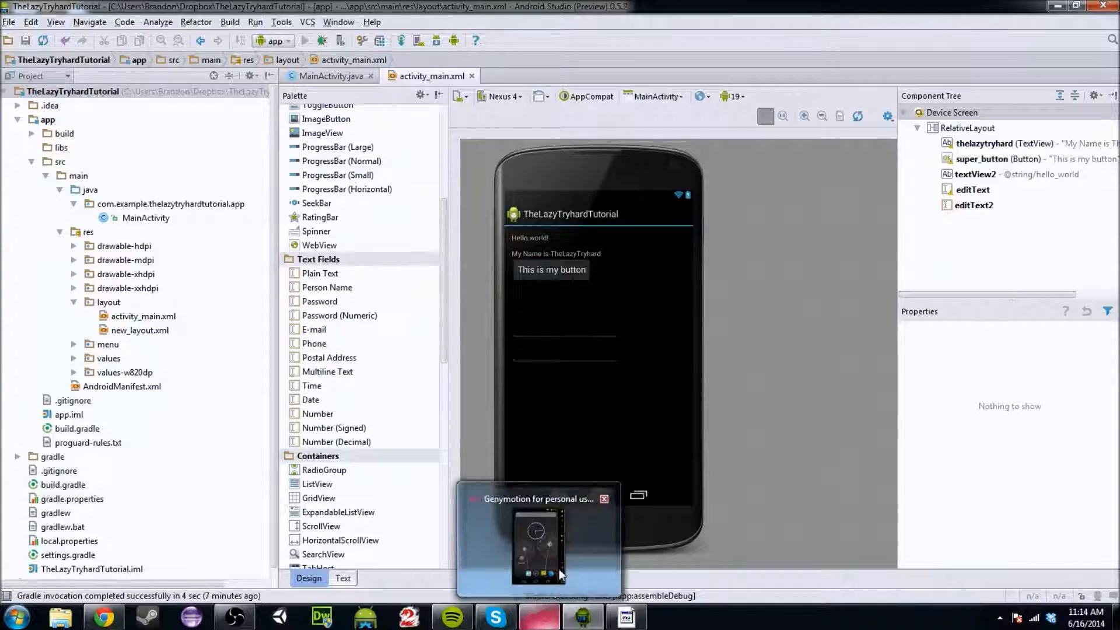
pyautogui.click(537, 546)
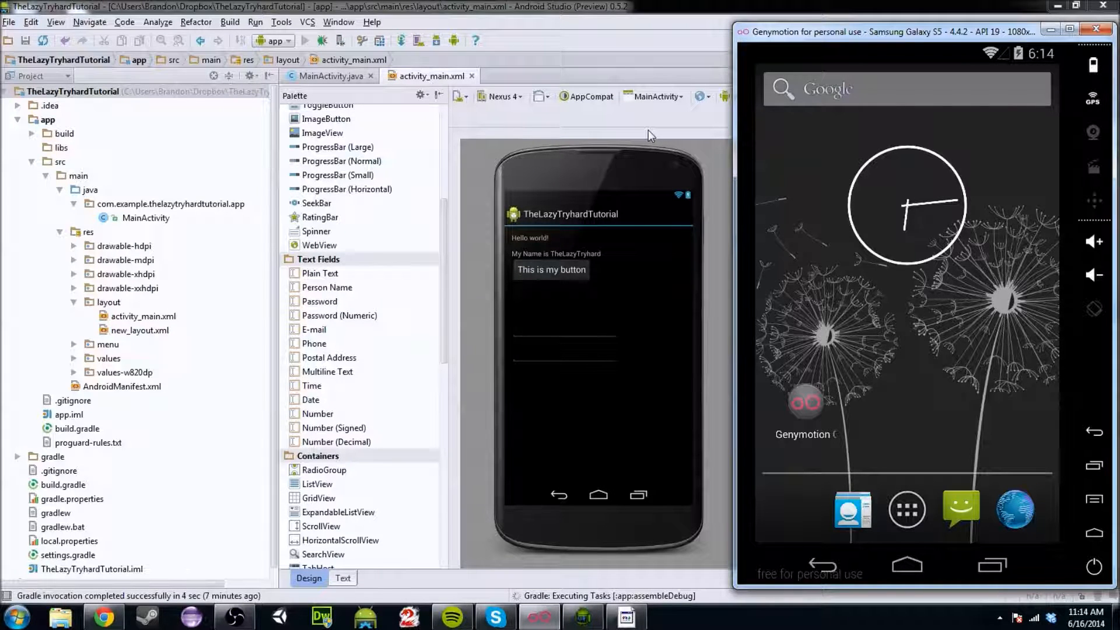
pyautogui.click(1093, 30)
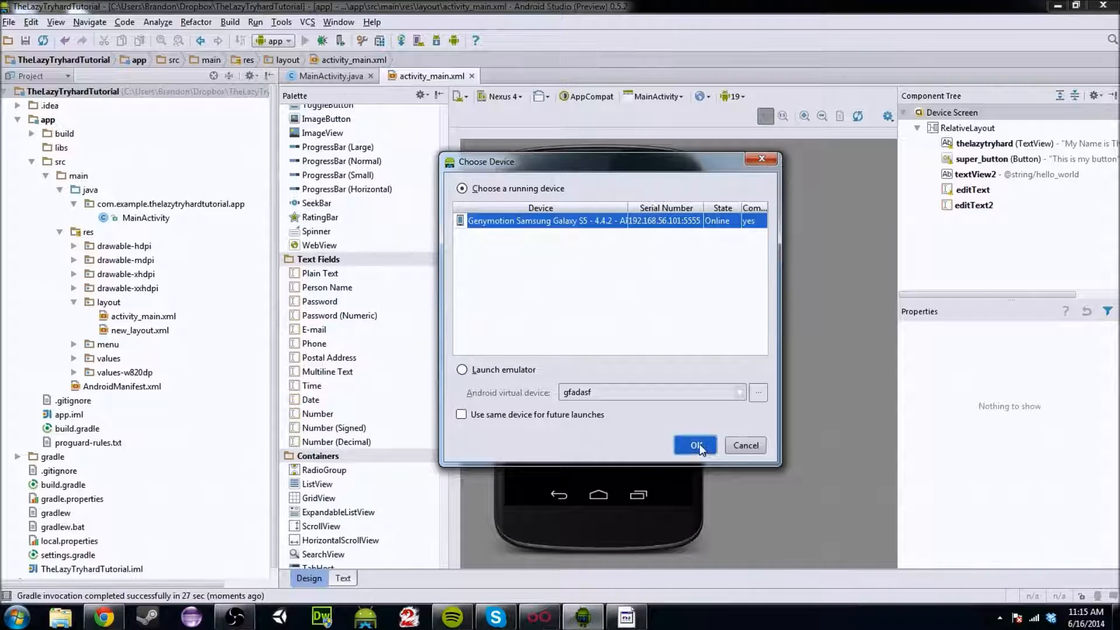
pyautogui.click(693, 444)
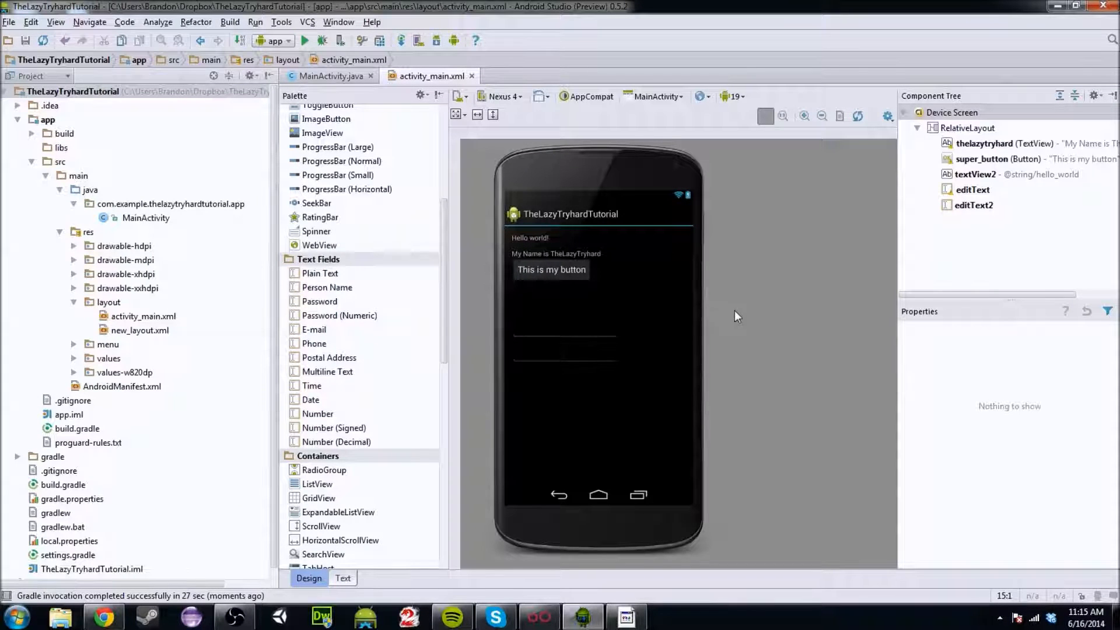
pyautogui.moveTo(742, 408)
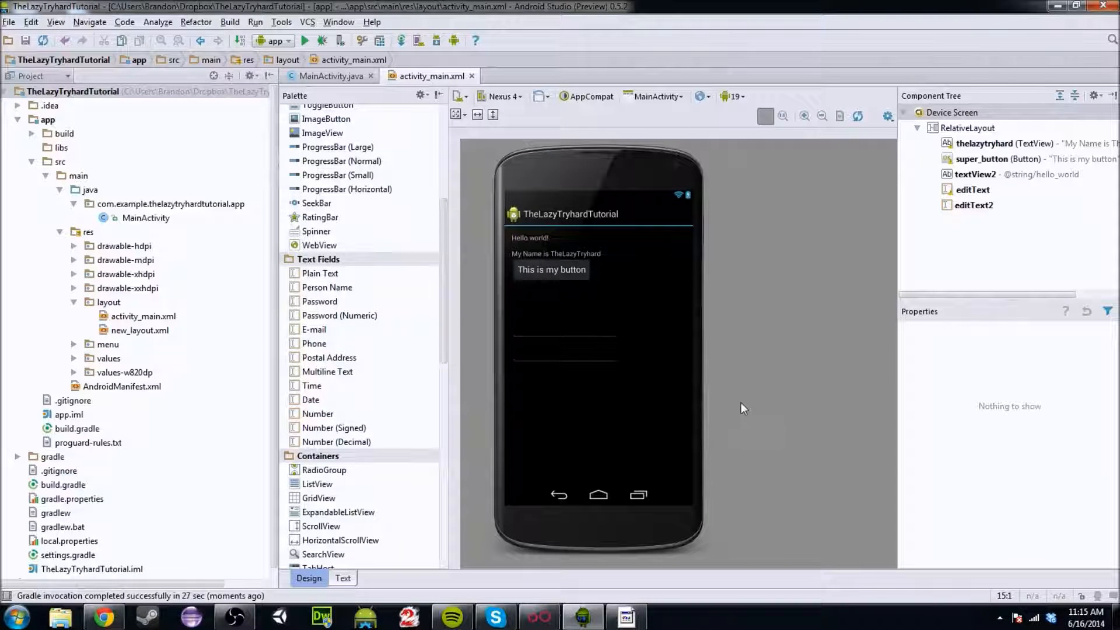
pyautogui.moveTo(738, 421)
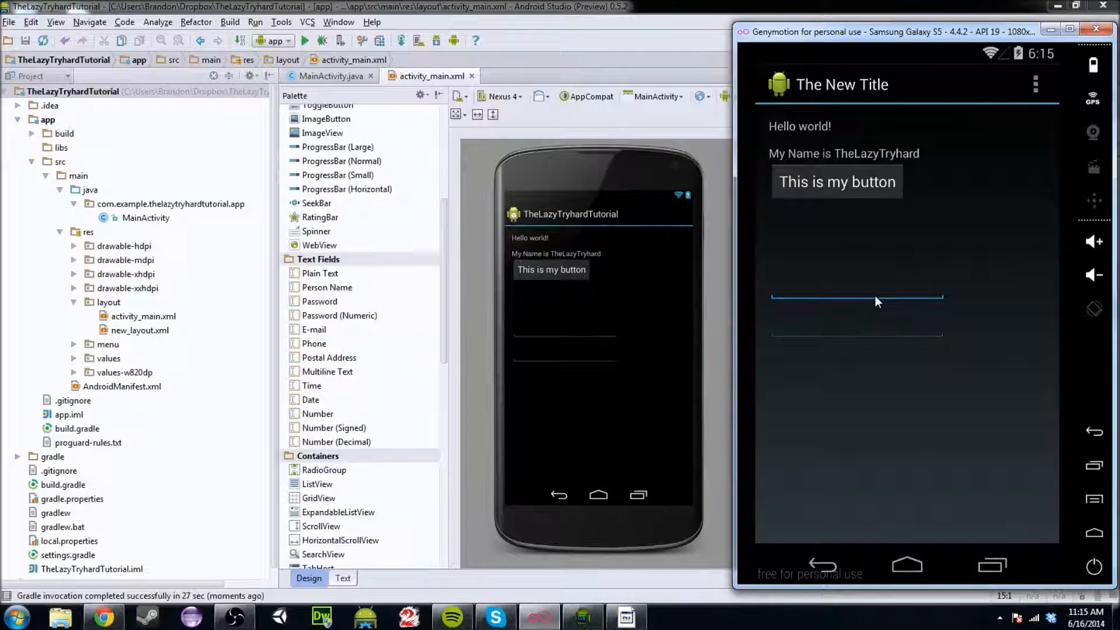
# Enter thelazytryhard in the app's first field and a masked password in the second.
pyautogui.write('fda')
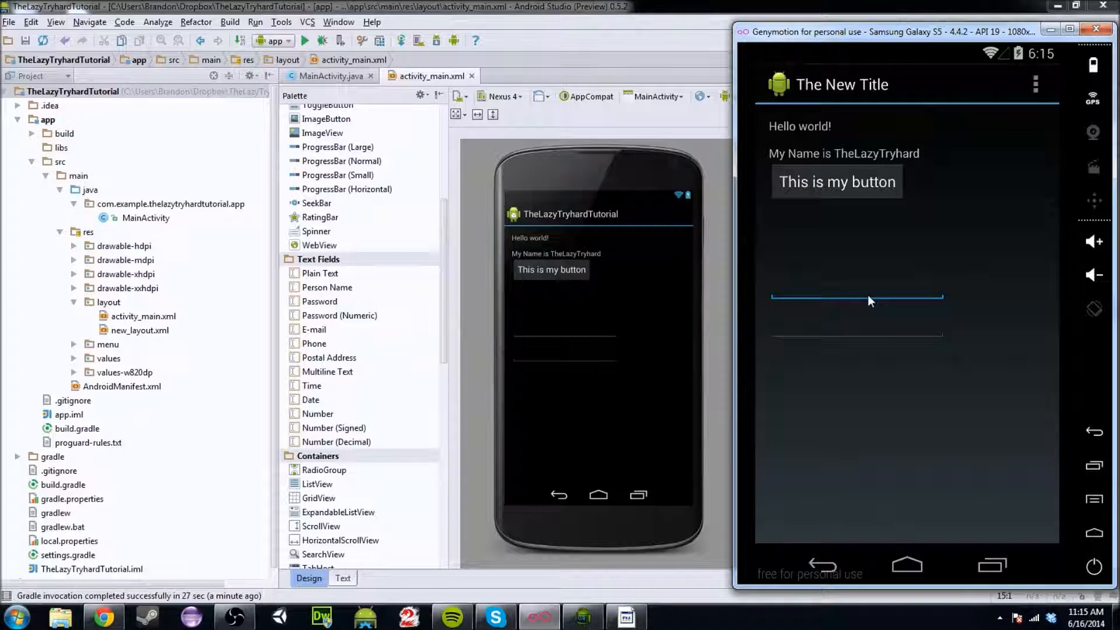
pyautogui.write('the')
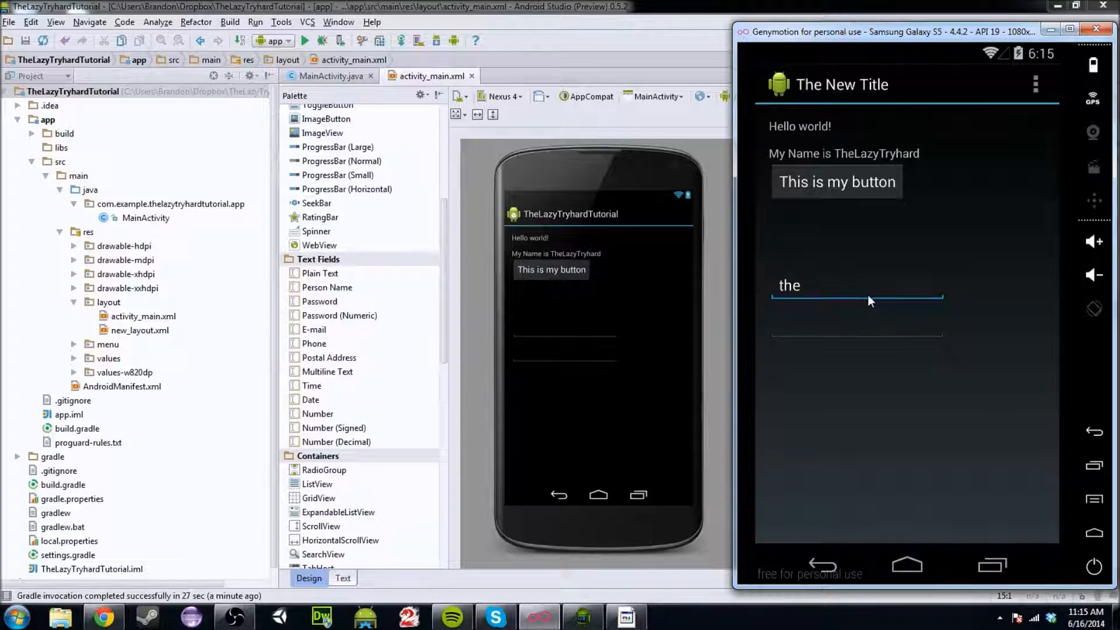
pyautogui.write('lazytryhard')
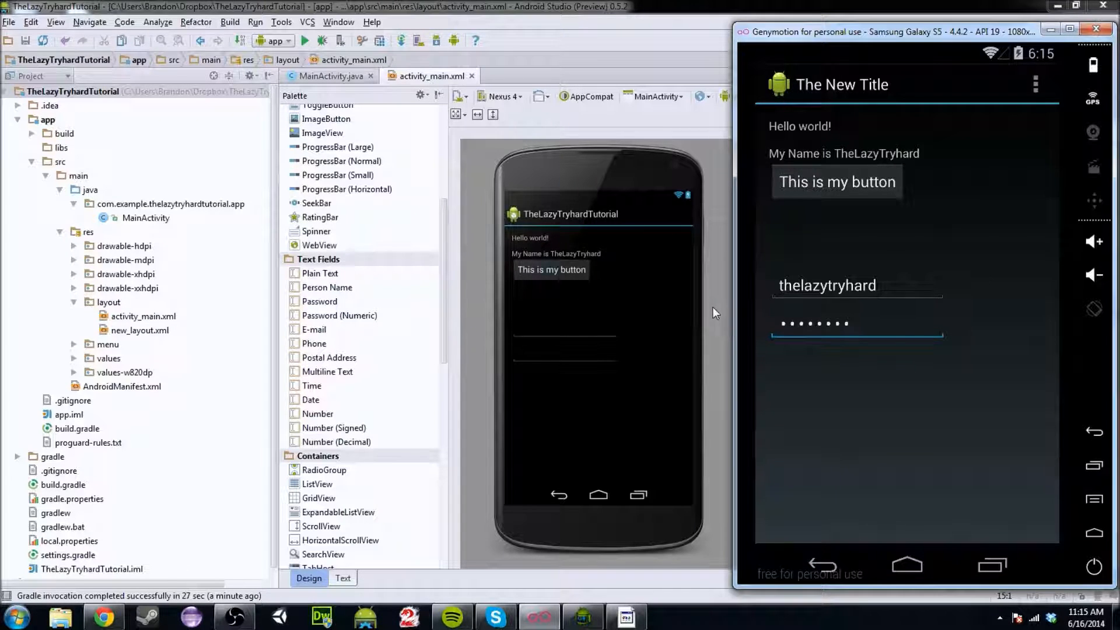
# Drag a Button from the Palette's Widgets onto the layout below the two text fields.
pyautogui.click(343, 578)
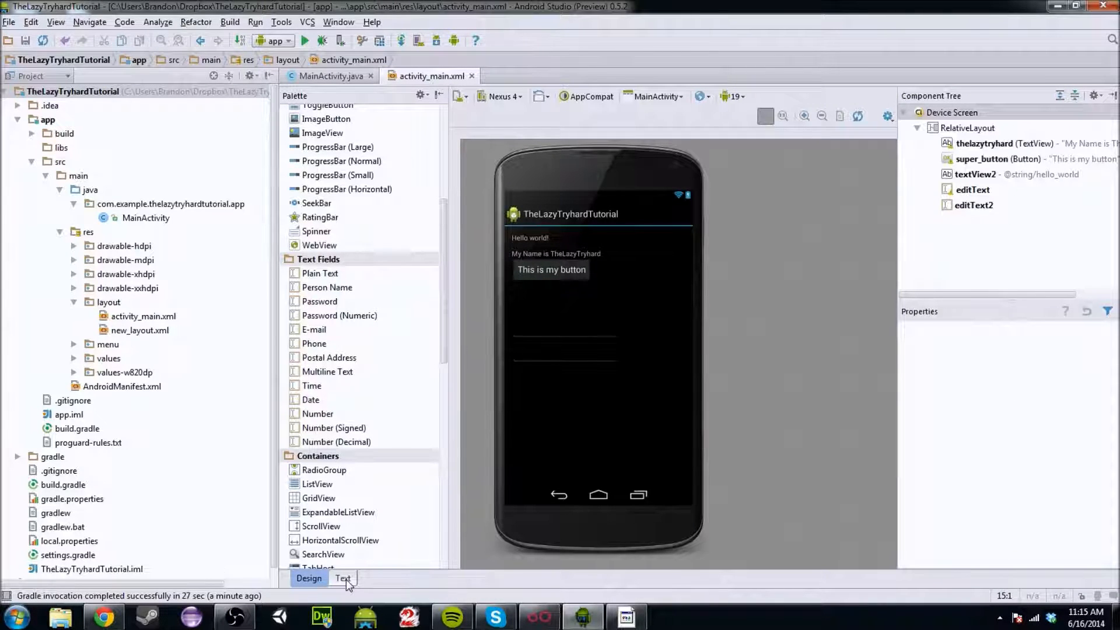
pyautogui.click(320, 273)
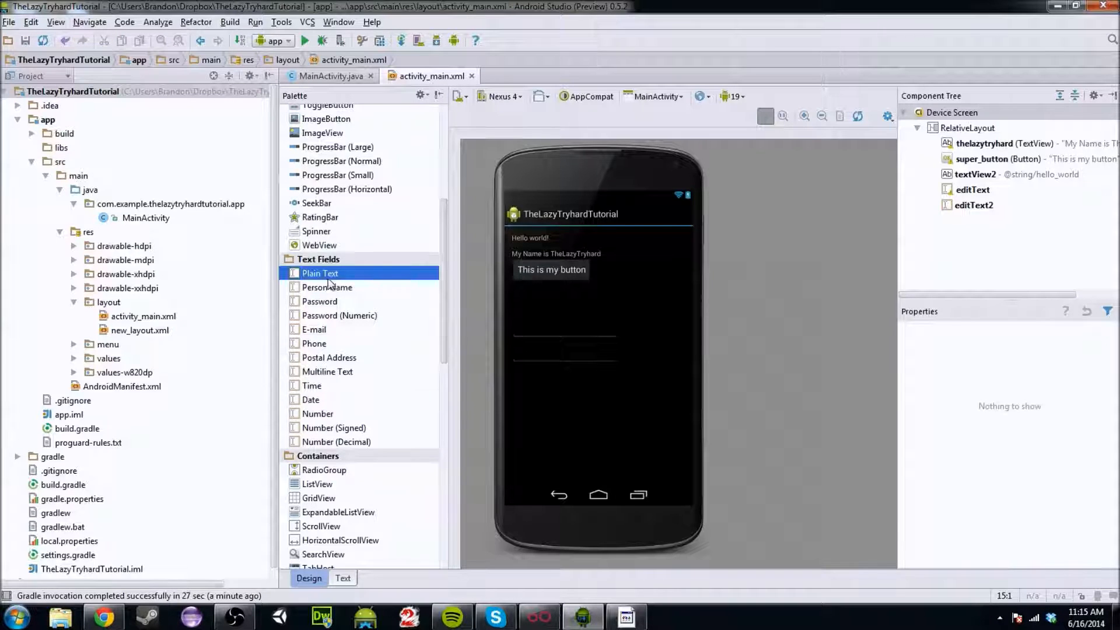
pyautogui.scroll(3)
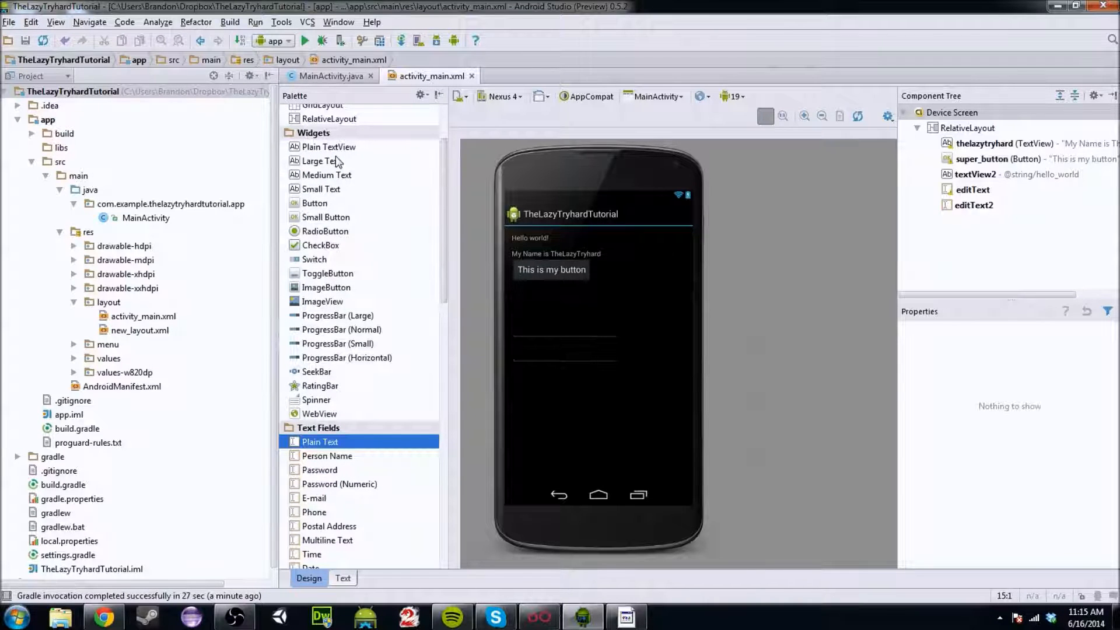
pyautogui.scroll(3)
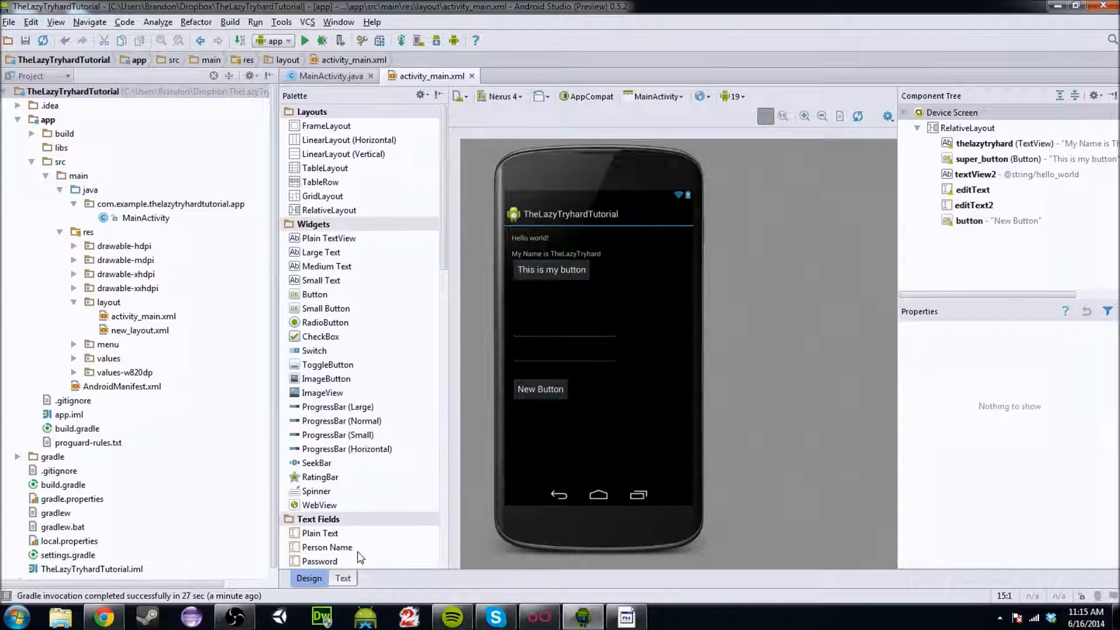
# In the layout XML, rename the first EditText's id from editText to username.
pyautogui.click(342, 578)
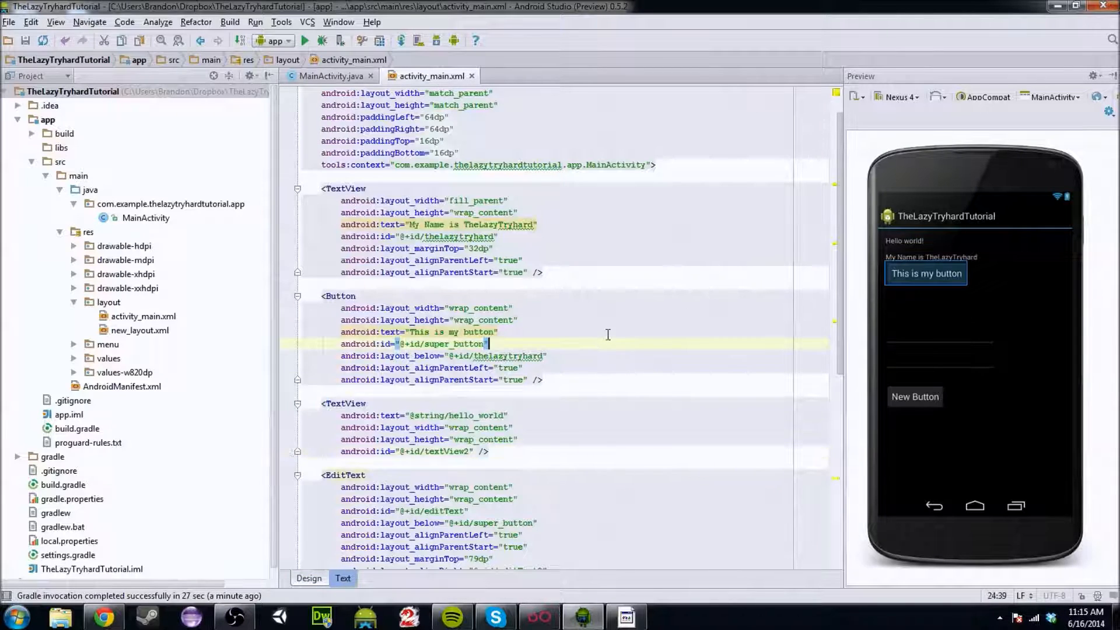
pyautogui.scroll(-3)
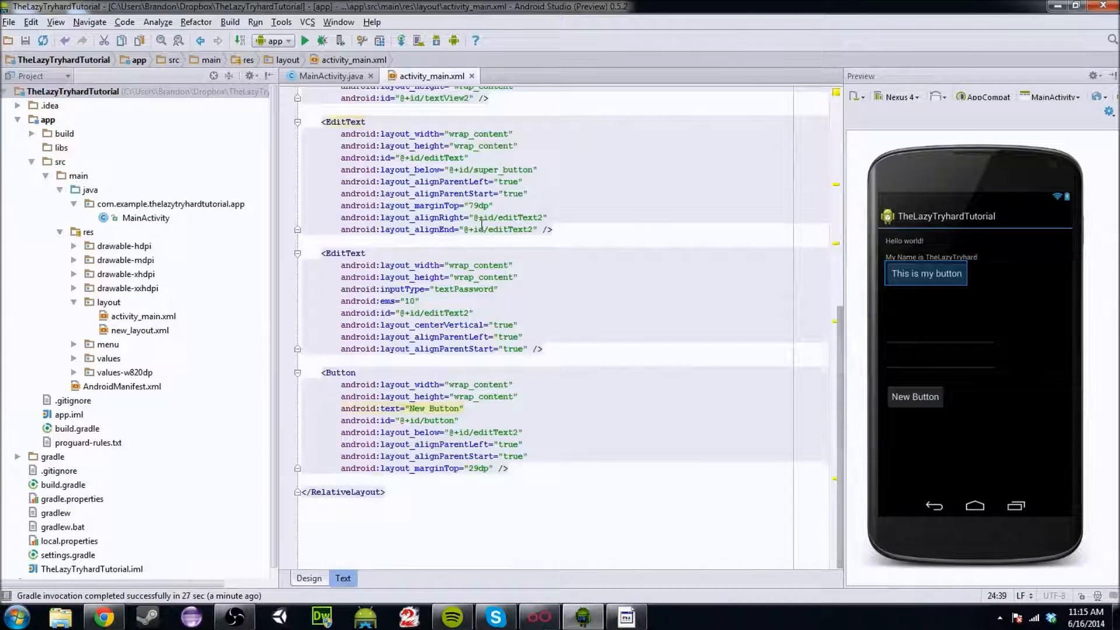
pyautogui.scroll(3)
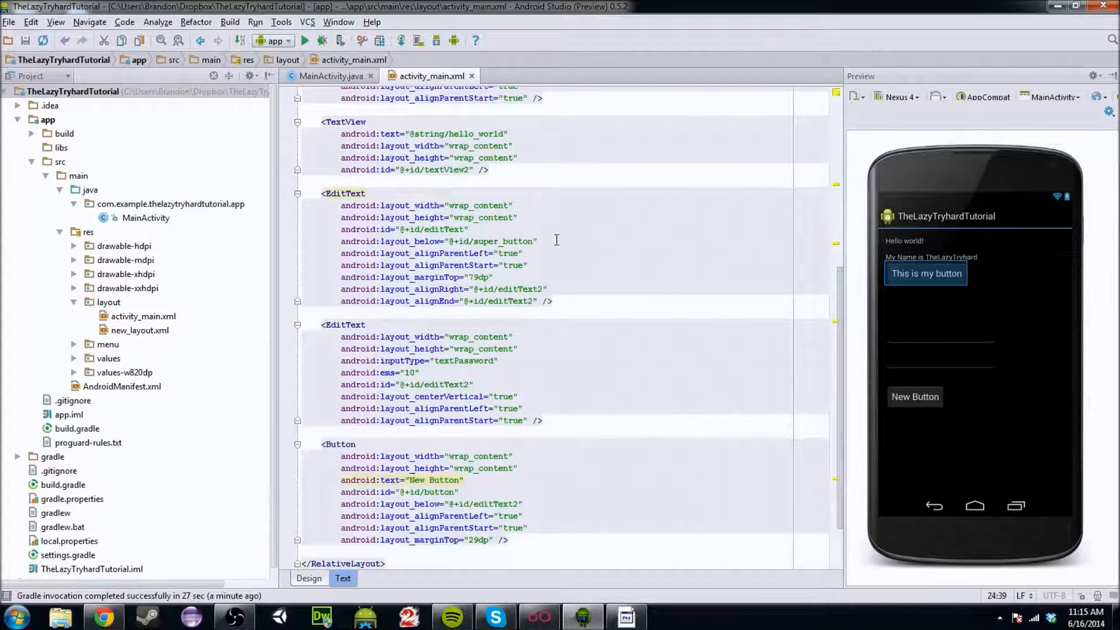
pyautogui.doubleClick(443, 230)
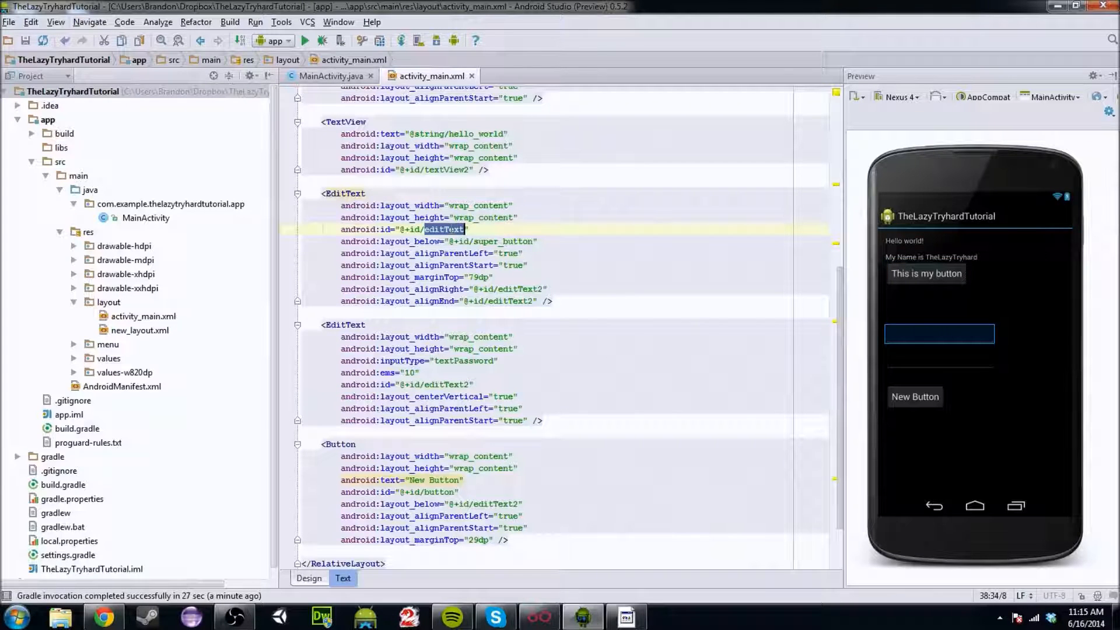
pyautogui.write('username')
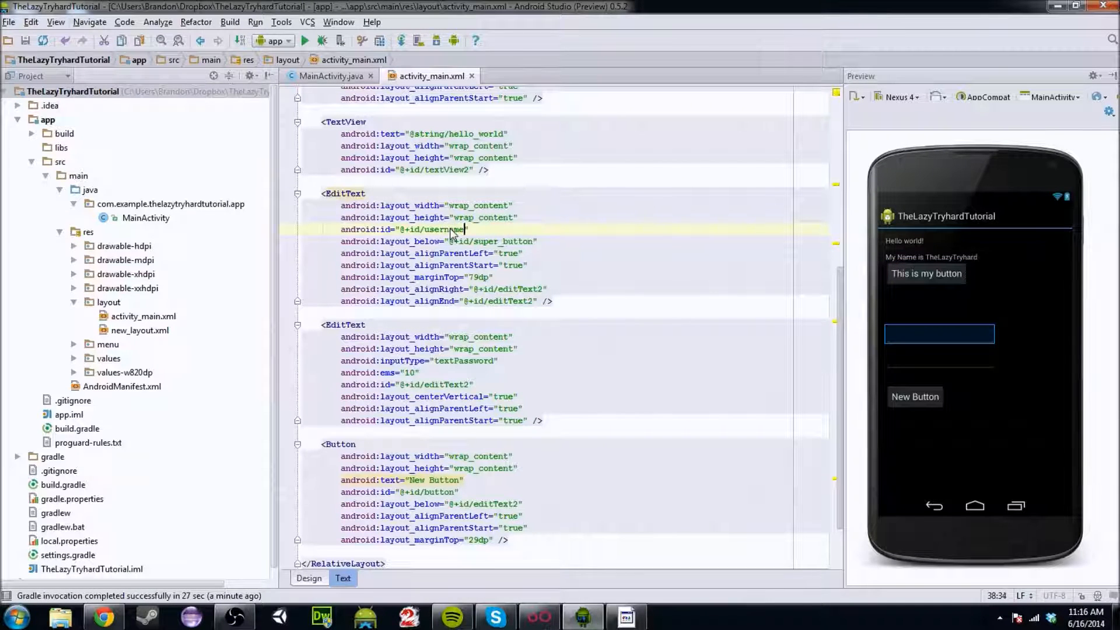
# Rename editText2 to password and update the alignRight, alignEnd and layout_below references to it.
pyautogui.doubleClick(462, 360)
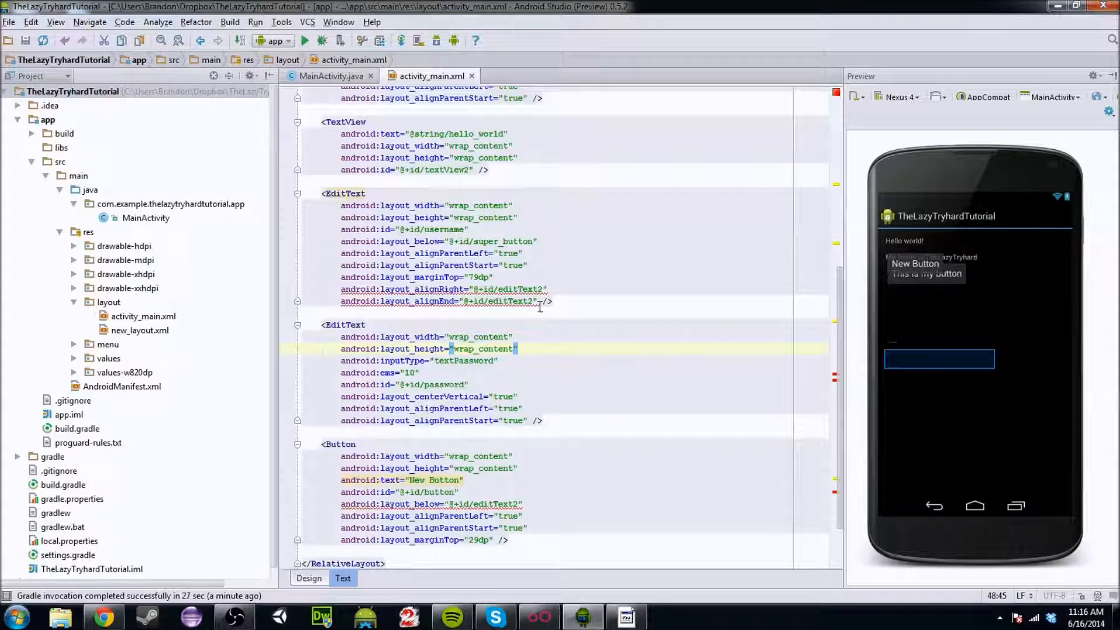
pyautogui.click(502, 301)
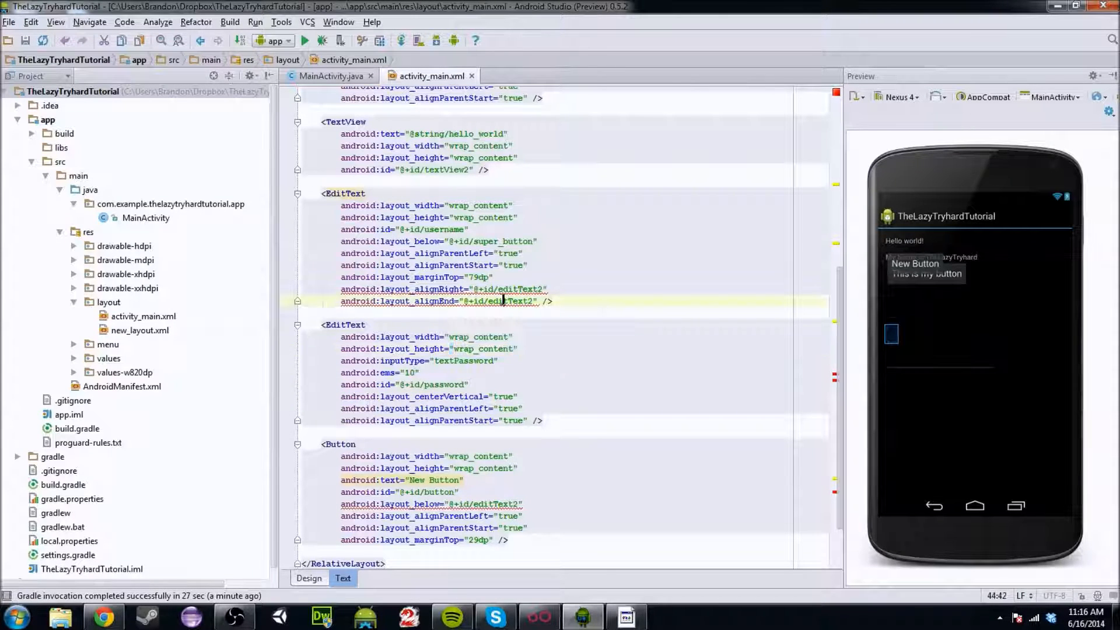
pyautogui.doubleClick(510, 301)
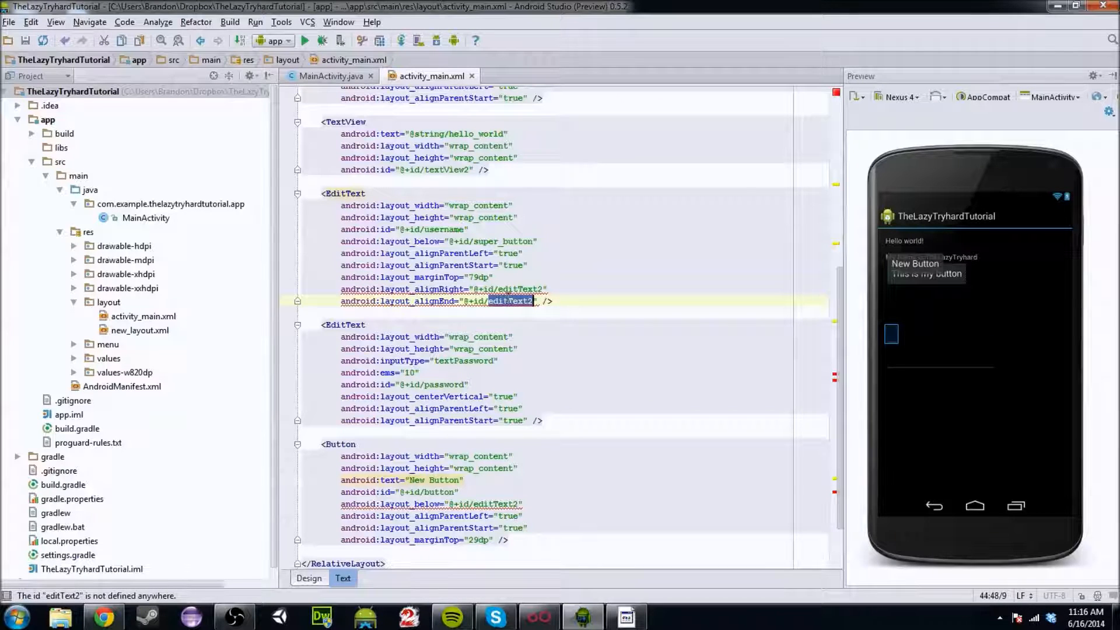
pyautogui.write('password')
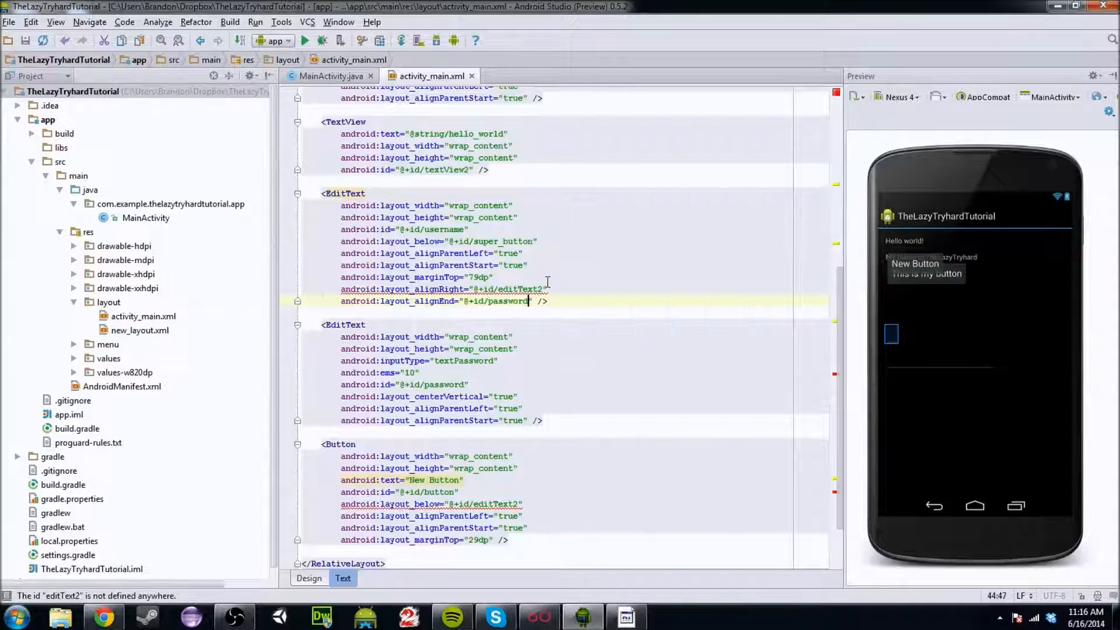
pyautogui.doubleClick(519, 288)
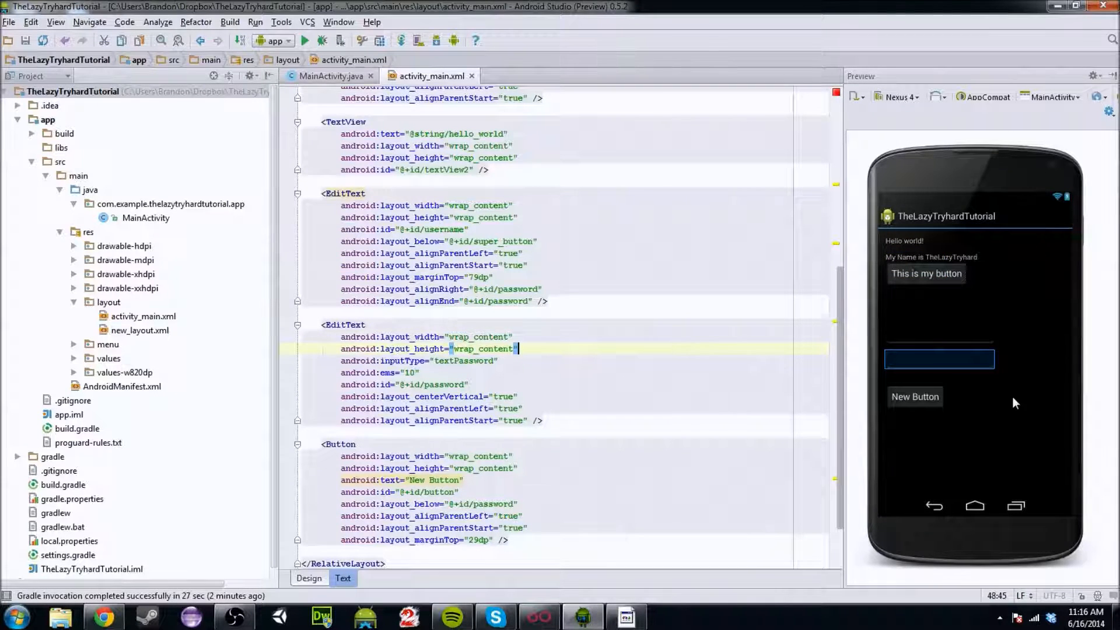
pyautogui.scroll(3)
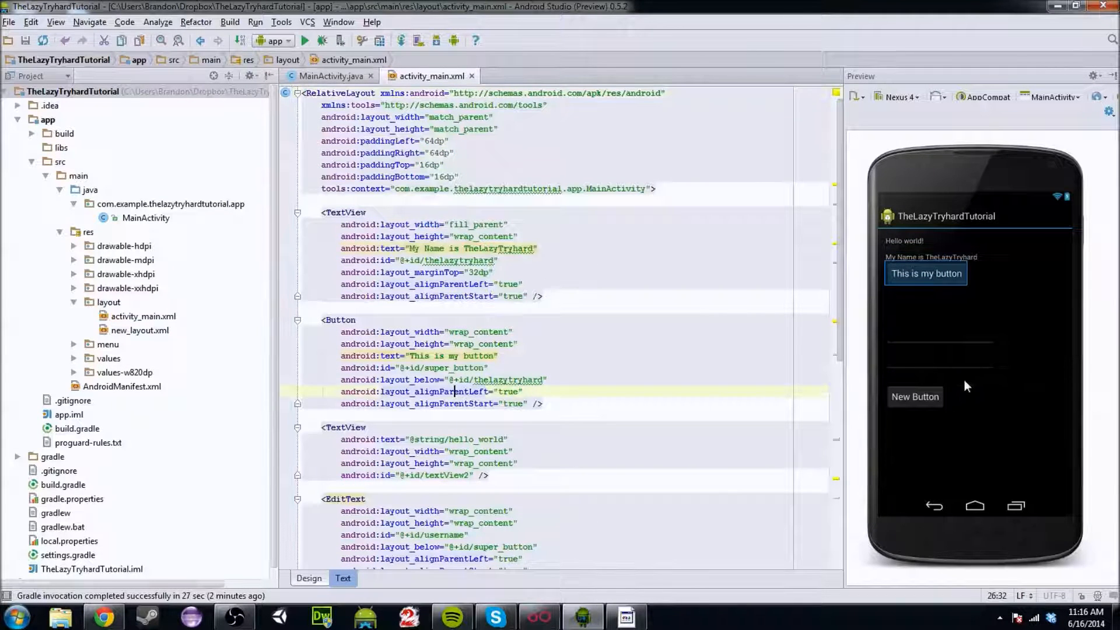
pyautogui.scroll(-3)
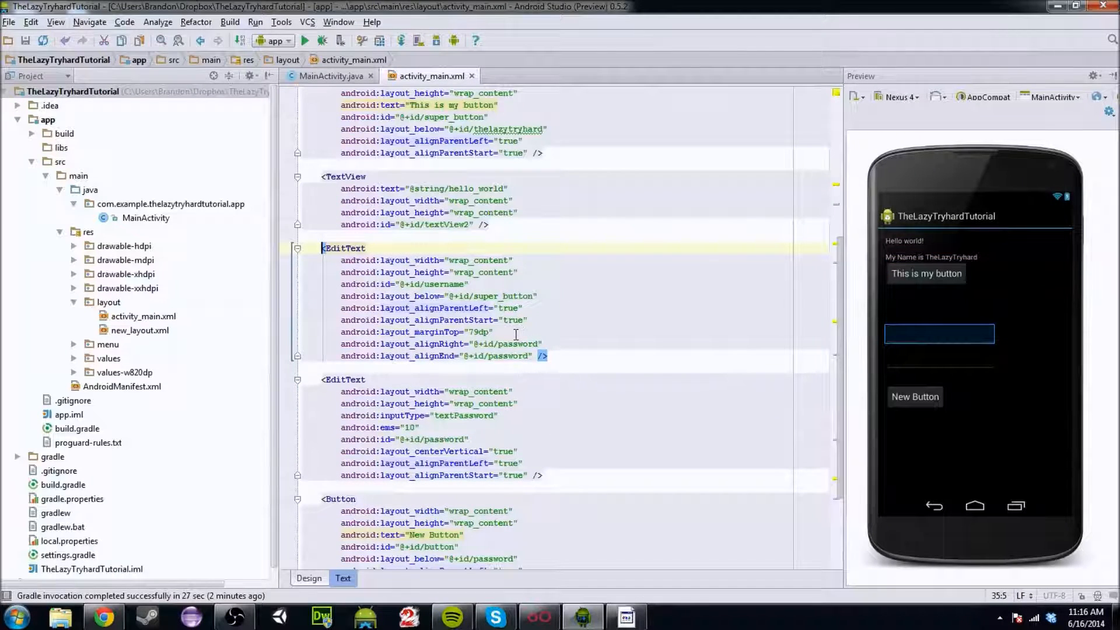
# Add android:hint="Username" and android:hint="Password" to the two EditTexts.
pyautogui.click(542, 356)
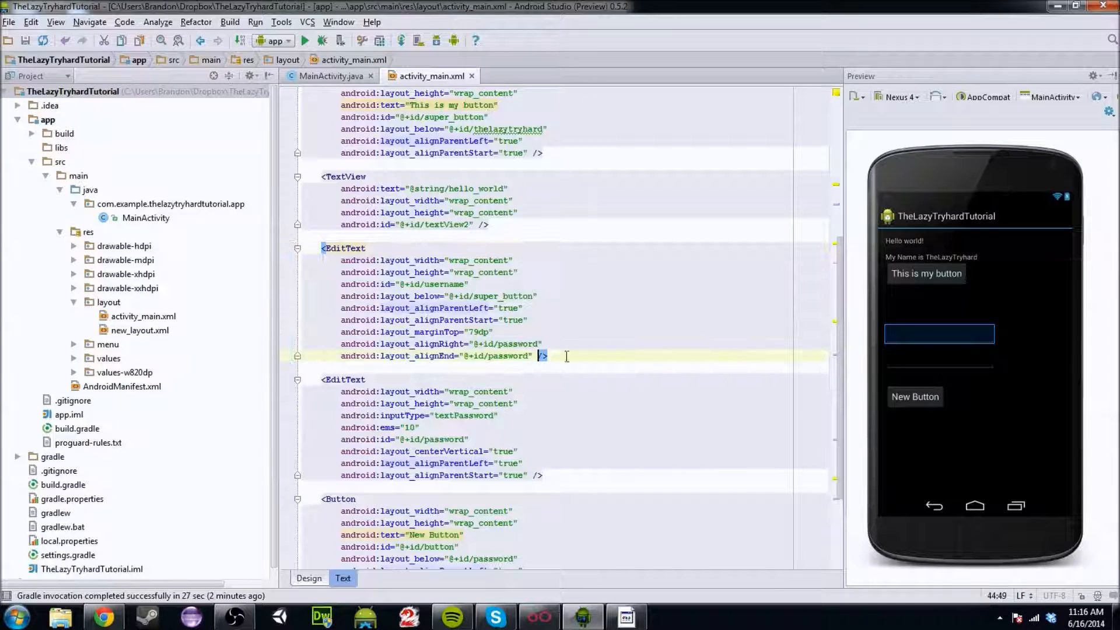
pyautogui.write('android:hint=""/>')
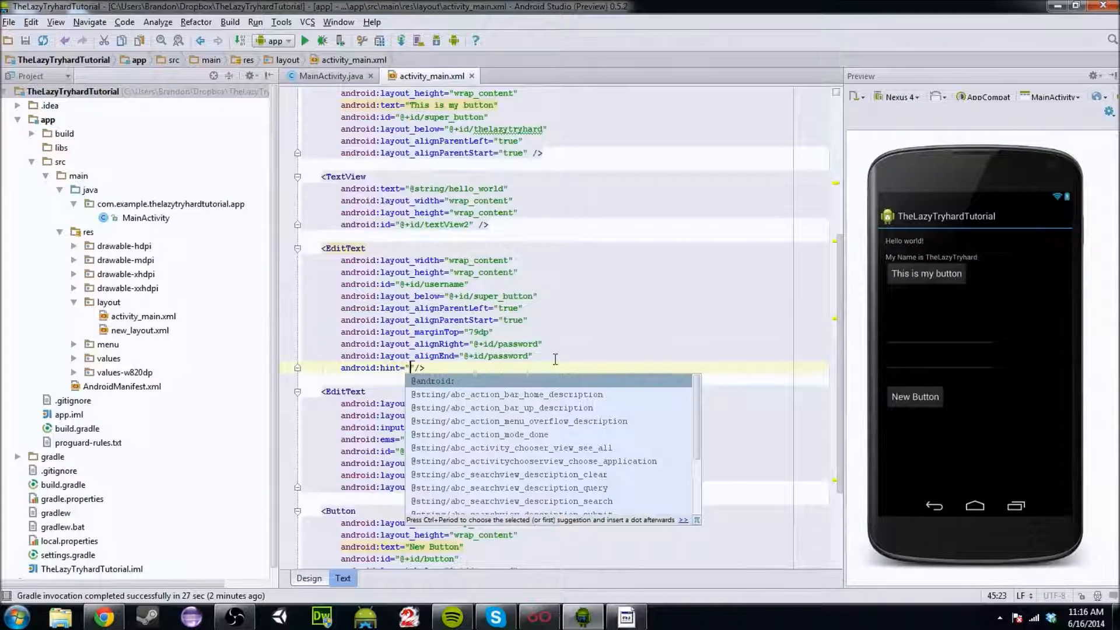
pyautogui.write('Username')
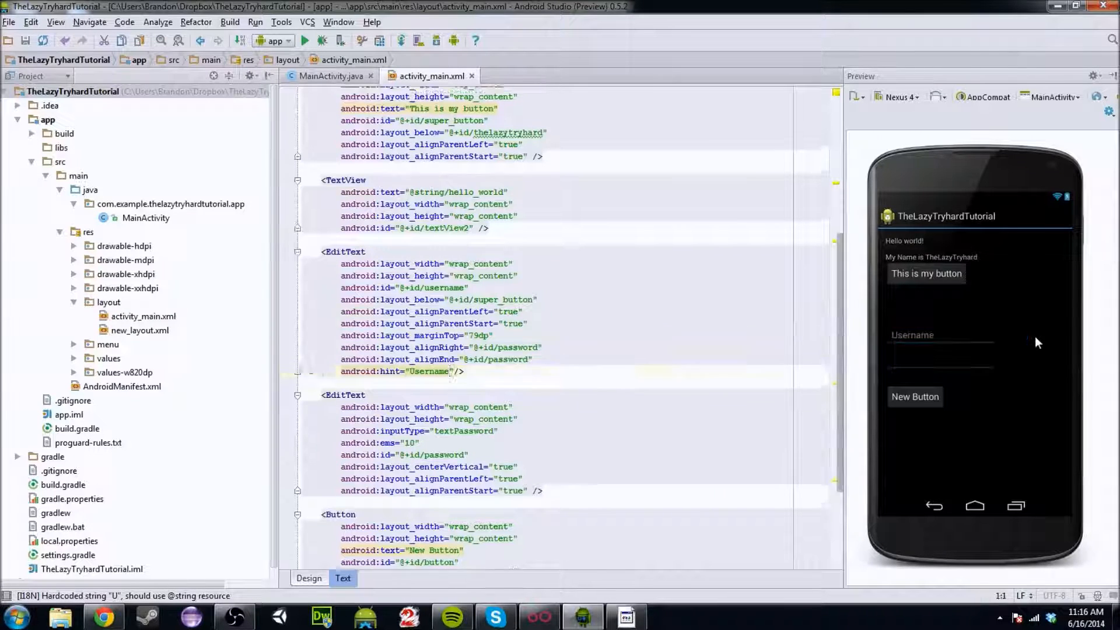
pyautogui.scroll(3)
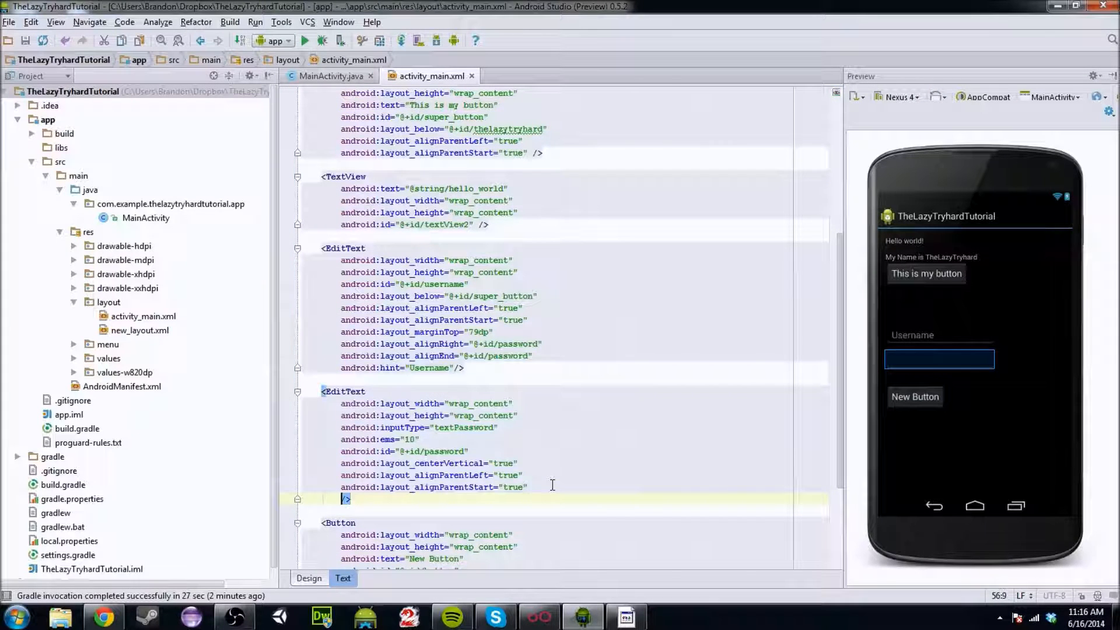
pyautogui.write('android:')
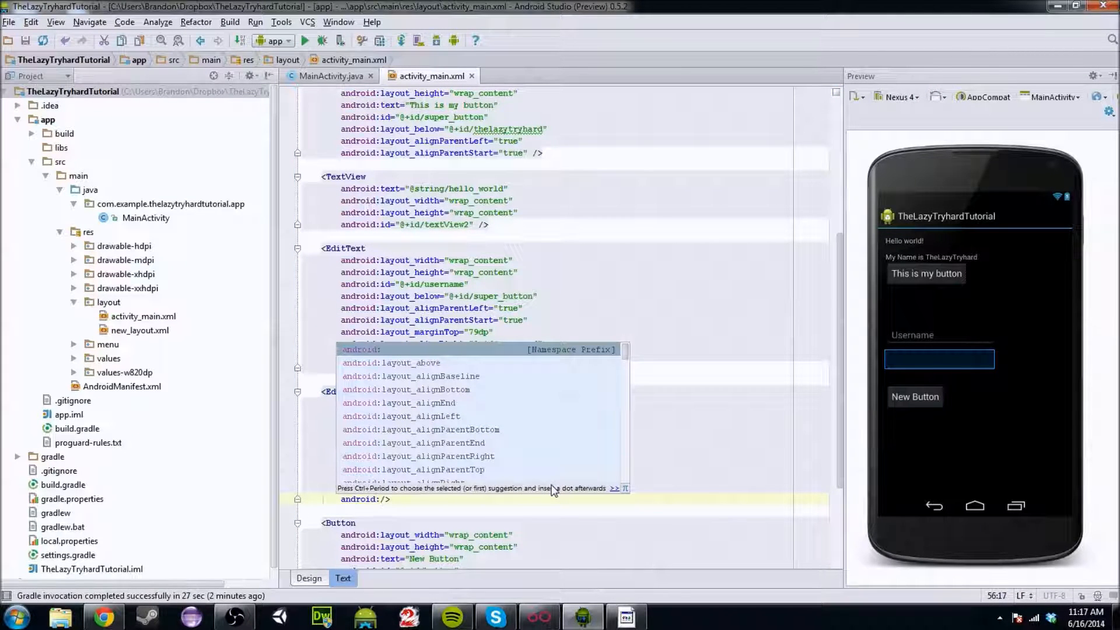
pyautogui.write('android:hint="Password')
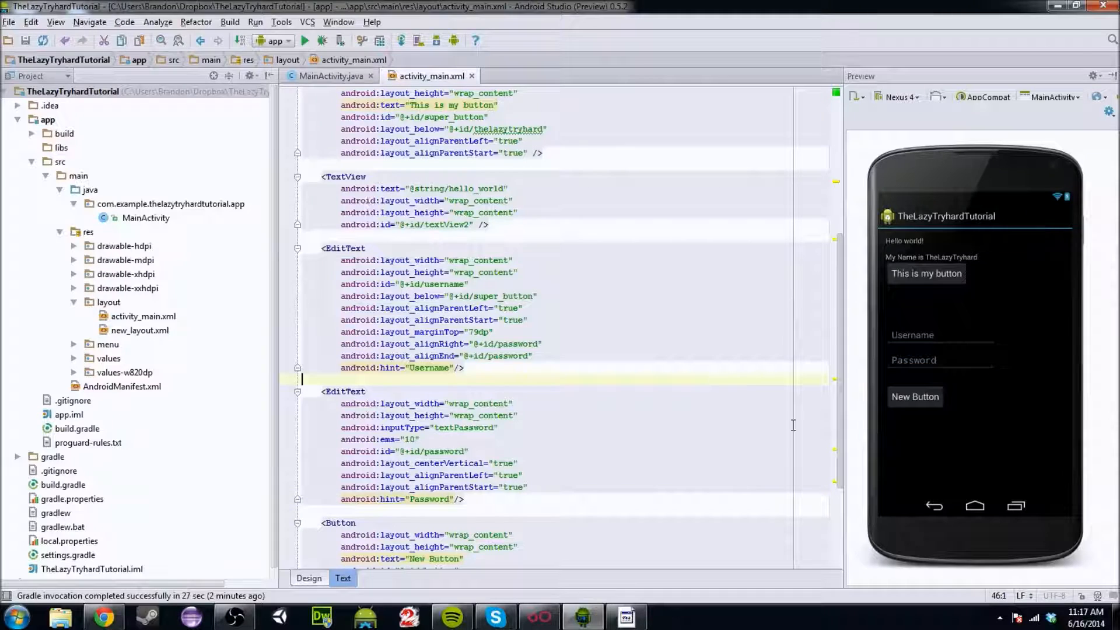
pyautogui.moveTo(956, 371)
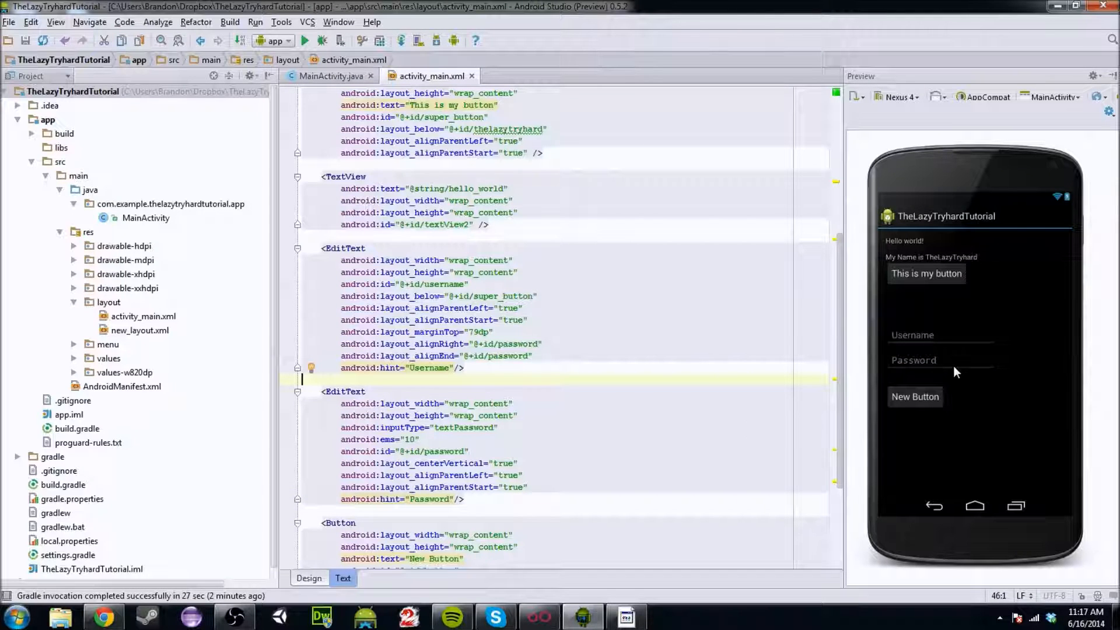
pyautogui.click(915, 397)
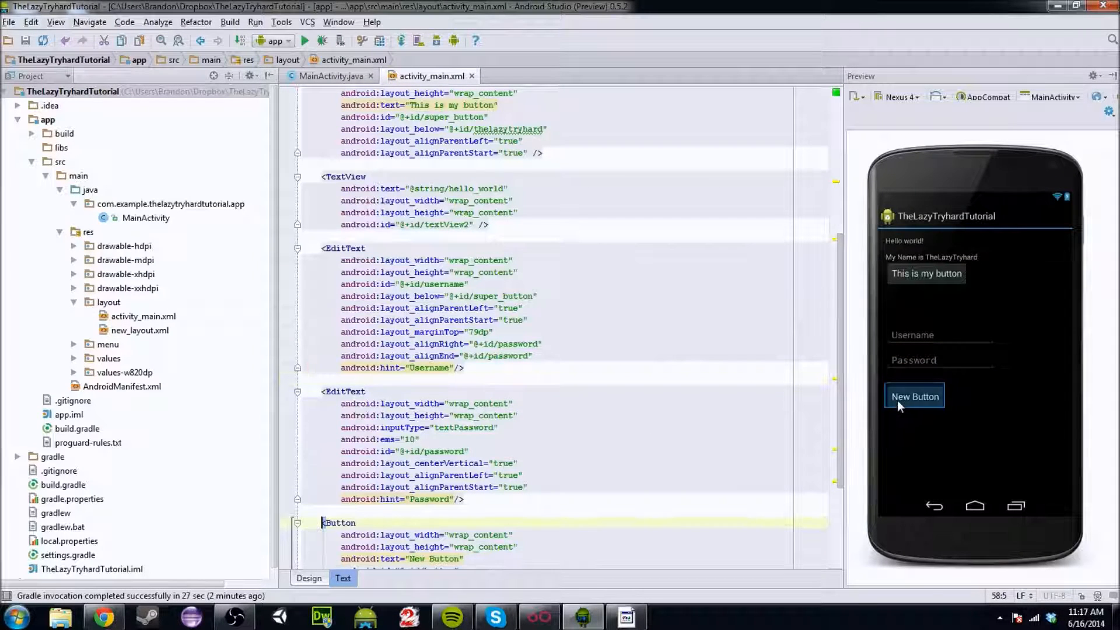
# Label the new button Submit with id submit and close the password EditText cleanly with />.
pyautogui.scroll(-3)
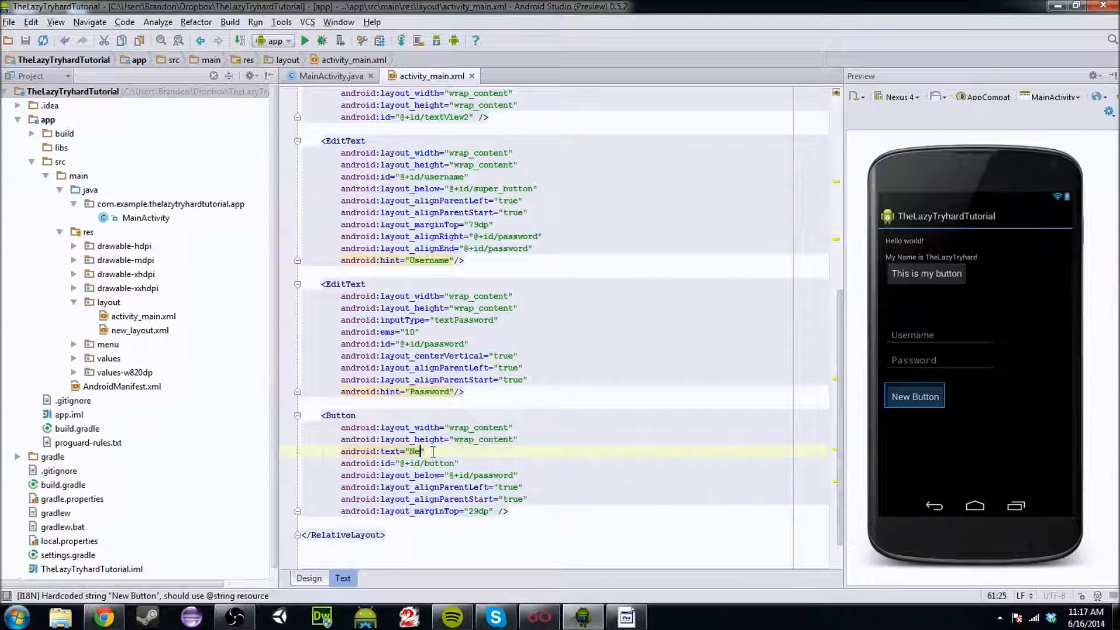
pyautogui.write('Submit"')
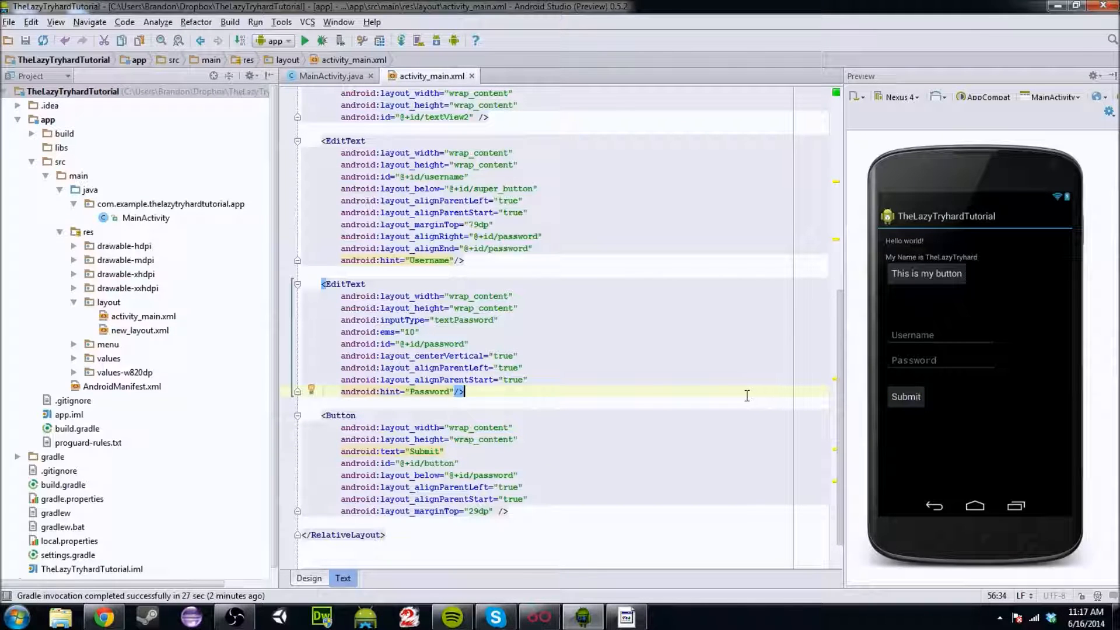
pyautogui.moveTo(564, 378)
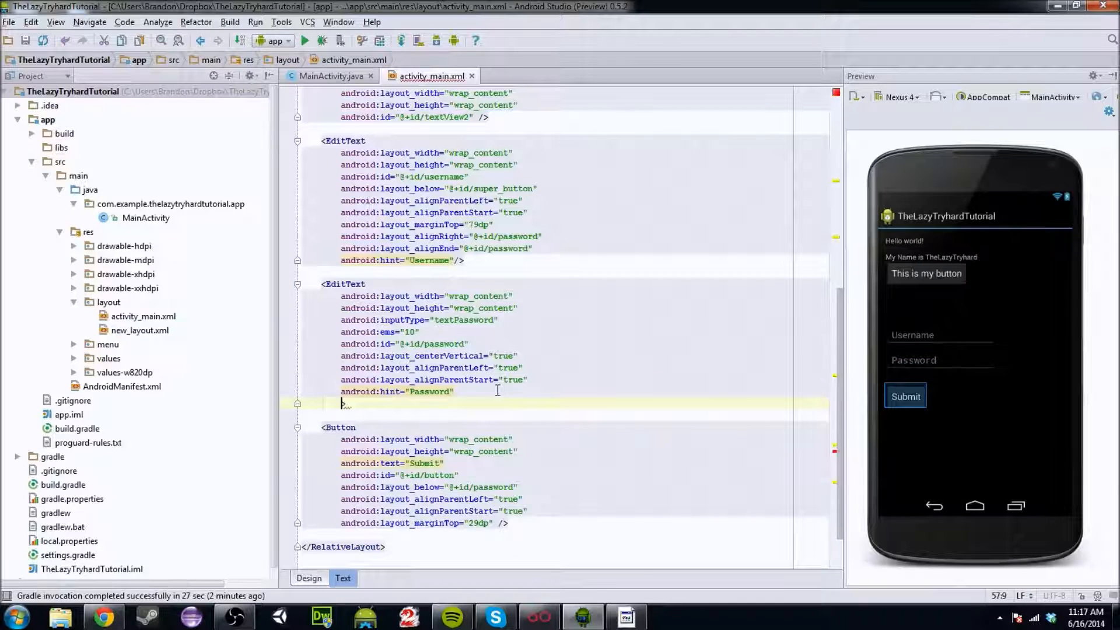
pyautogui.write('android:')
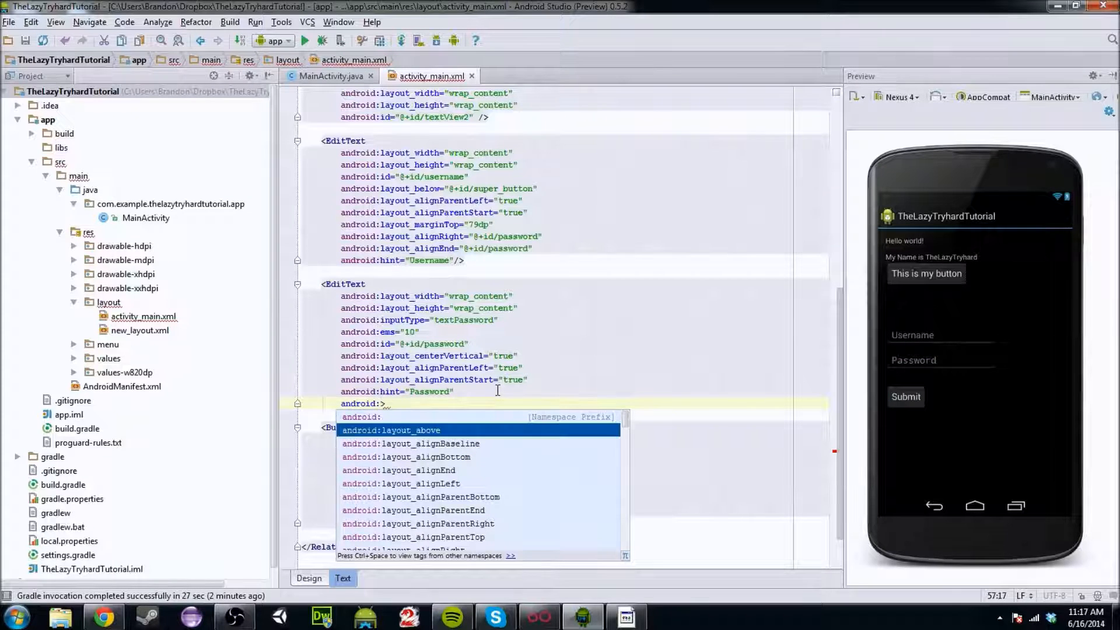
pyautogui.scroll(-3)
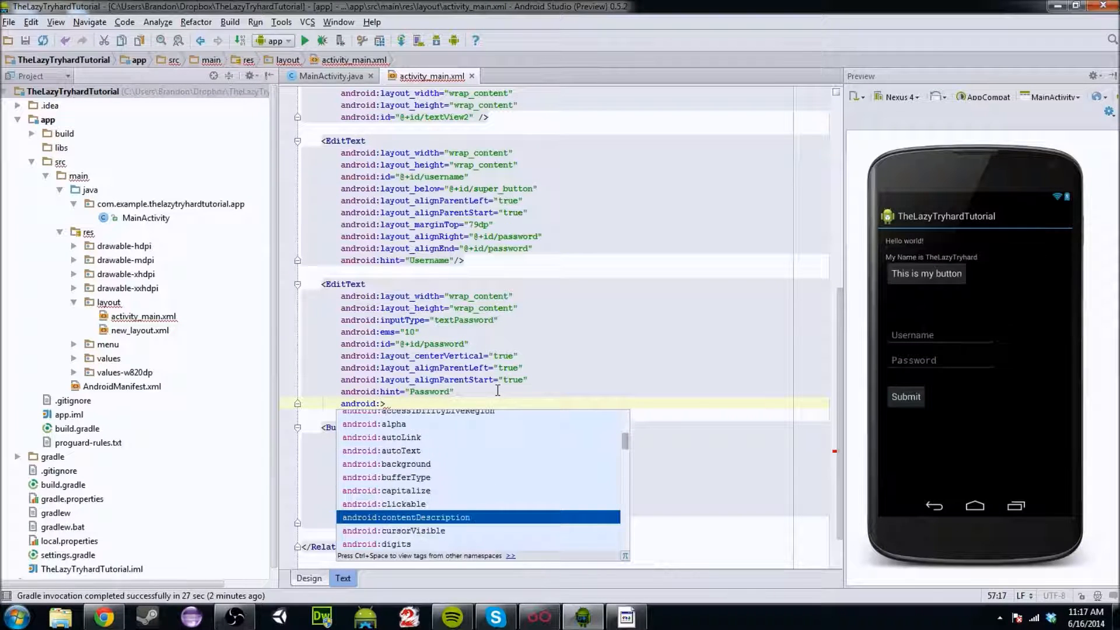
pyautogui.scroll(-3)
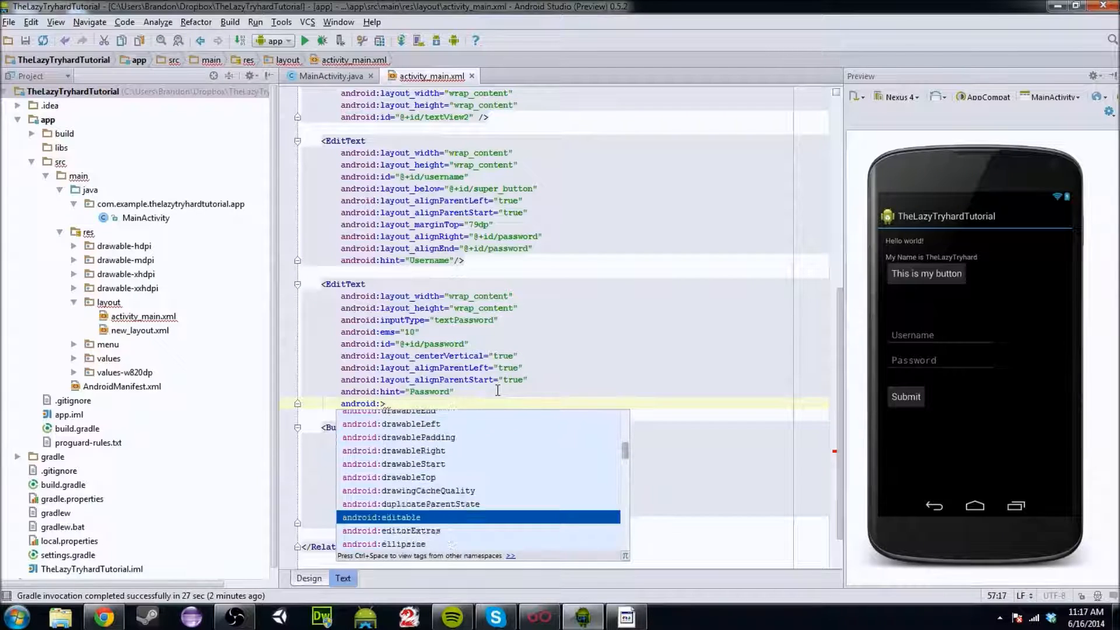
pyautogui.scroll(-3)
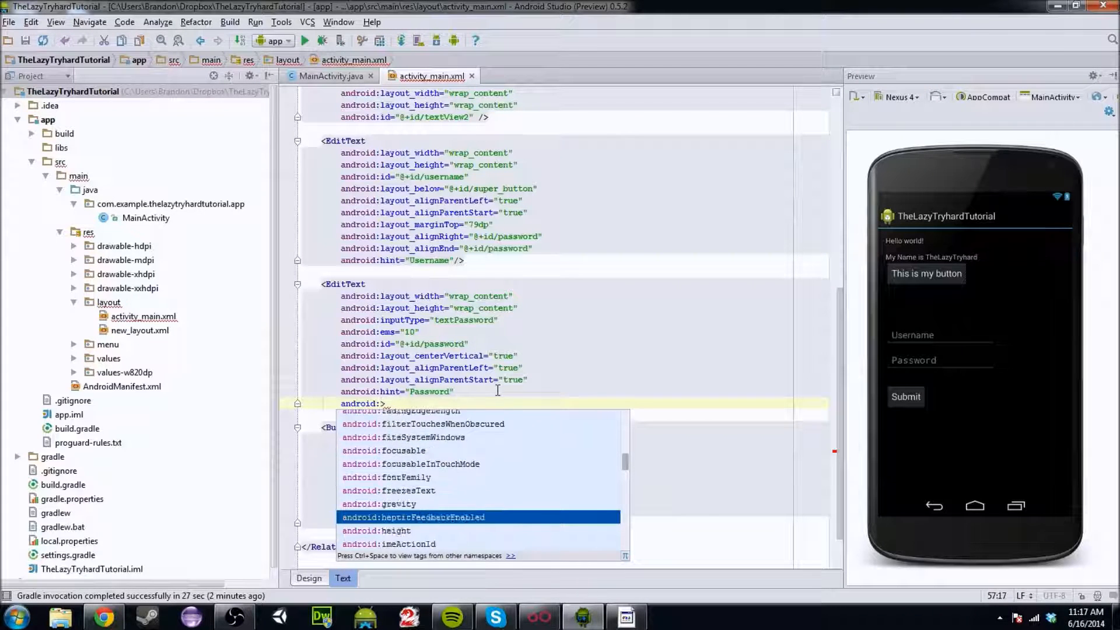
pyautogui.scroll(-3)
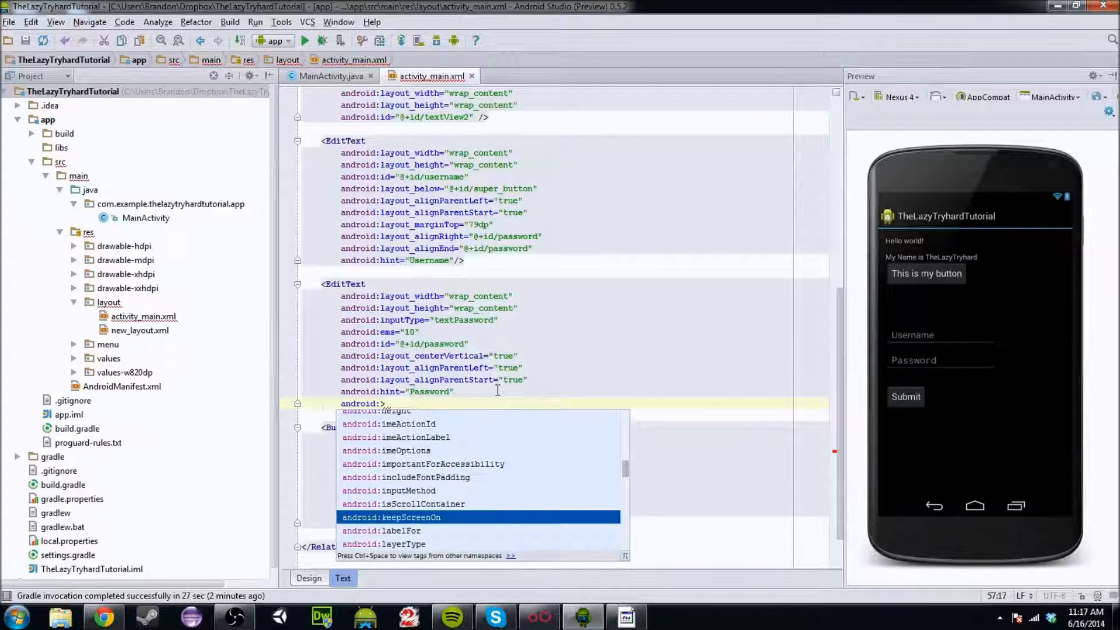
pyautogui.scroll(-3)
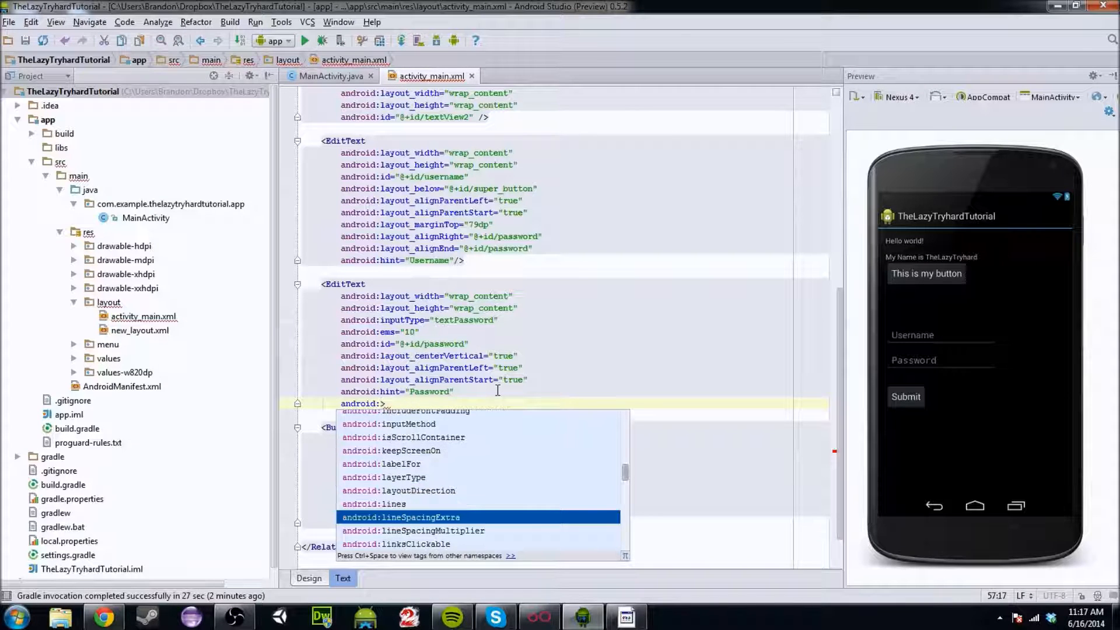
pyautogui.scroll(-3)
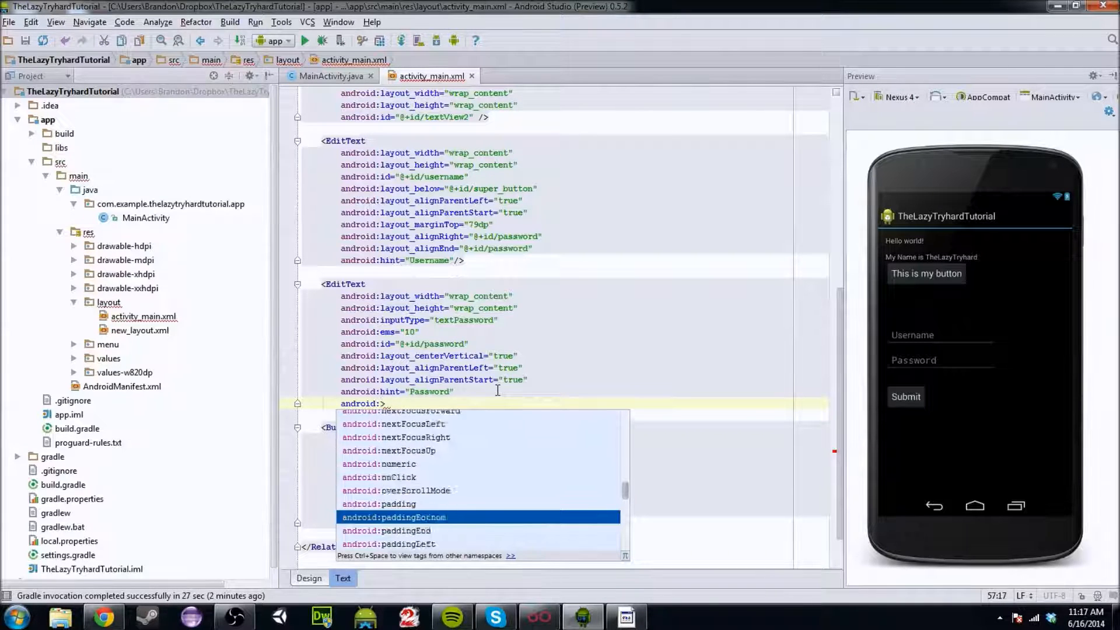
pyautogui.scroll(-3)
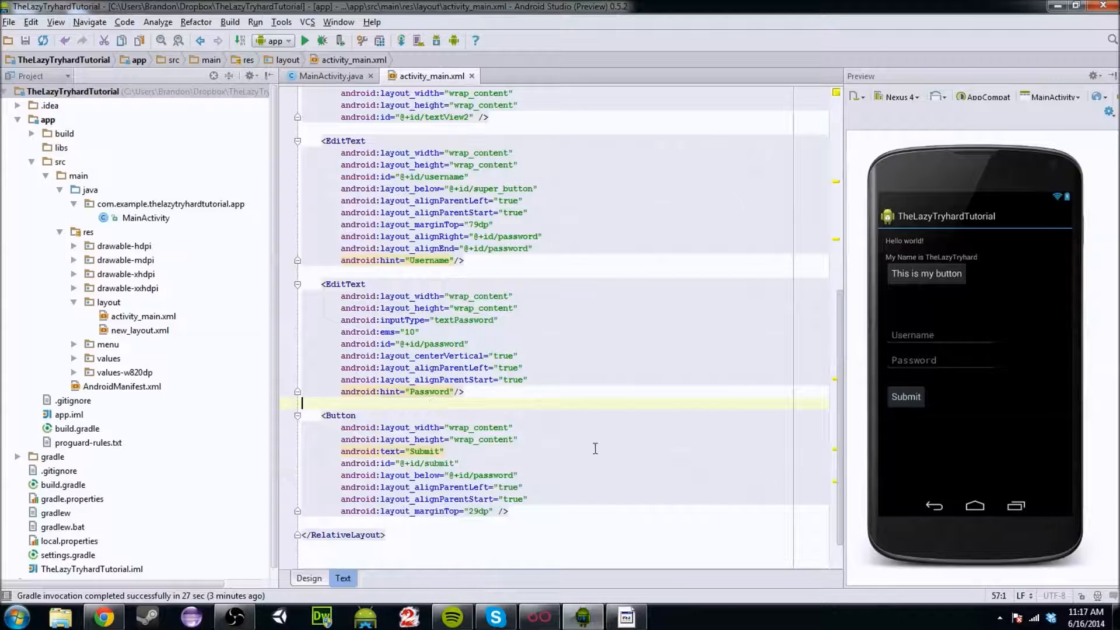
# Declare 'EditText username, password;' in MainActivity.java.
pyautogui.click(329, 75)
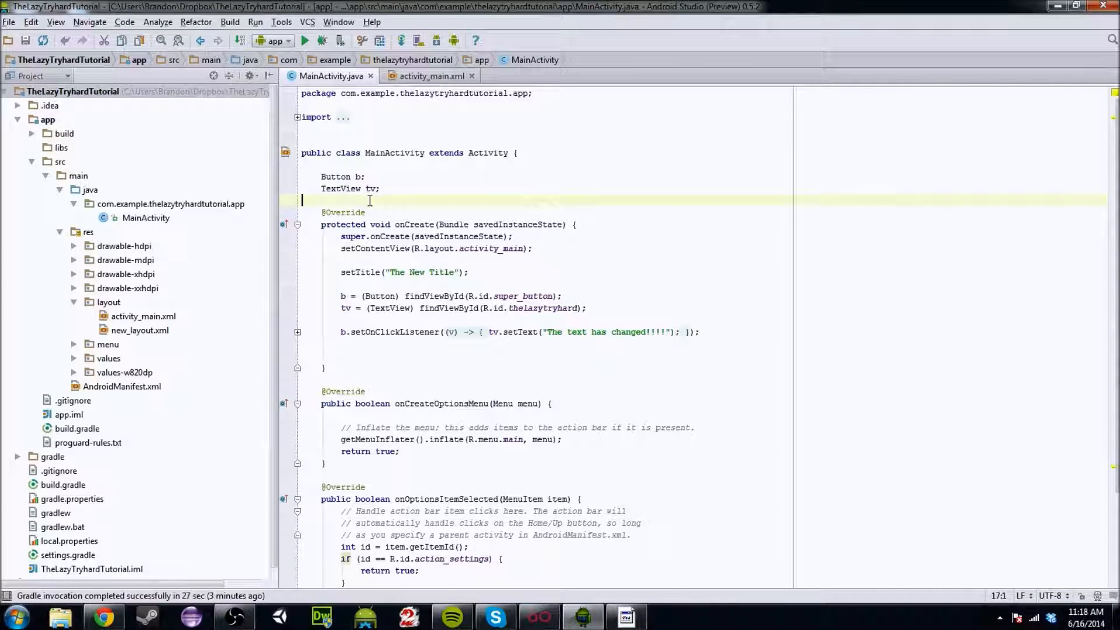
pyautogui.write('EditText username, pa')
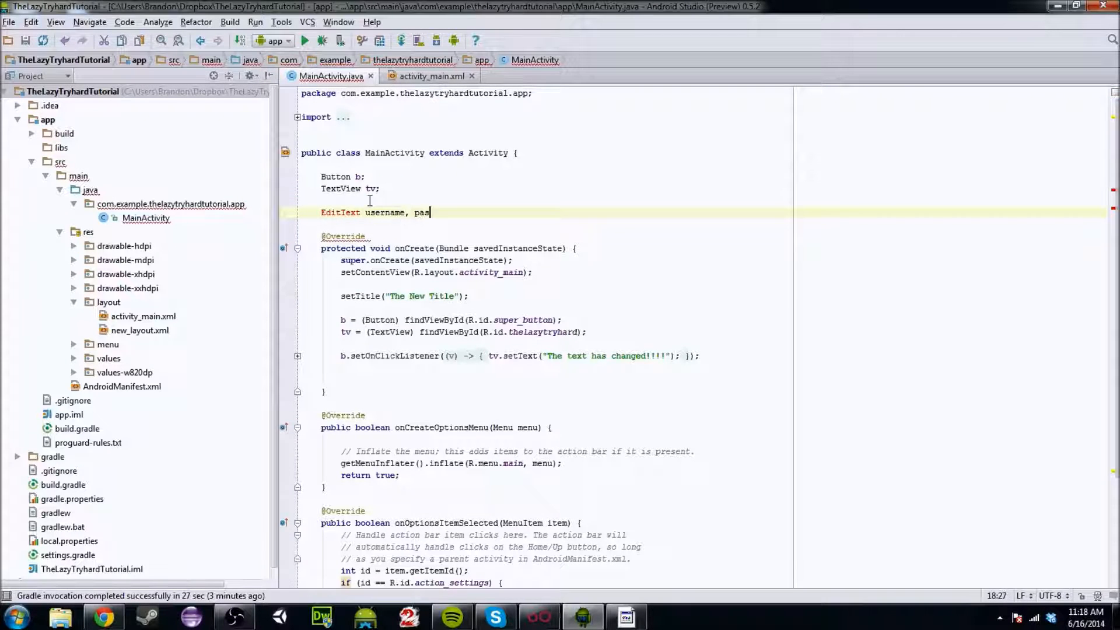
pyautogui.write('sword;')
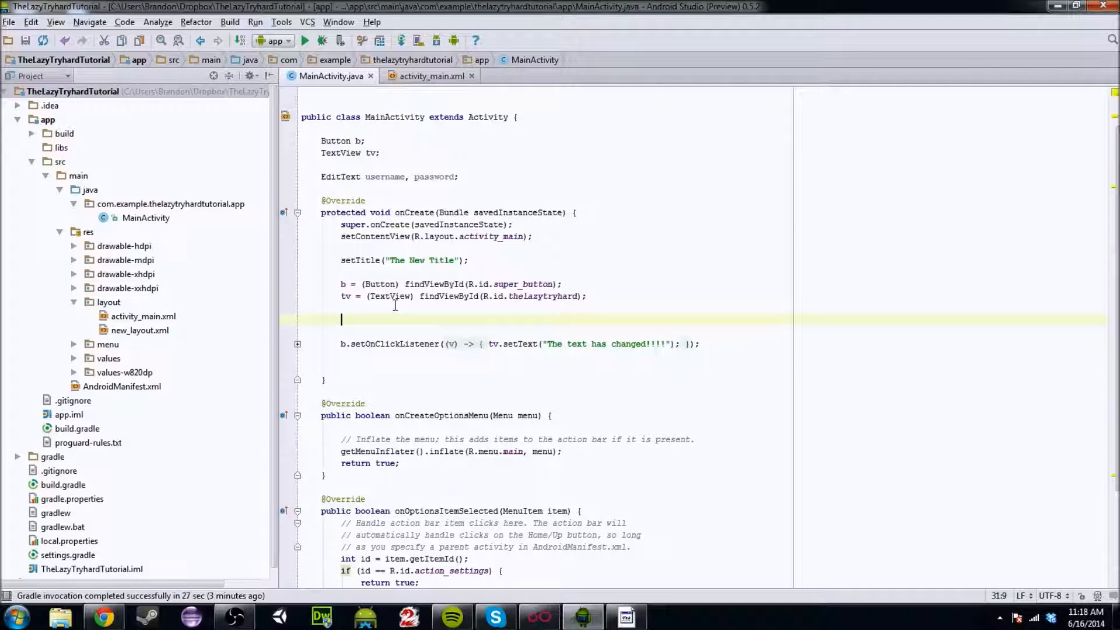
# Assign username and password with (EditText) findViewById(R.id.username) and (R.id.password) in onCreate.
pyautogui.write('username')
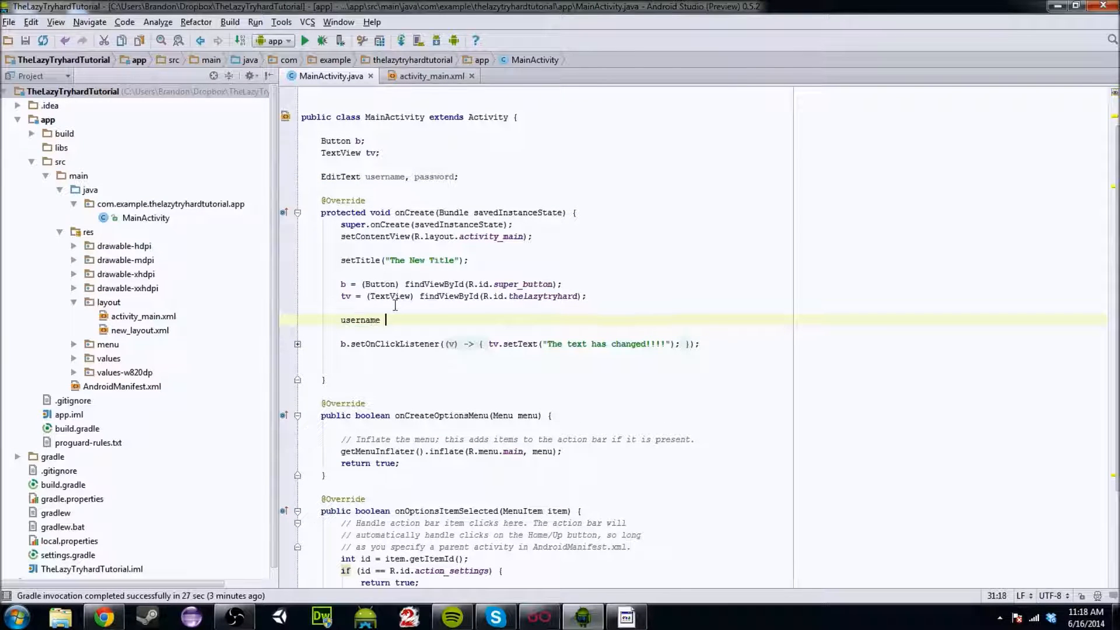
pyautogui.write('= (EditText')
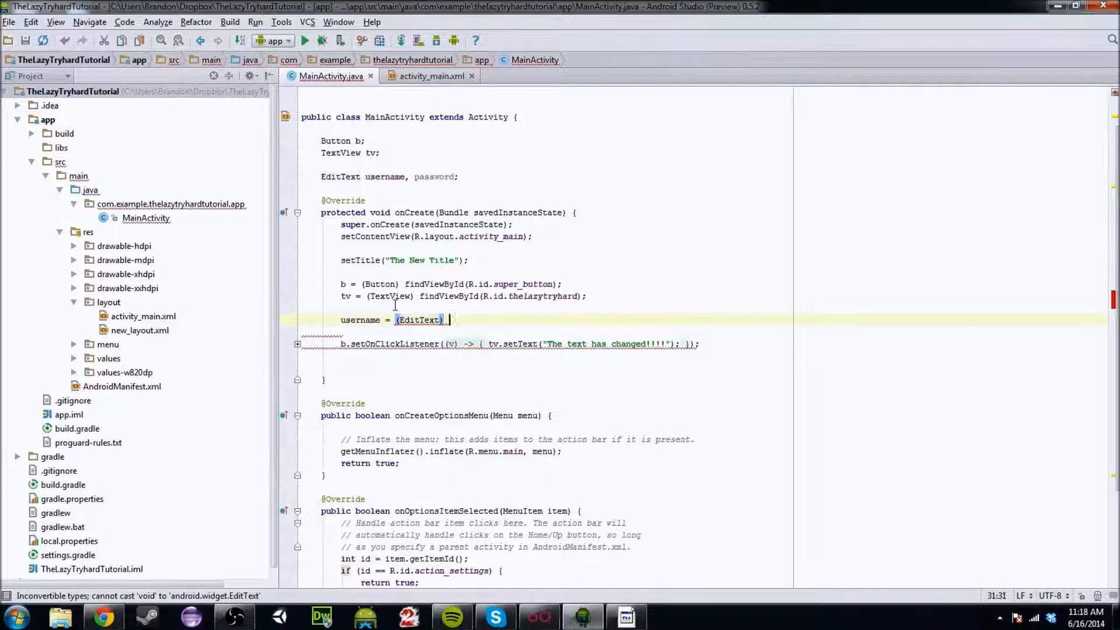
pyautogui.write('findViewById(R.id.username')
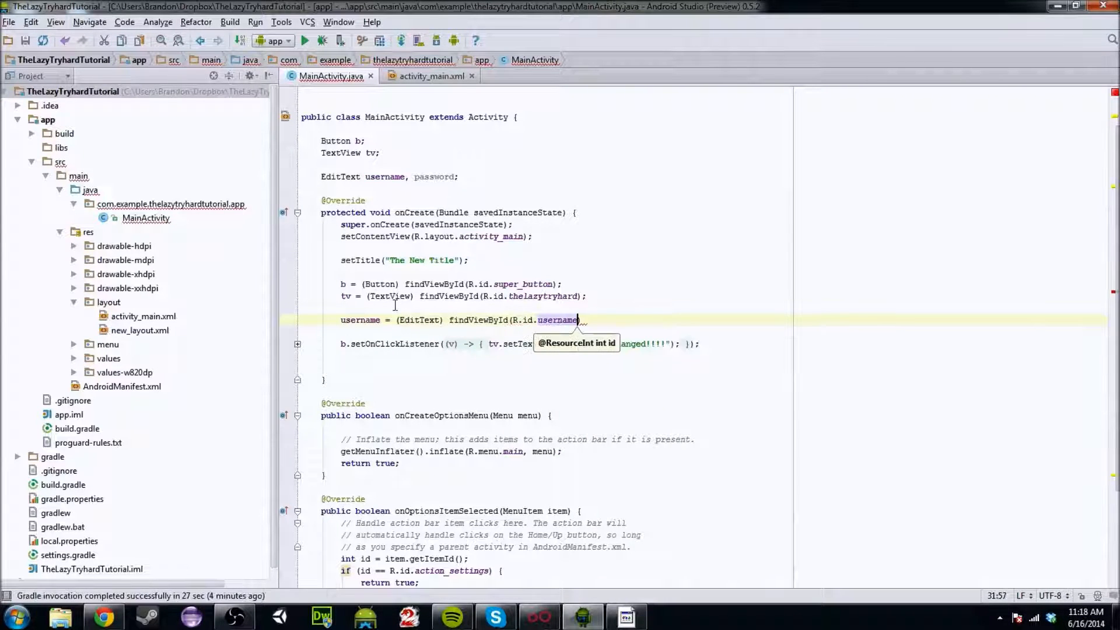
pyautogui.write('password = (')
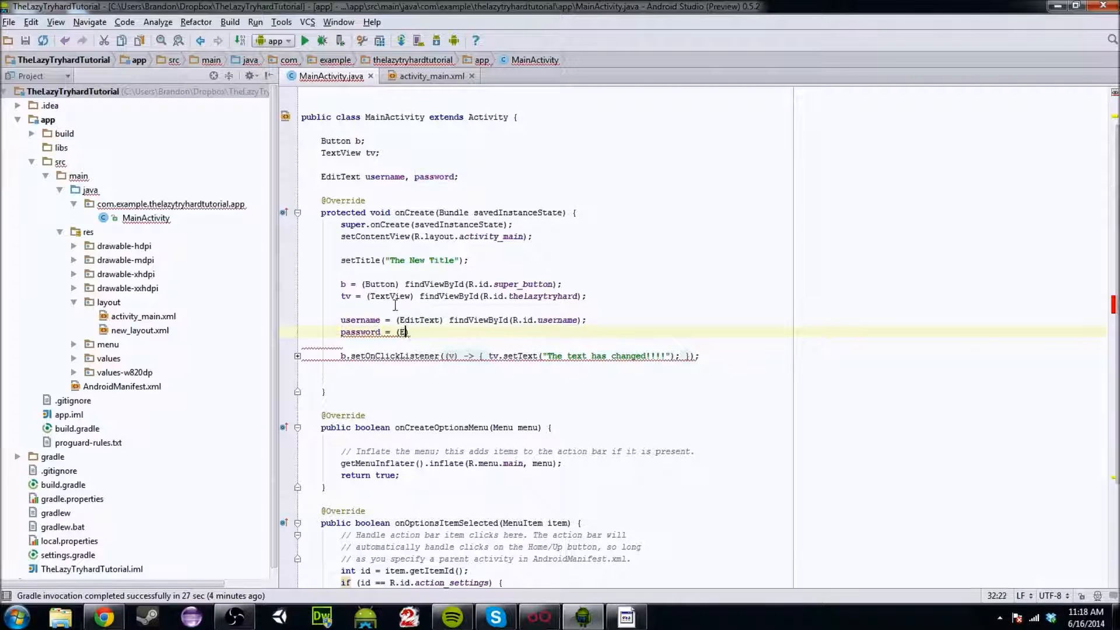
pyautogui.write('EditText)')
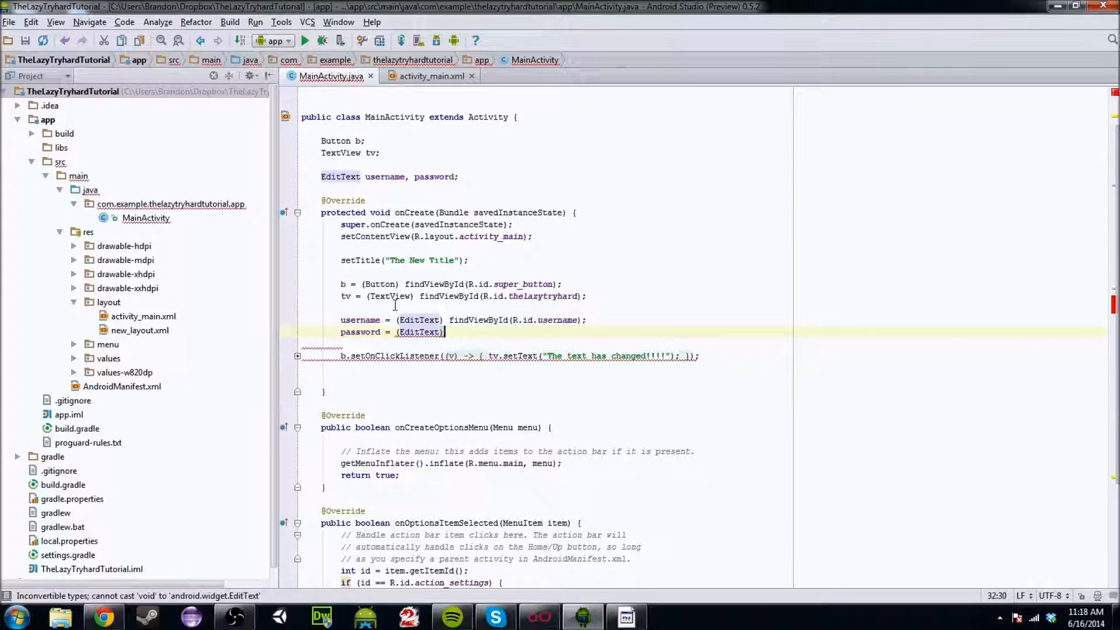
pyautogui.write('findViewById(')
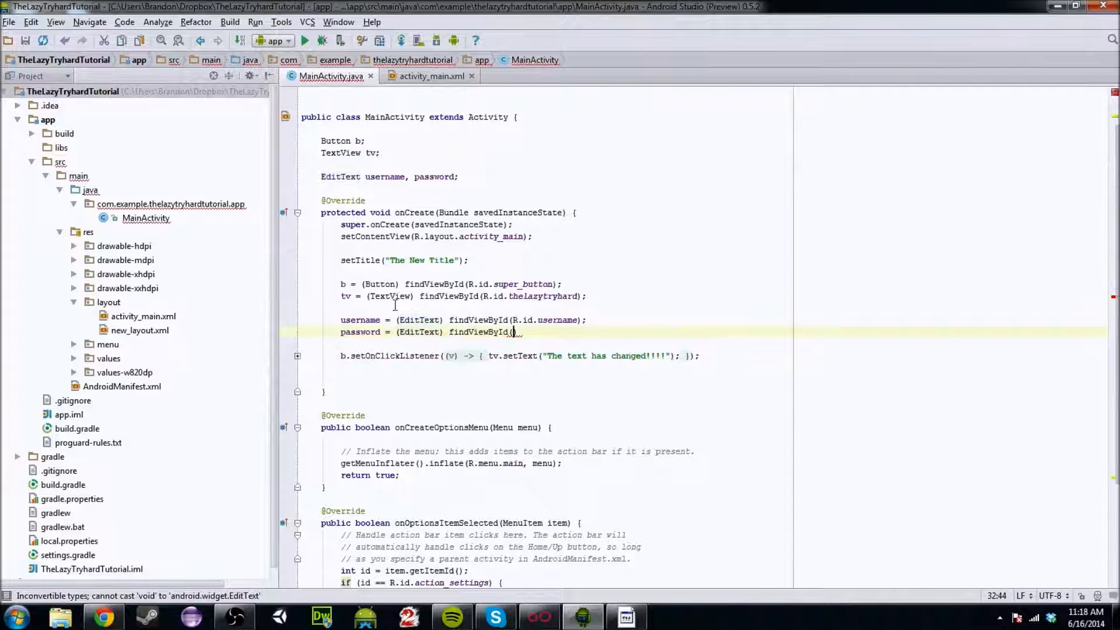
pyautogui.write('R.id.password')
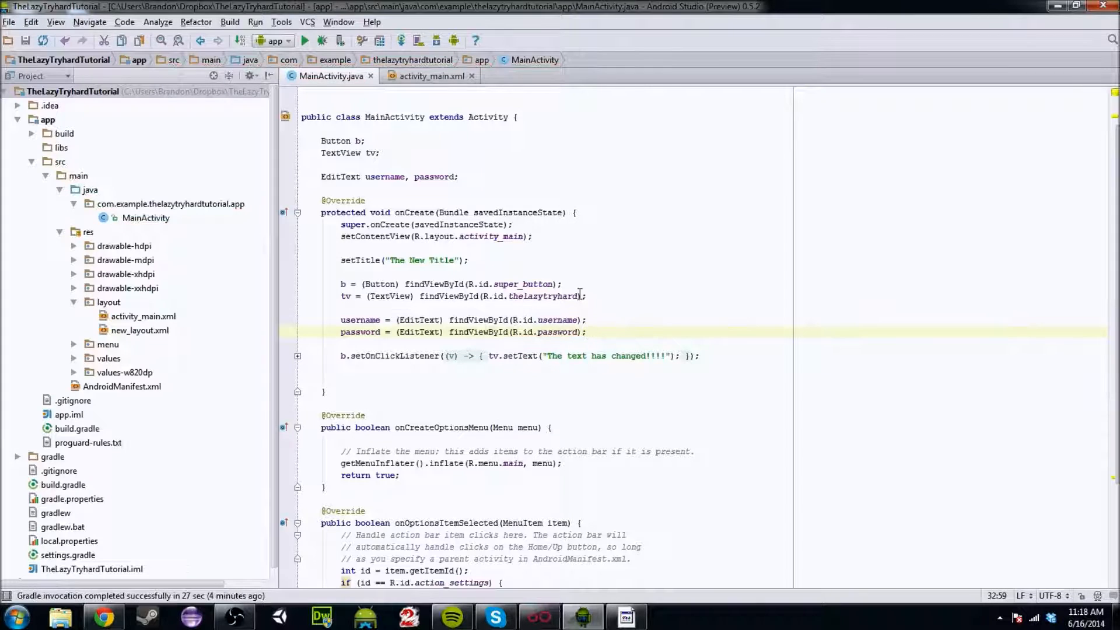
pyautogui.click(381, 379)
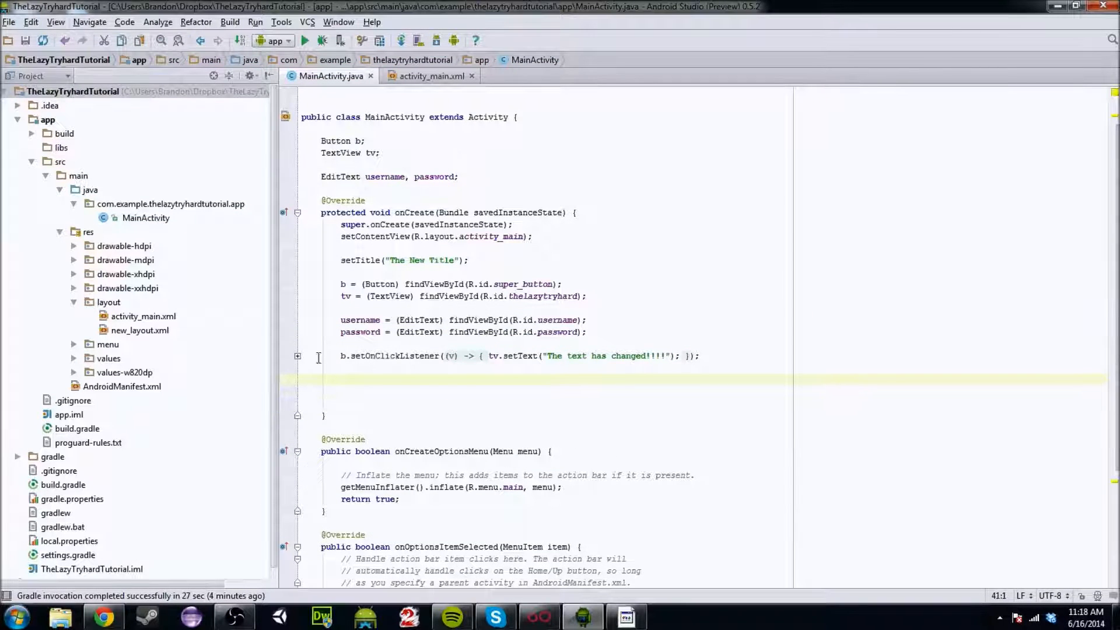
# Start a new line below the click listener in onCreate and begin a username reference.
pyautogui.click(355, 390)
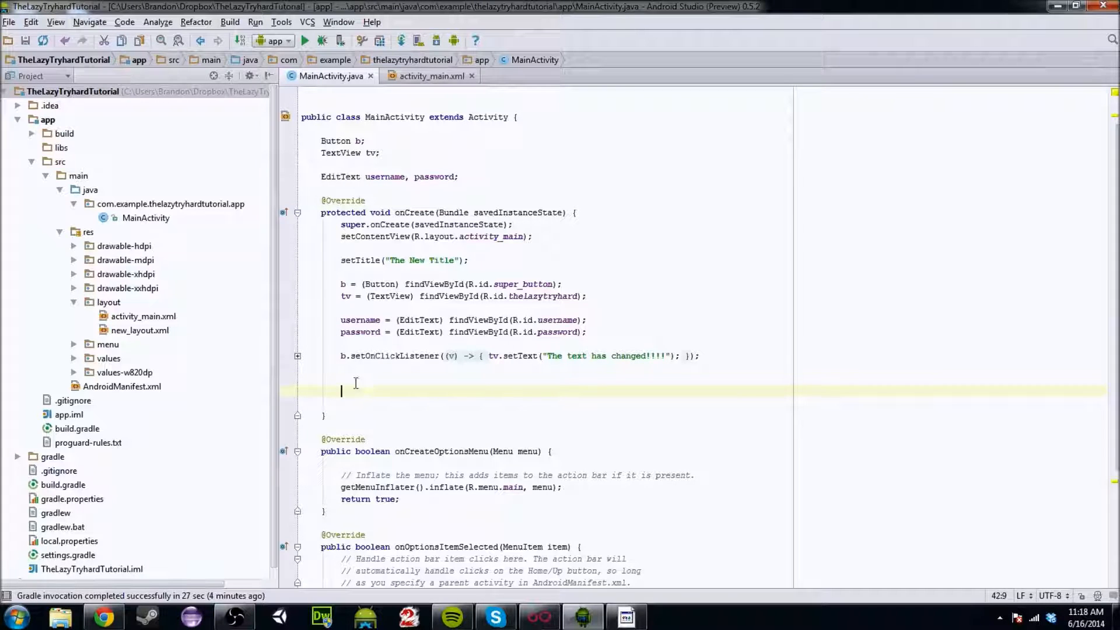
pyautogui.click(365, 388)
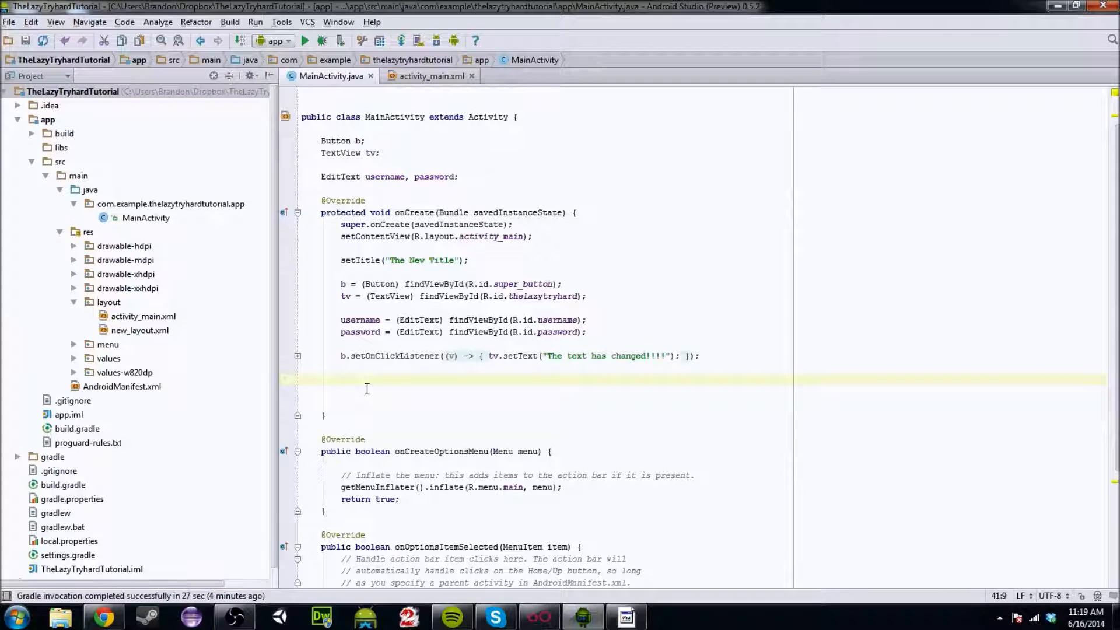
pyautogui.click(341, 379)
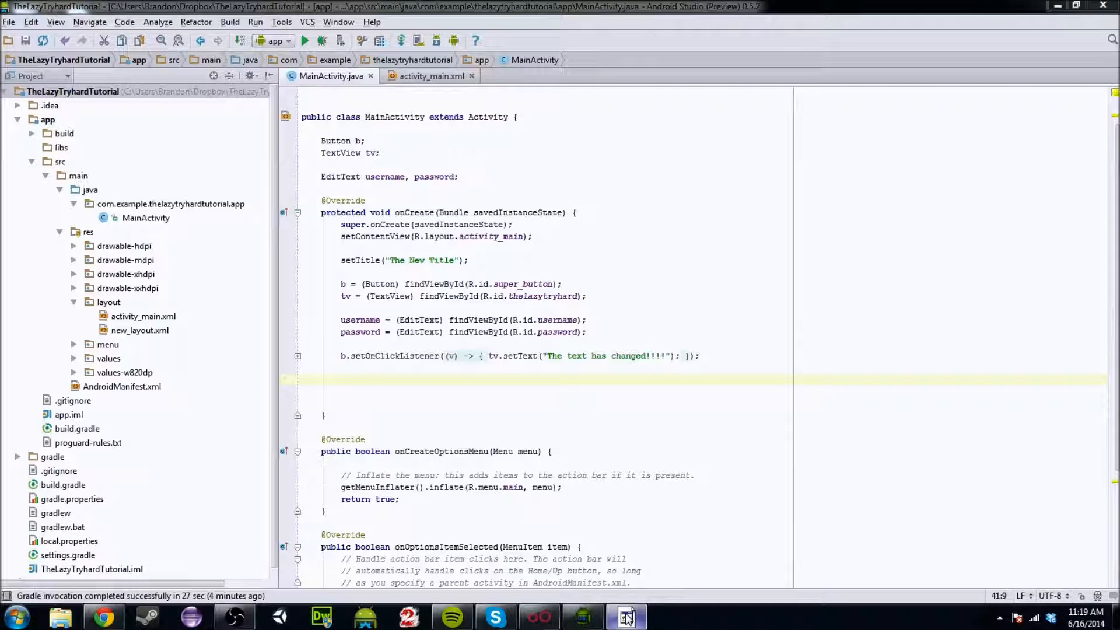
pyautogui.click(626, 616)
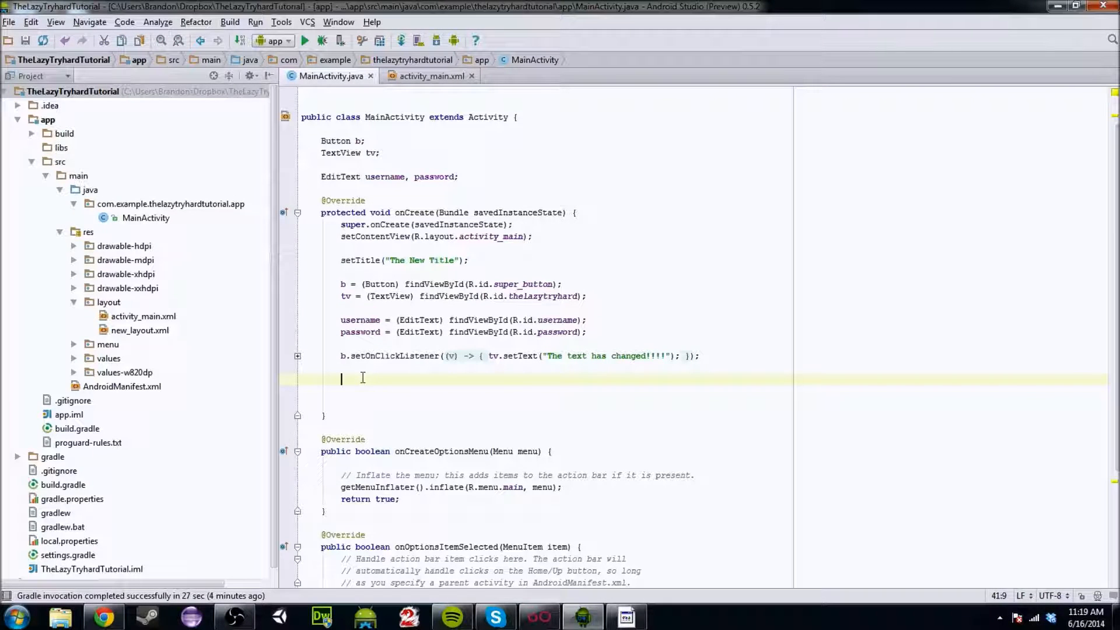
pyautogui.write('user')
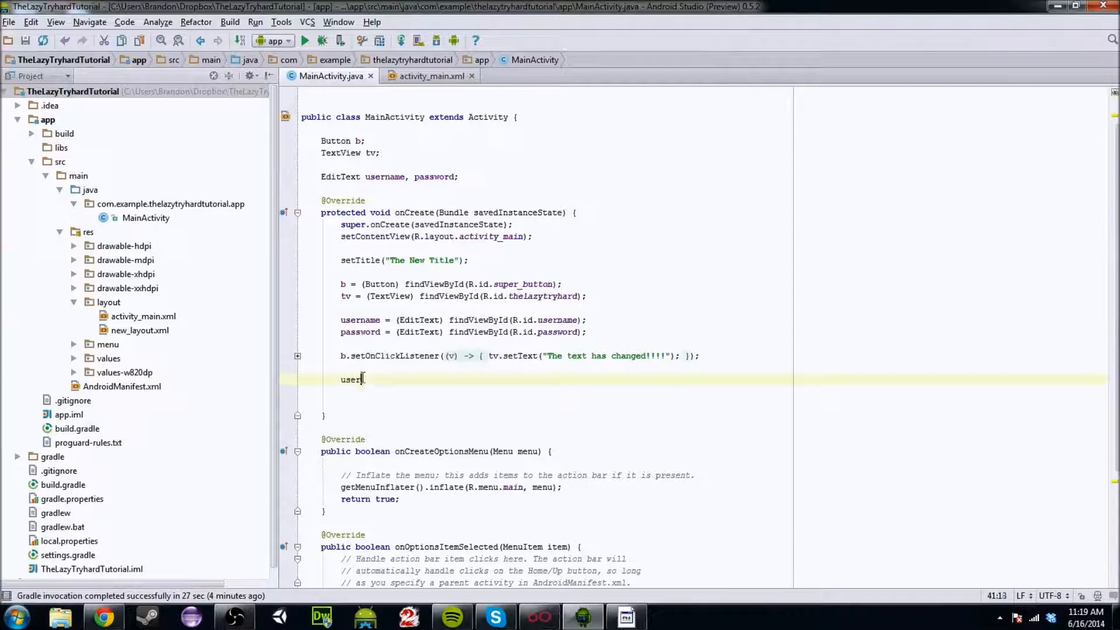
pyautogui.write('nam')
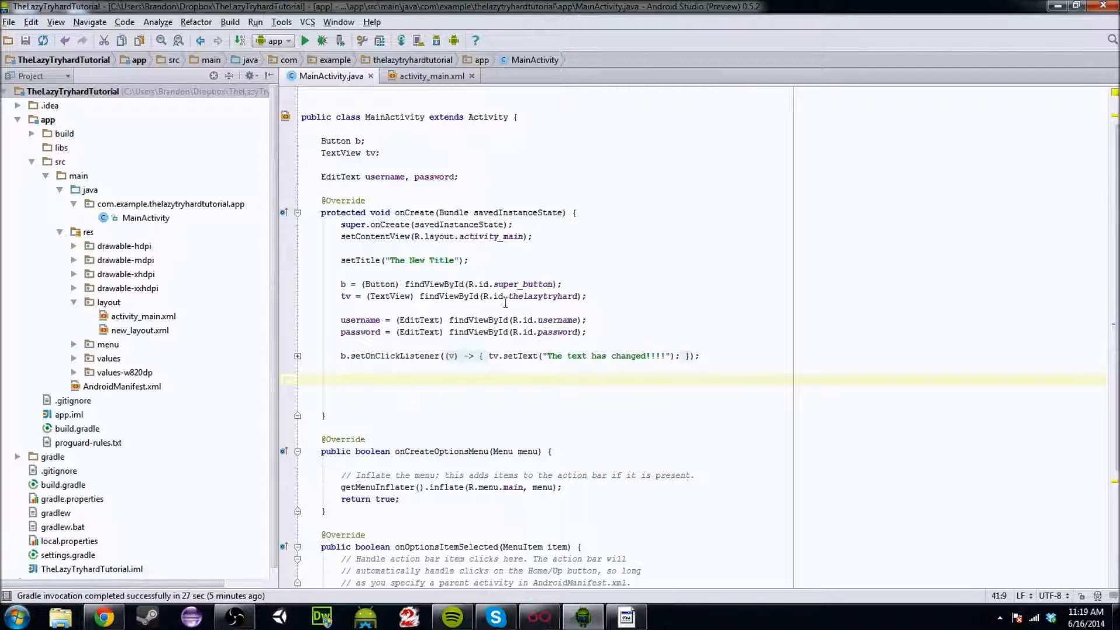
# Declare 'Button submit;' and bind it with (Button) findViewById(R.id.submit) in onCreate.
pyautogui.click(460, 177)
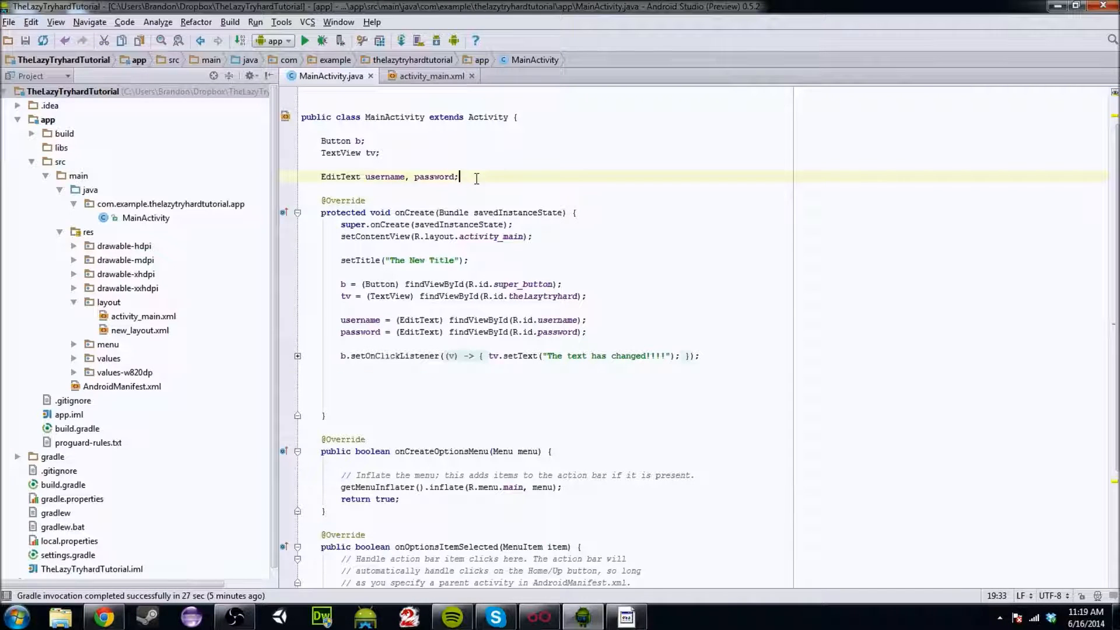
pyautogui.write('Button')
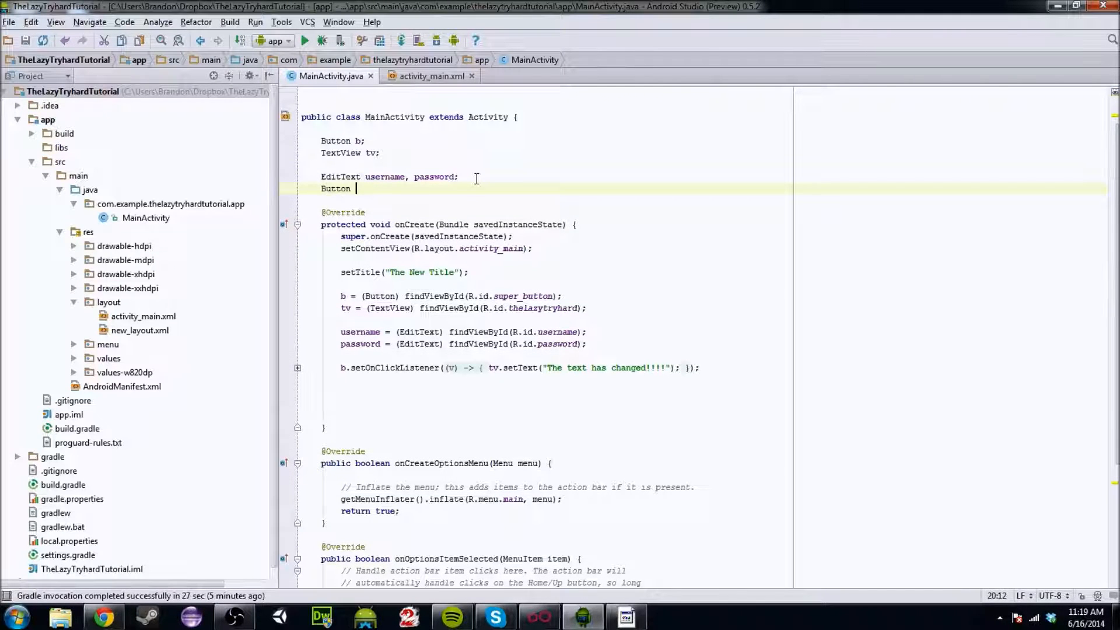
pyautogui.write('s')
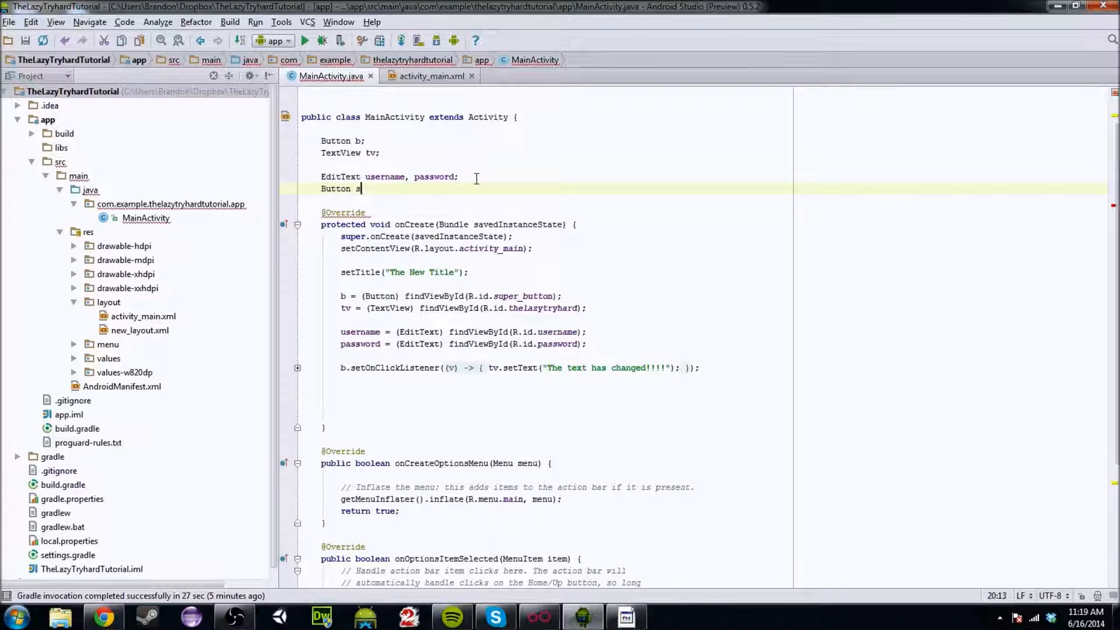
pyautogui.write('ubmit;')
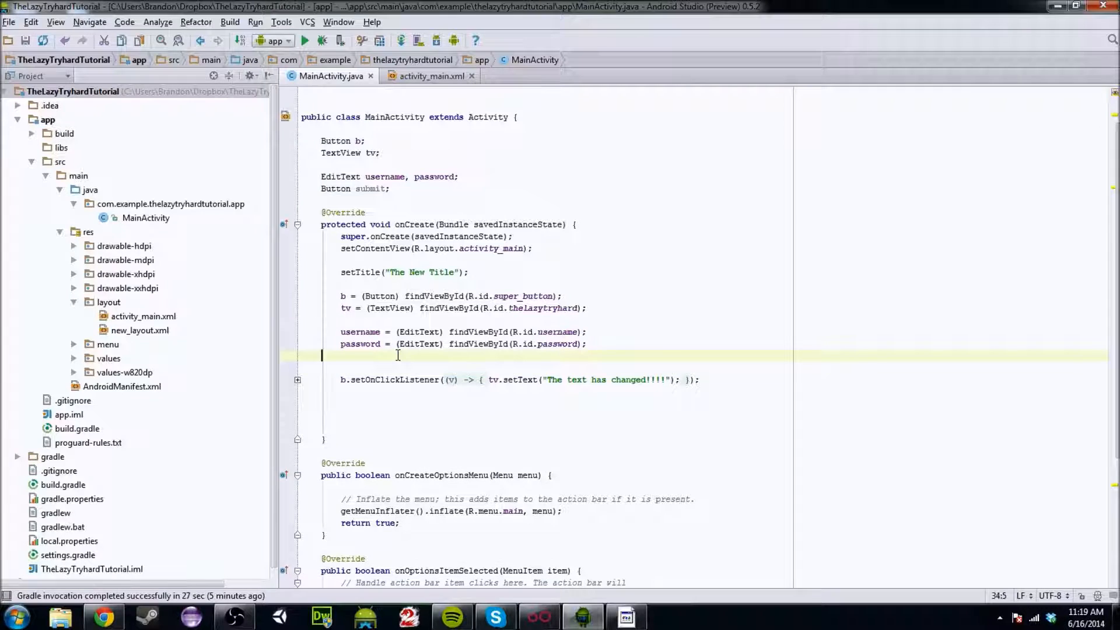
pyautogui.write('submit =')
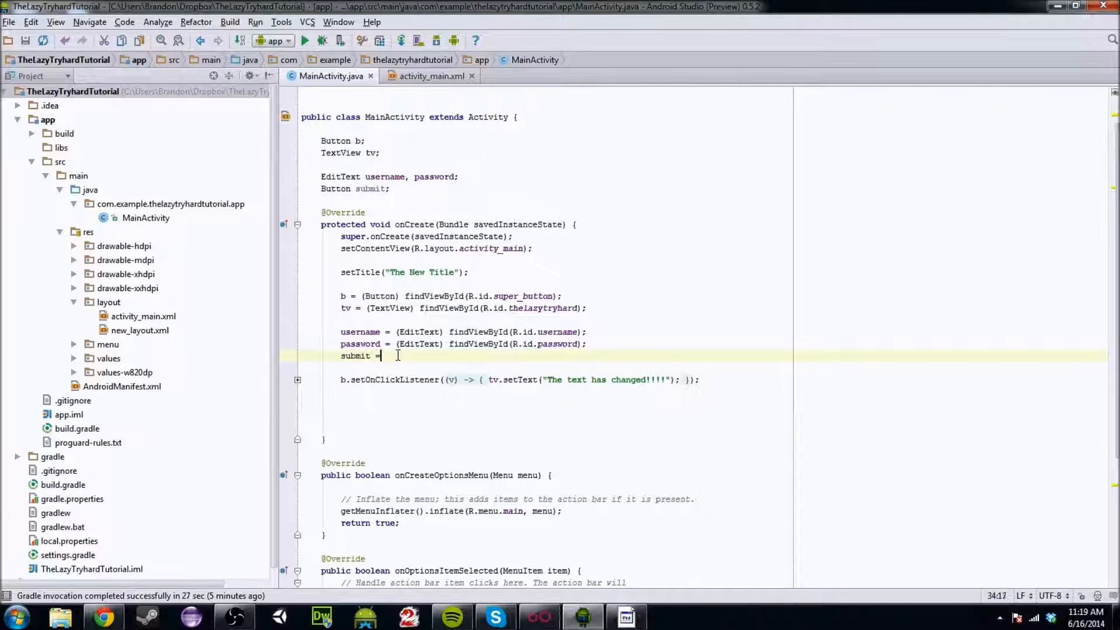
pyautogui.write('(Button')
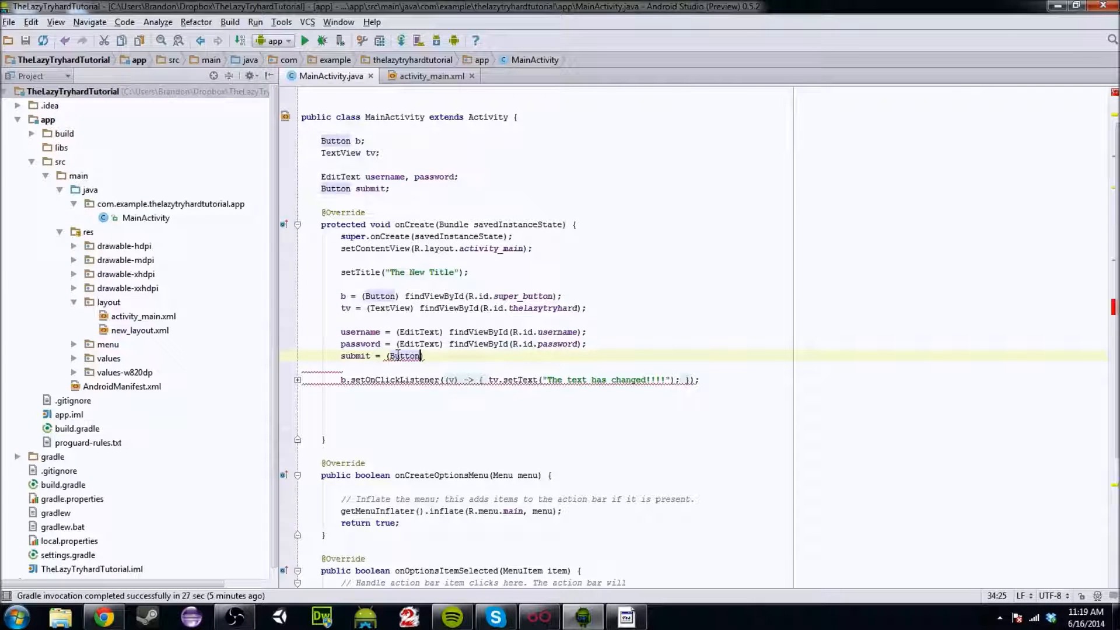
pyautogui.write('findViewById(R.id.submit);')
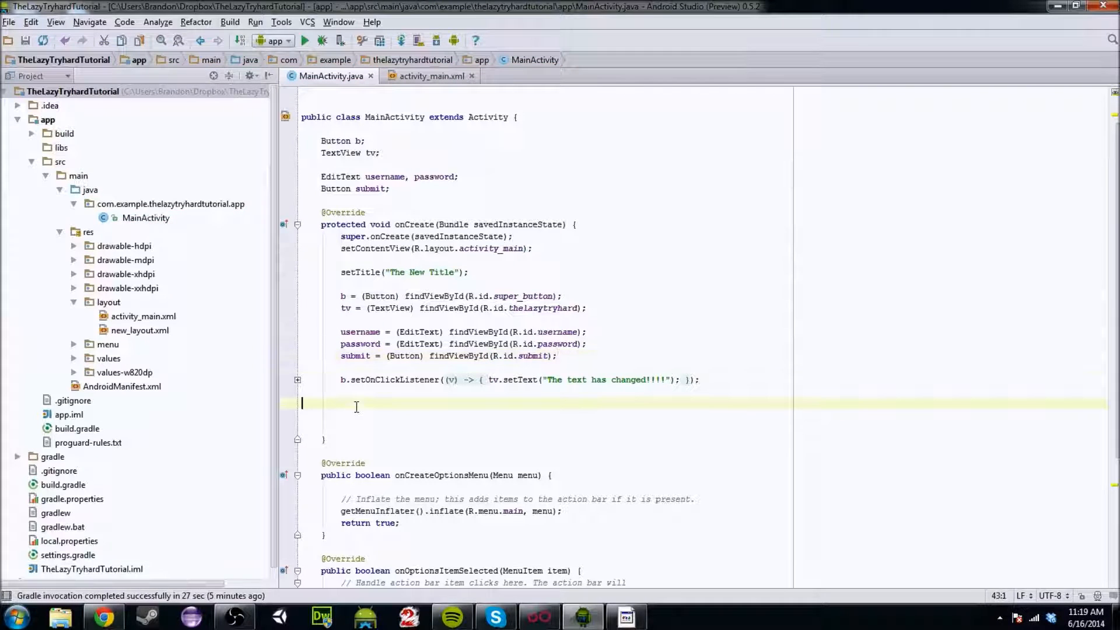
pyautogui.write('submit')
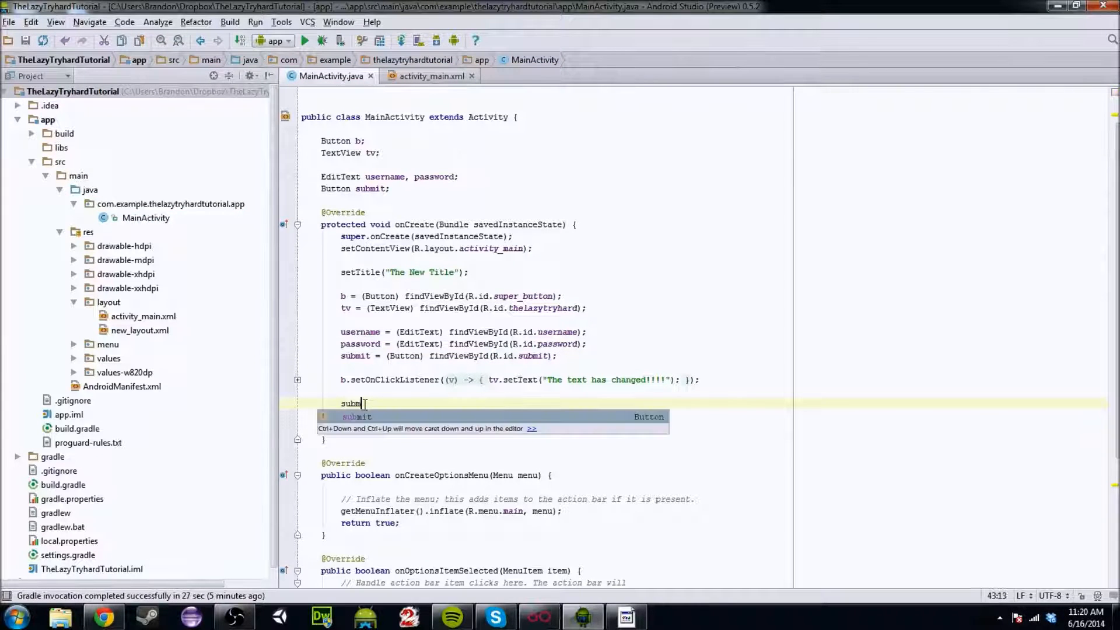
# Attach submit.setOnClickListener with a new View.OnClickListener and an empty onClick override.
pyautogui.write('.setOnClickListener();')
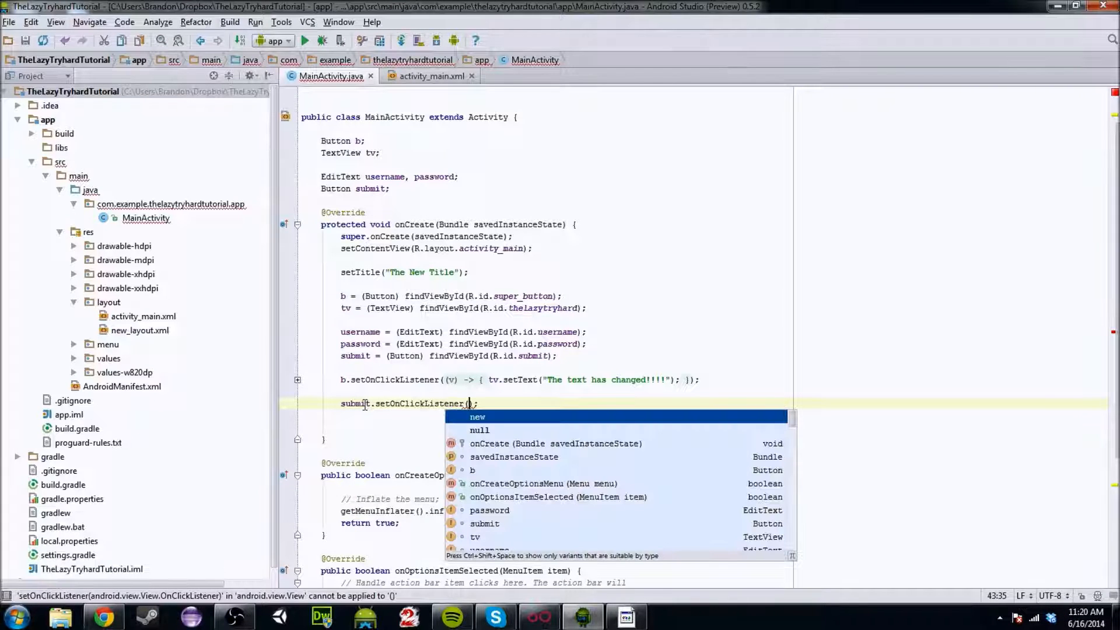
pyautogui.write('o')
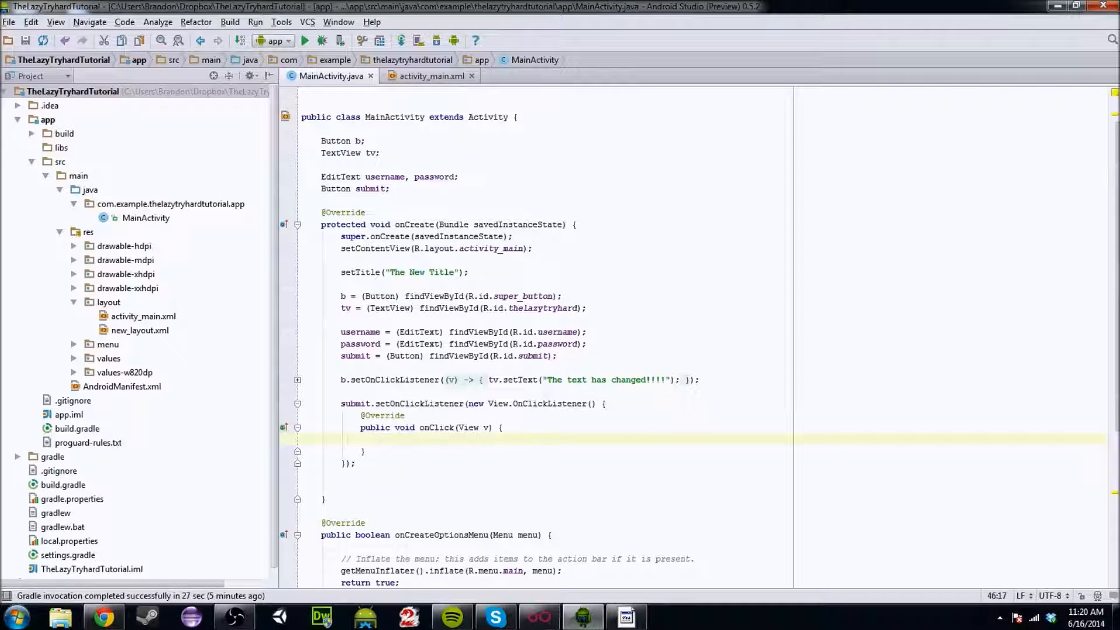
pyautogui.click(441, 440)
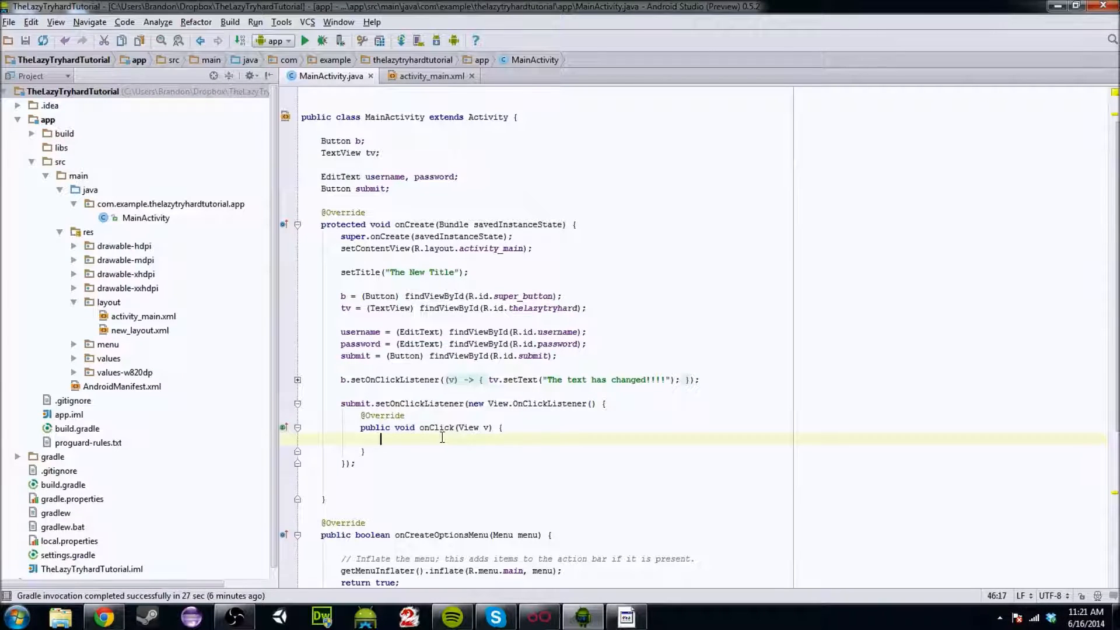
# Begin Toast toast = Toast.makeText(MainActivity.this, ...) inside onClick.
pyautogui.write('T')
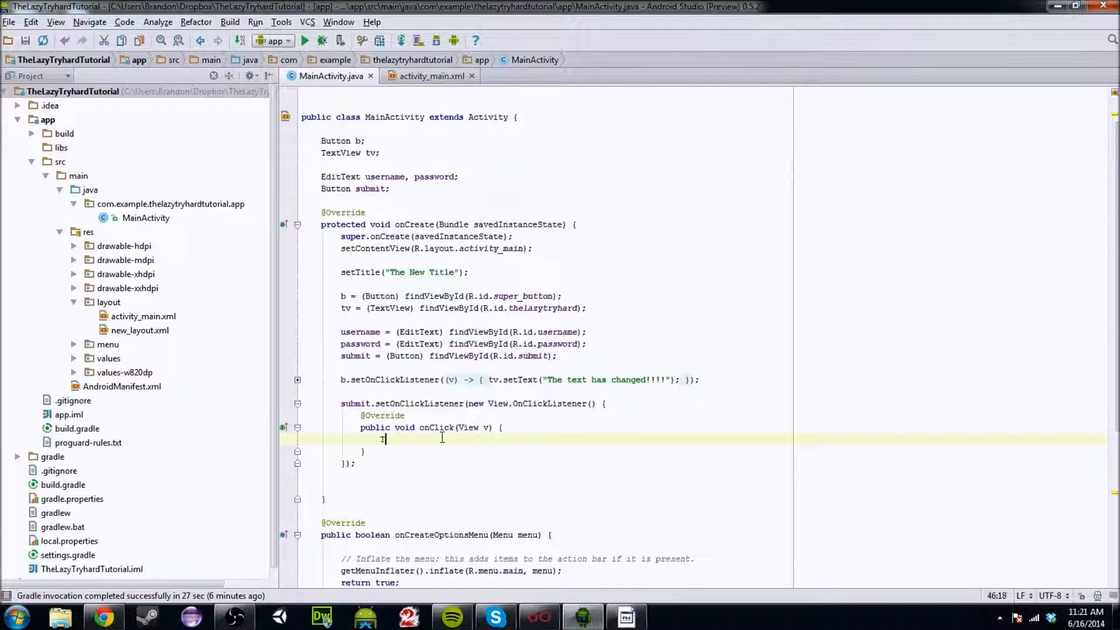
pyautogui.write('Toast toast =')
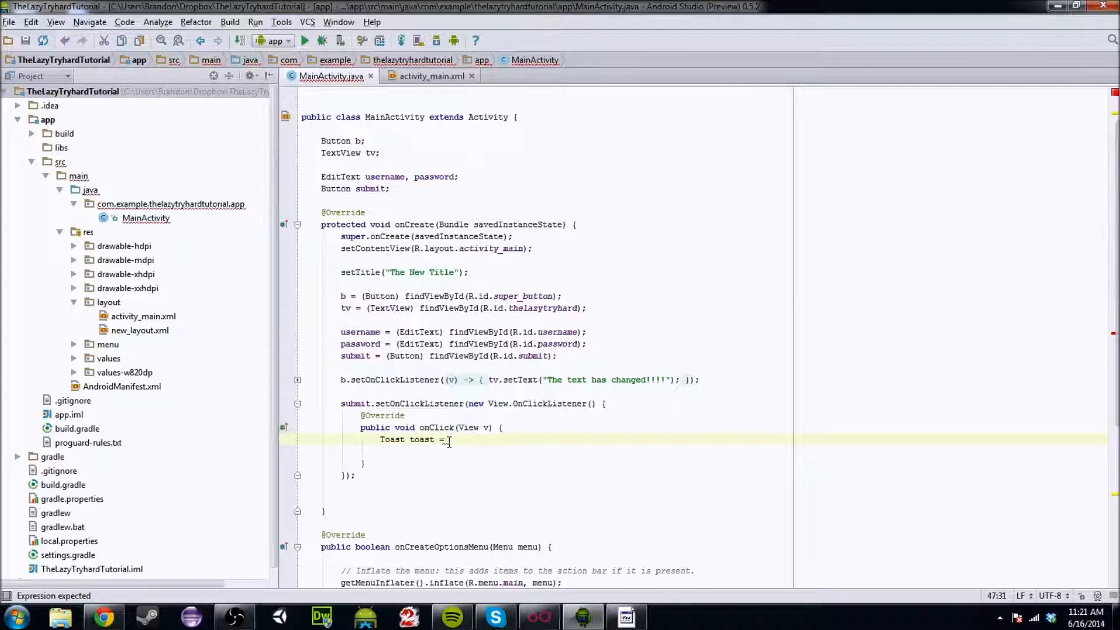
pyautogui.write('Toast.')
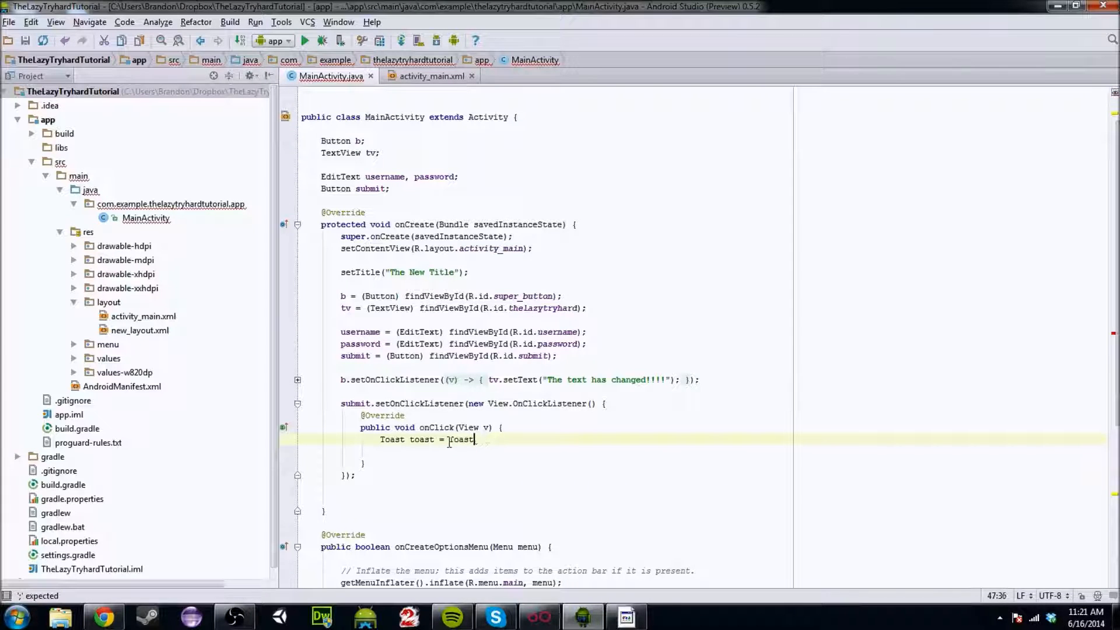
pyautogui.write('.makeText(')
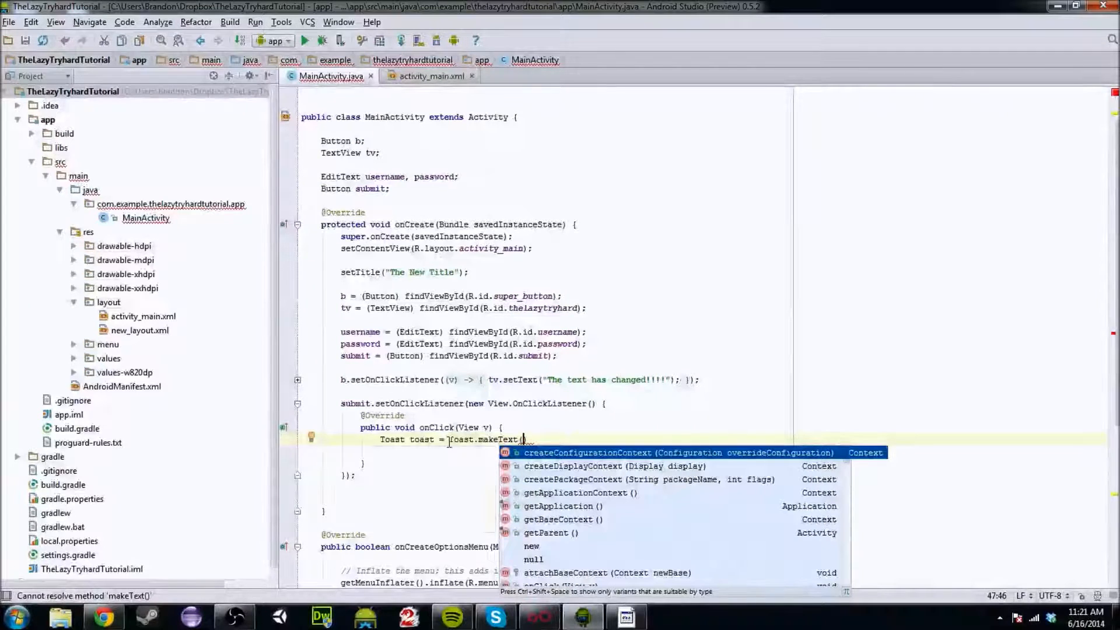
pyautogui.press('Escape')
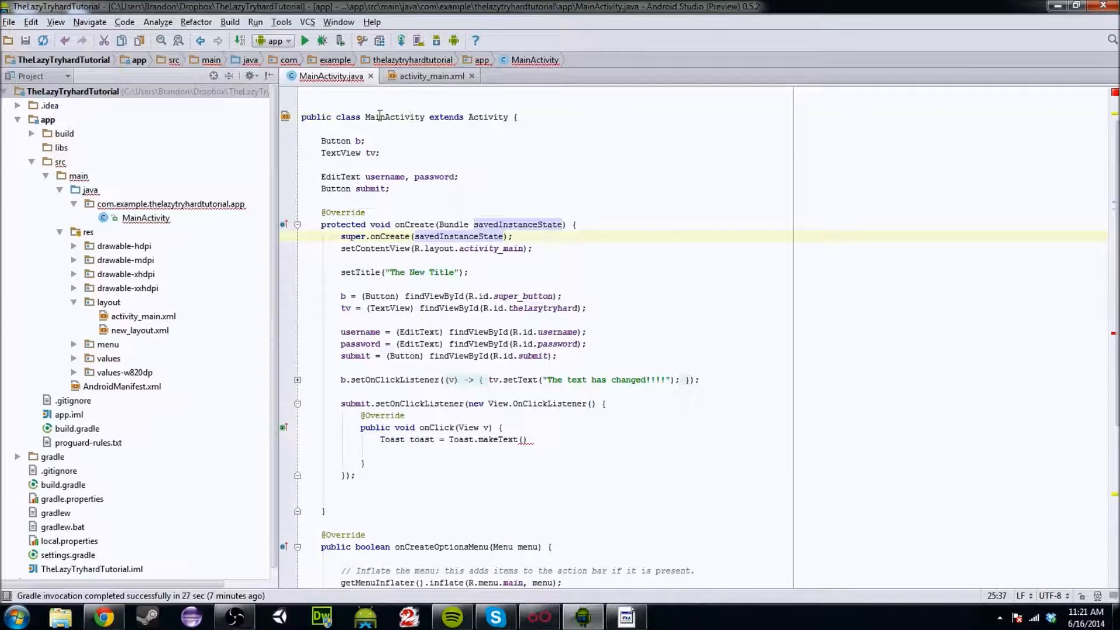
pyautogui.click(523, 440)
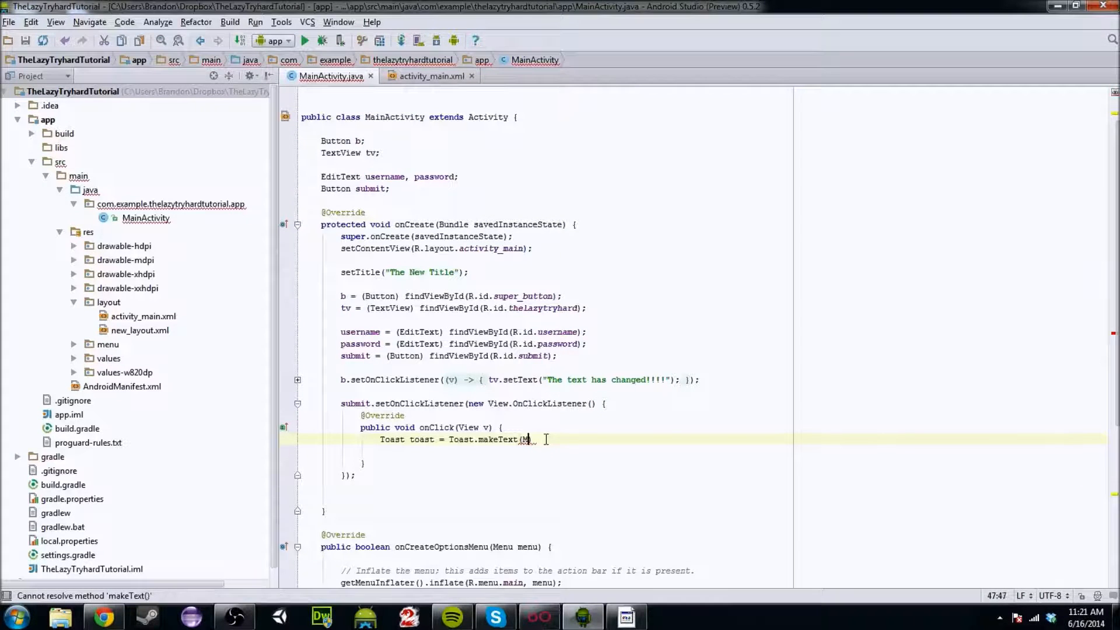
pyautogui.write('MainActivity.this, )')
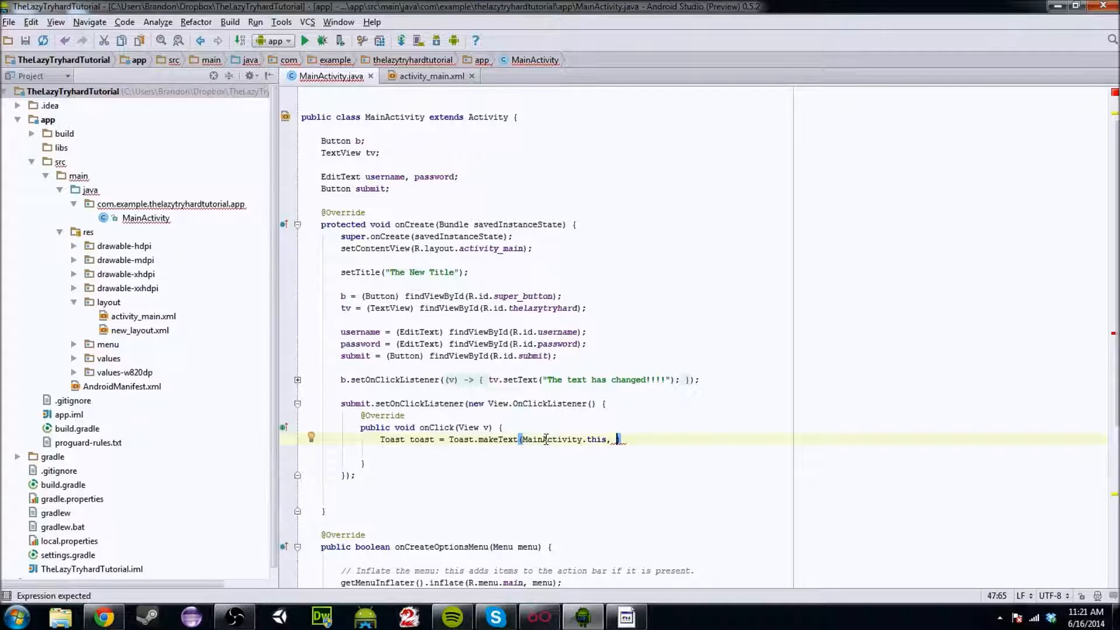
# Finish makeText with message s and duration 10, starting a String s declaration above it.
pyautogui.write('String')
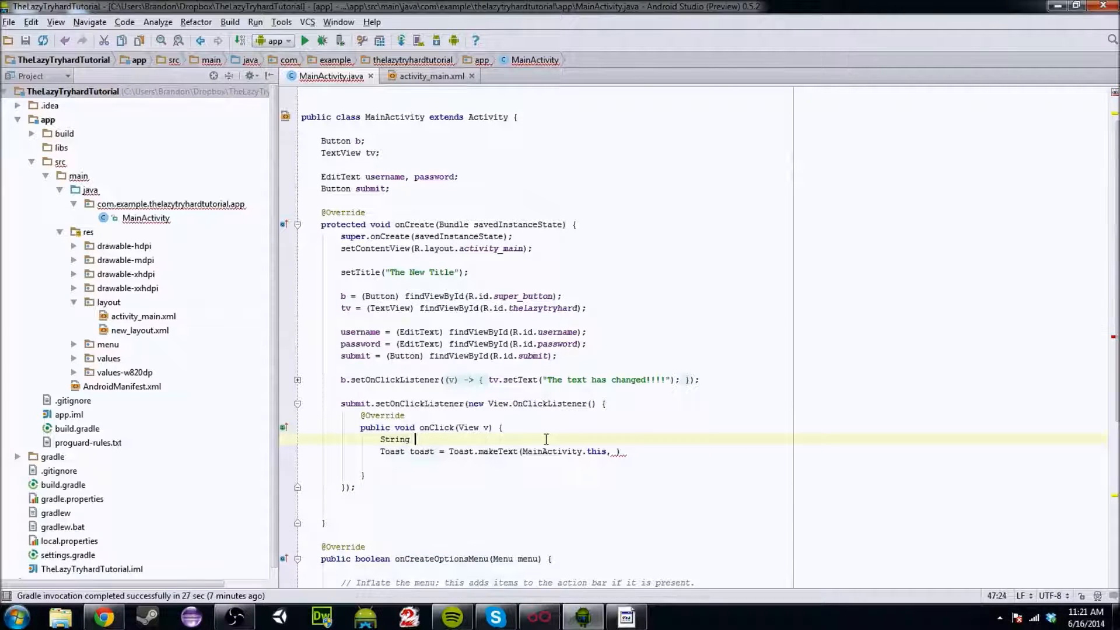
pyautogui.write('s;')
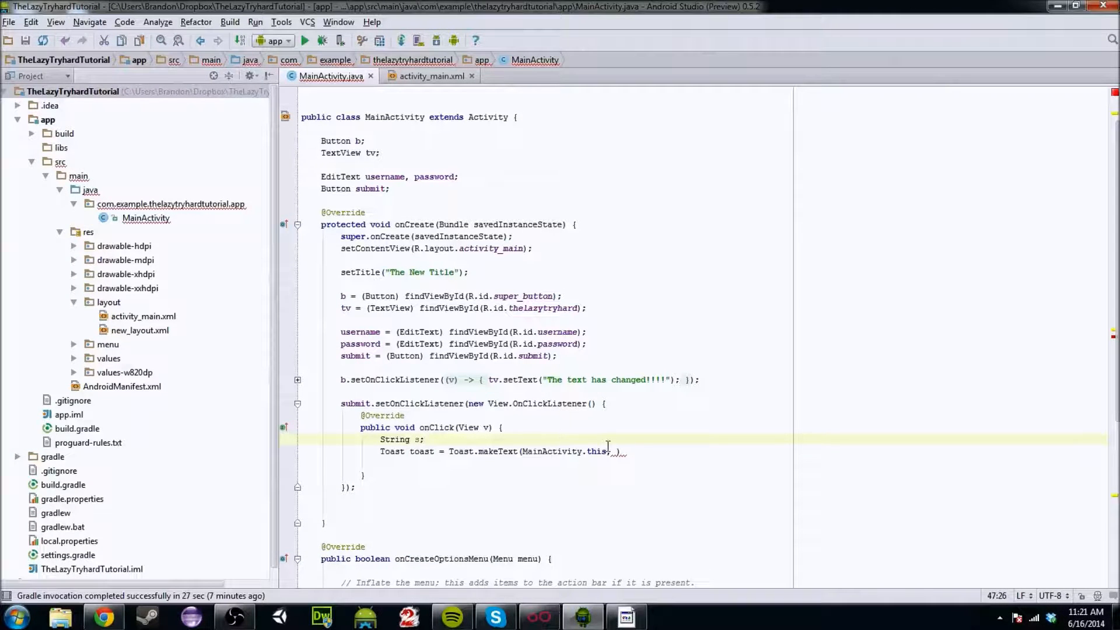
pyautogui.write(',')
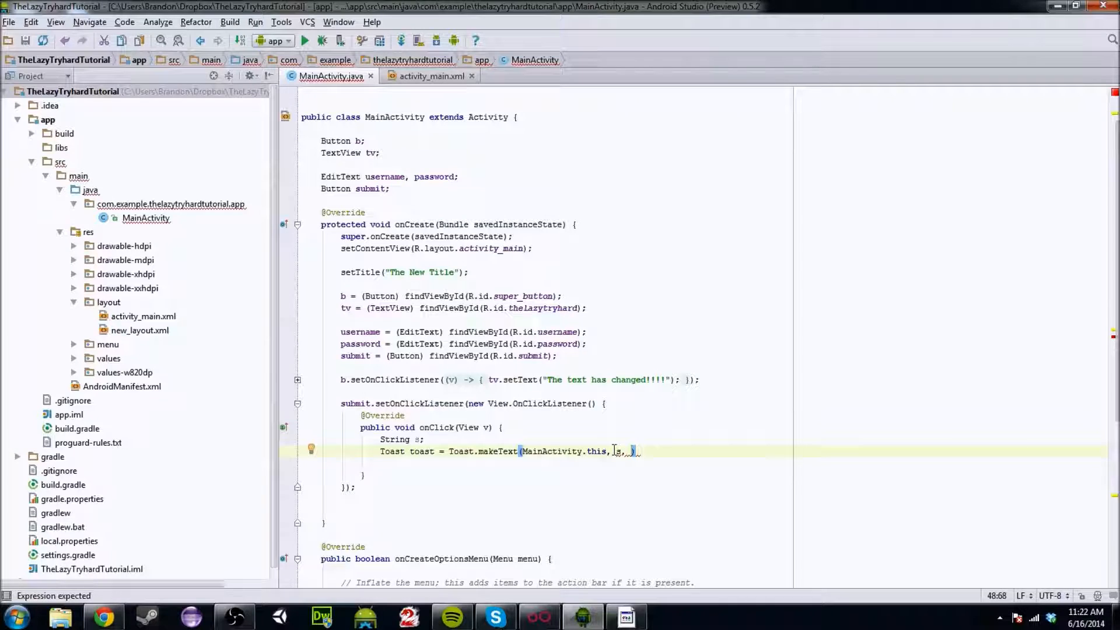
pyautogui.write('10')
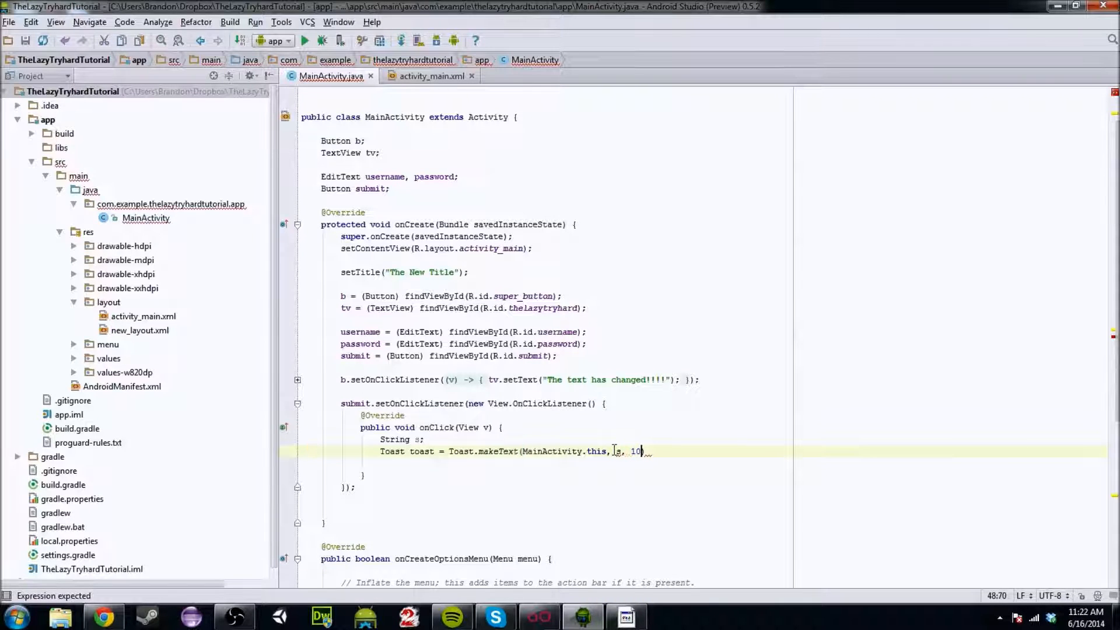
pyautogui.write(';')
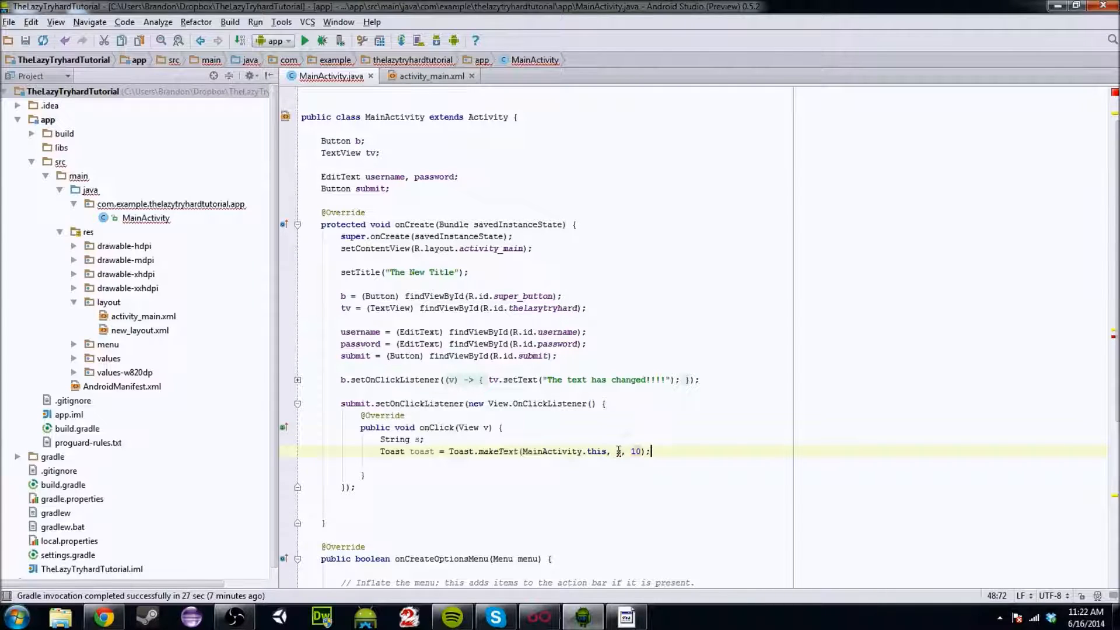
pyautogui.click(431, 451)
pyautogui.write(' = ')
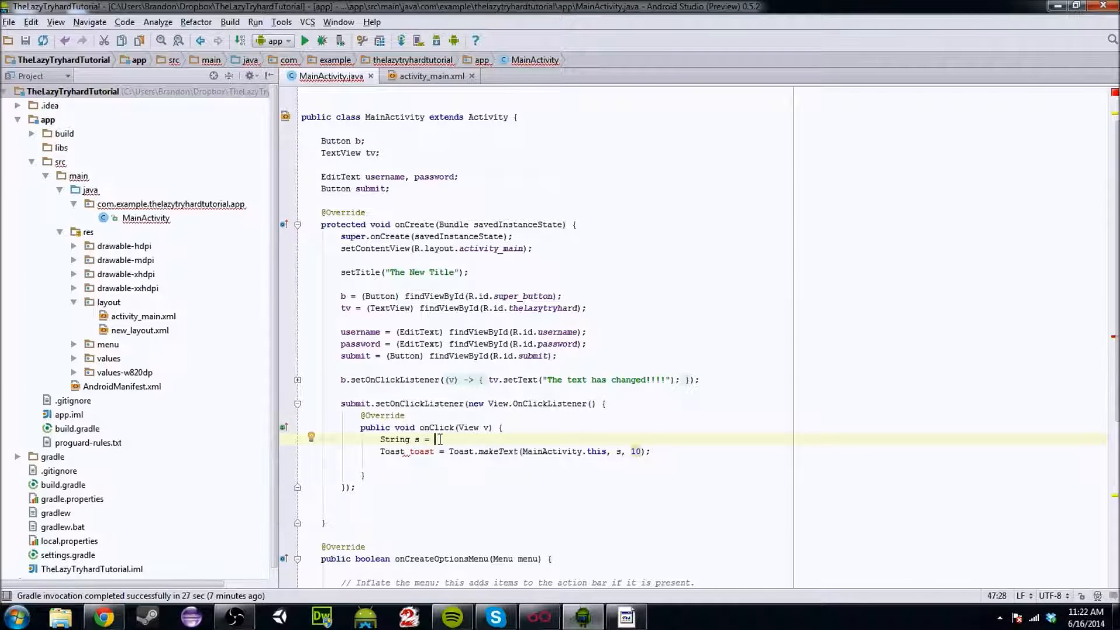
# Set String s = username.getText() + ", " + password.getText() and add toast.show().
pyautogui.write('username.get')
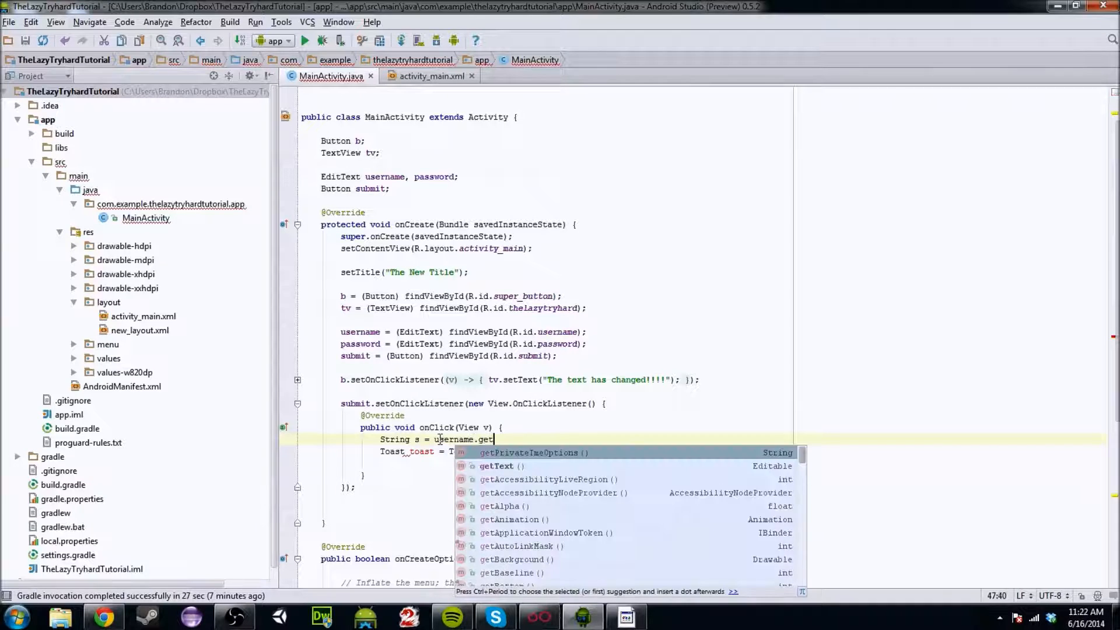
pyautogui.click(495, 465)
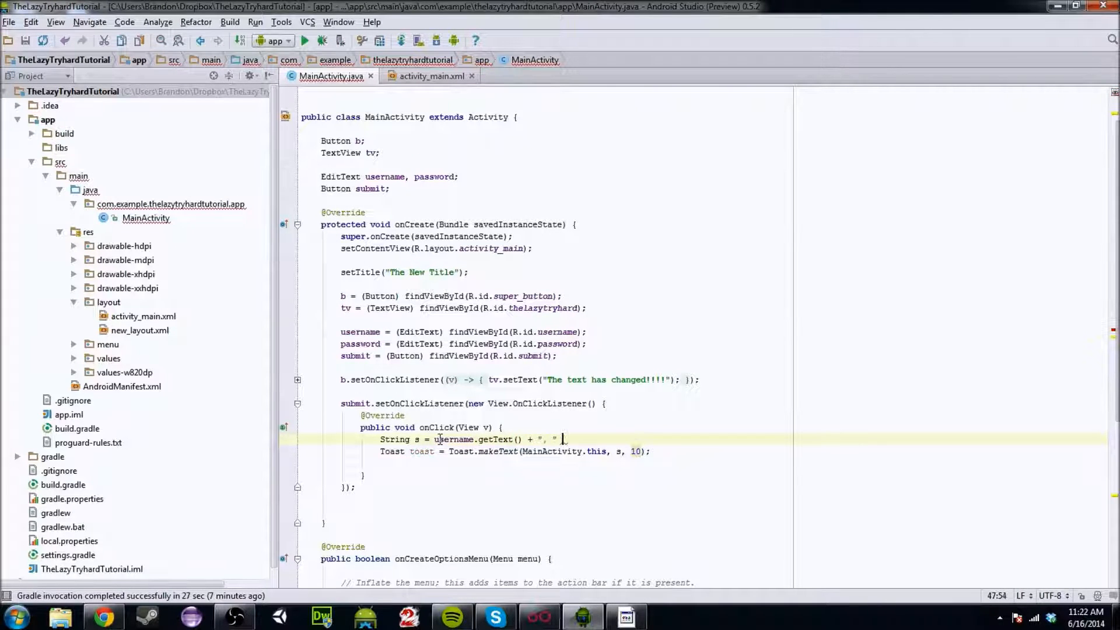
pyautogui.write('+ password.getText();')
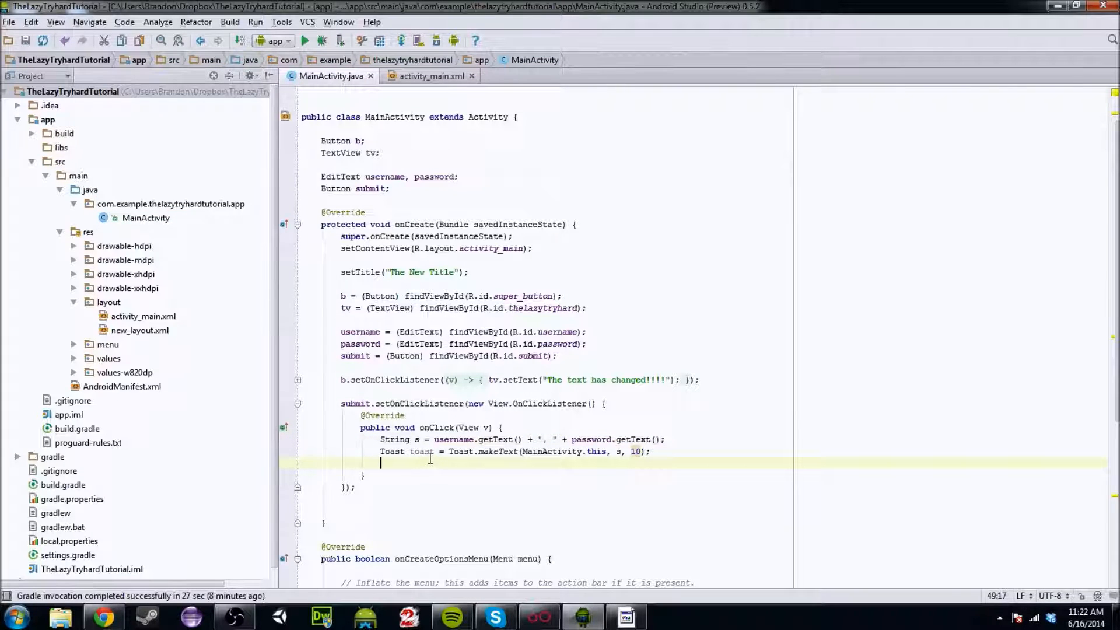
pyautogui.write('toast.show();;')
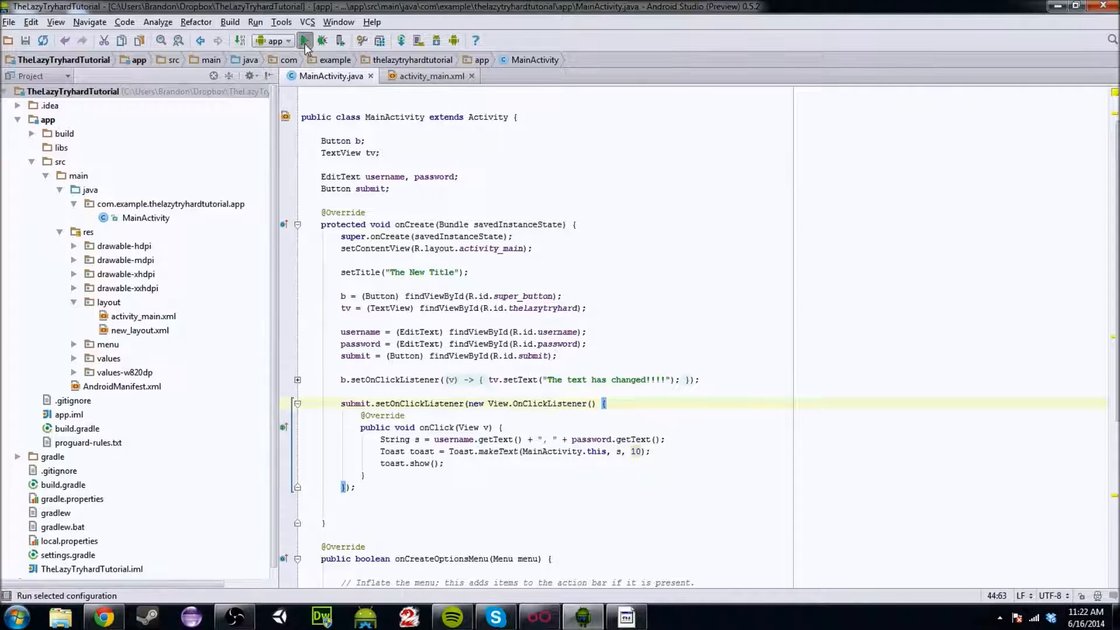
# Run the app on the Genymotion Samsung Galaxy S5 from Choose Device.
pyautogui.click(304, 39)
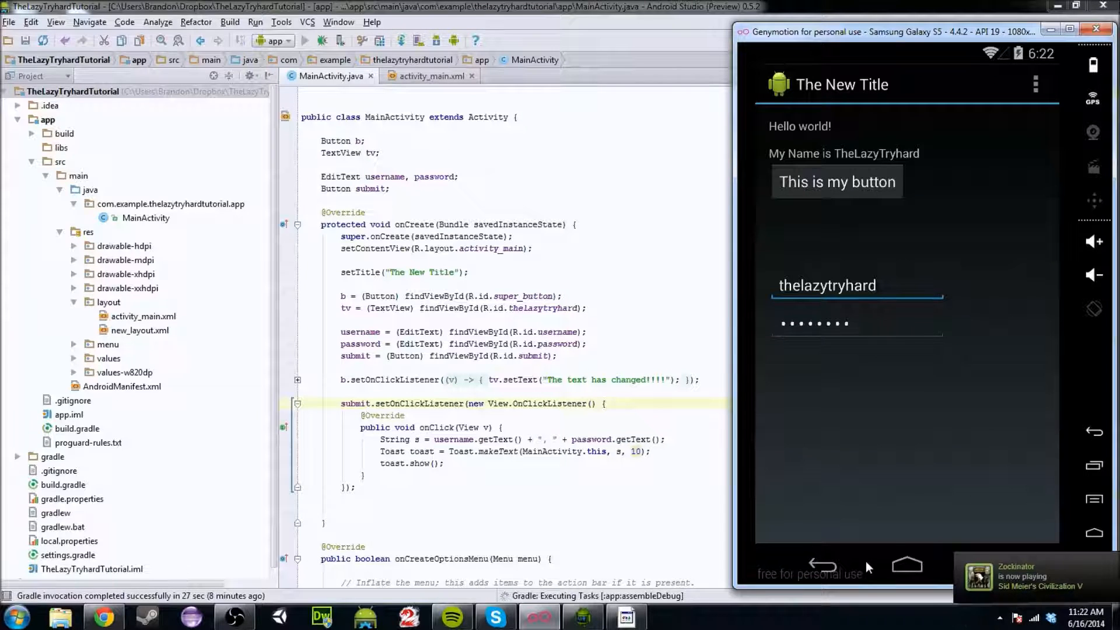
pyautogui.moveTo(819, 455)
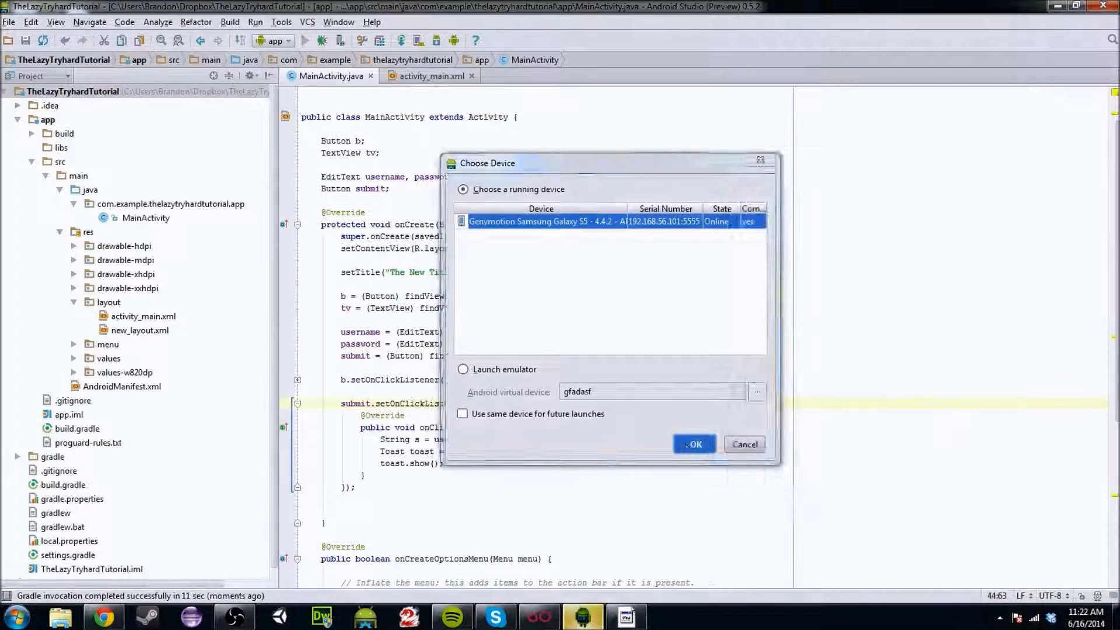
pyautogui.click(693, 443)
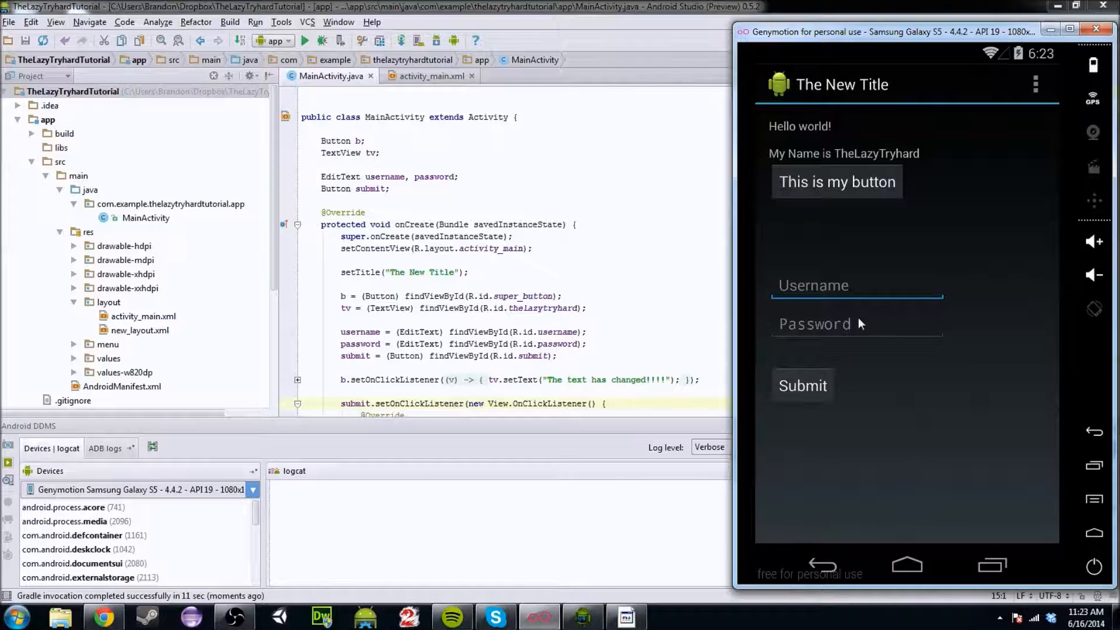
# Enter username thelazytryhard and password, then Submit to show the toast "thelazytryhard, password".
pyautogui.write('thelazytryhard')
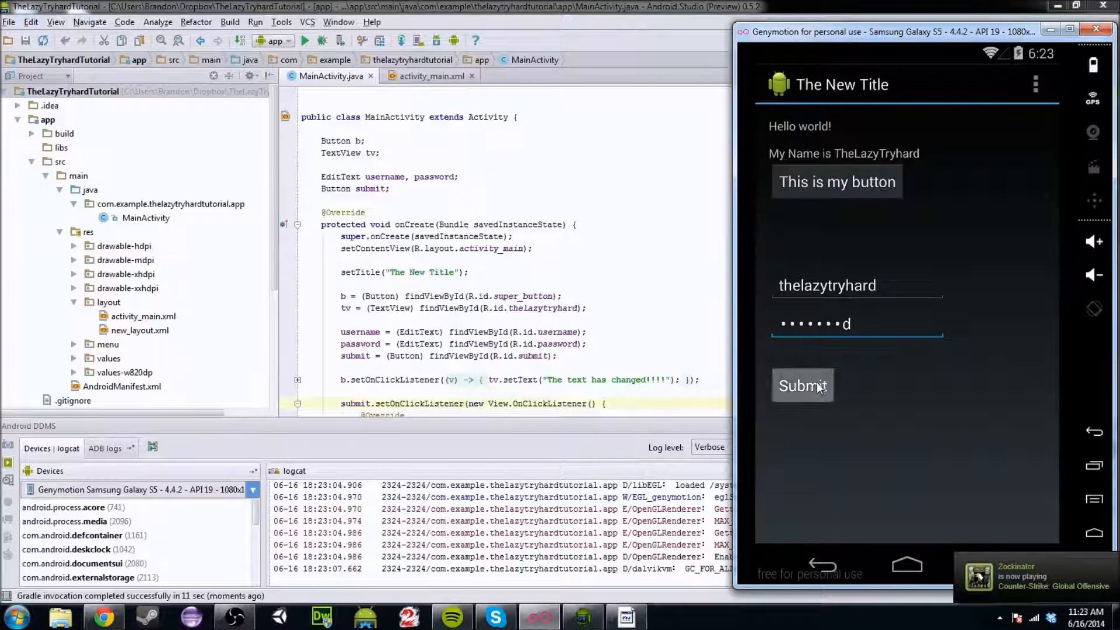
pyautogui.click(801, 385)
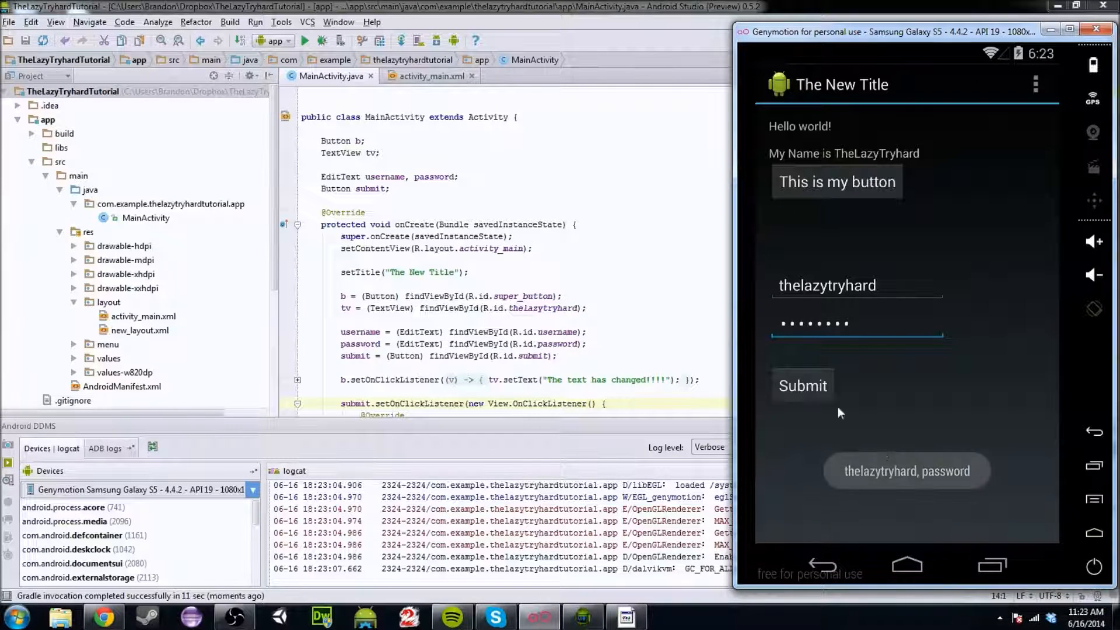
pyautogui.moveTo(907, 483)
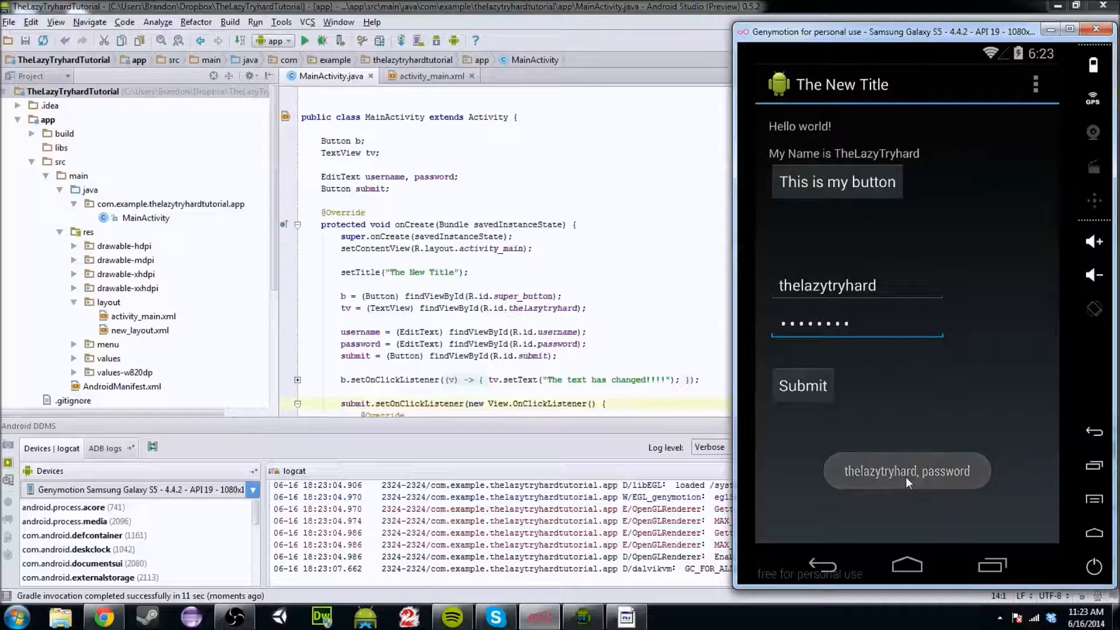
pyautogui.moveTo(838, 469)
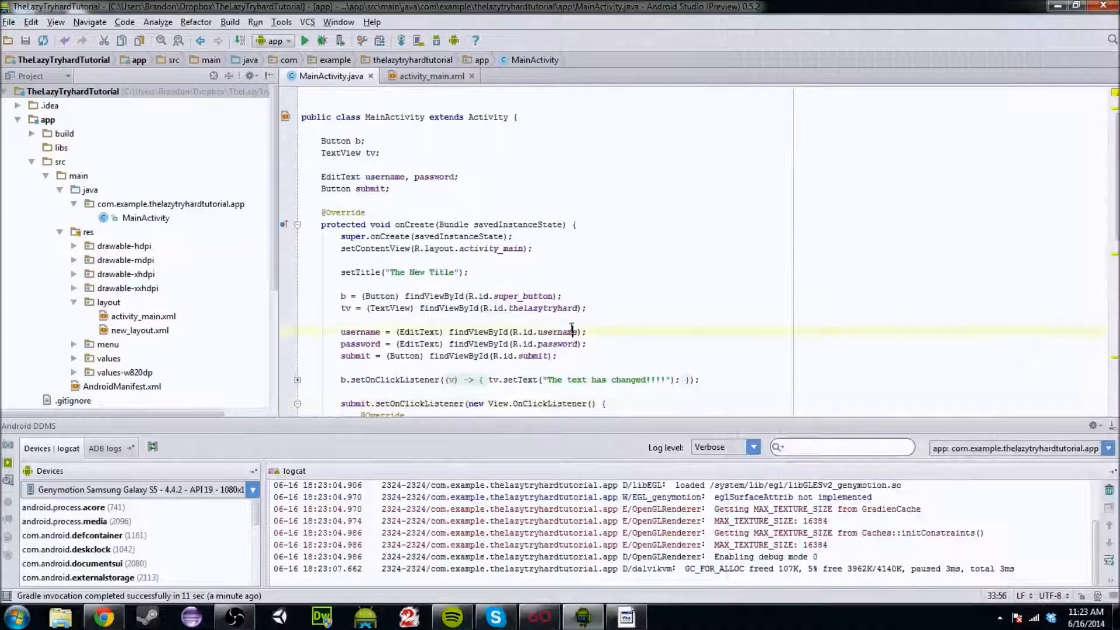
pyautogui.scroll(-3)
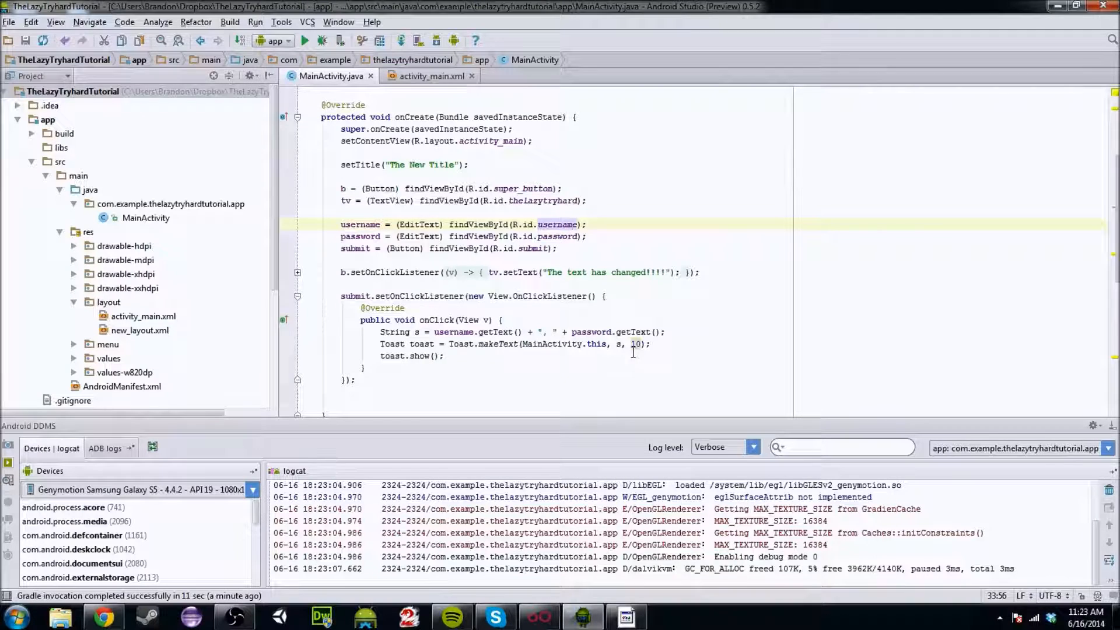
pyautogui.click(648, 343)
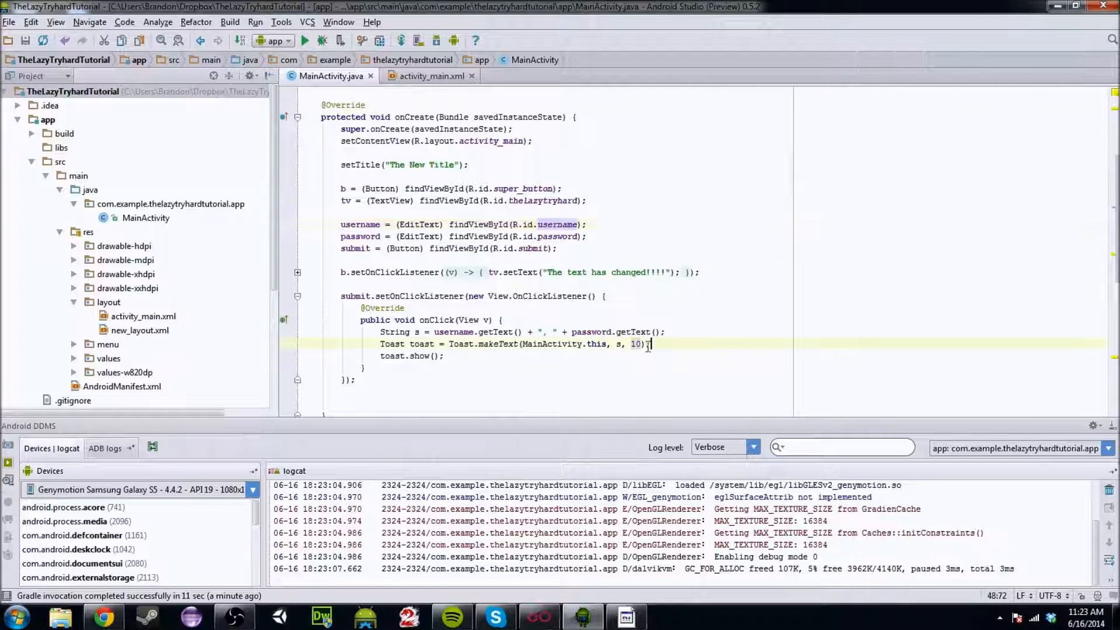
pyautogui.click(665, 331)
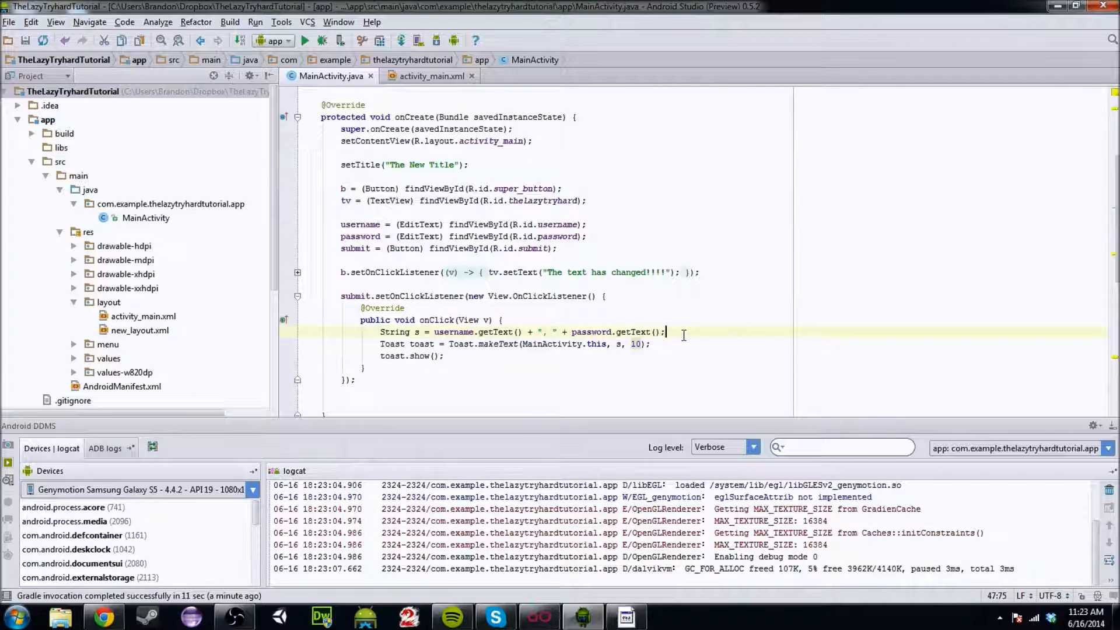
pyautogui.moveTo(719, 323)
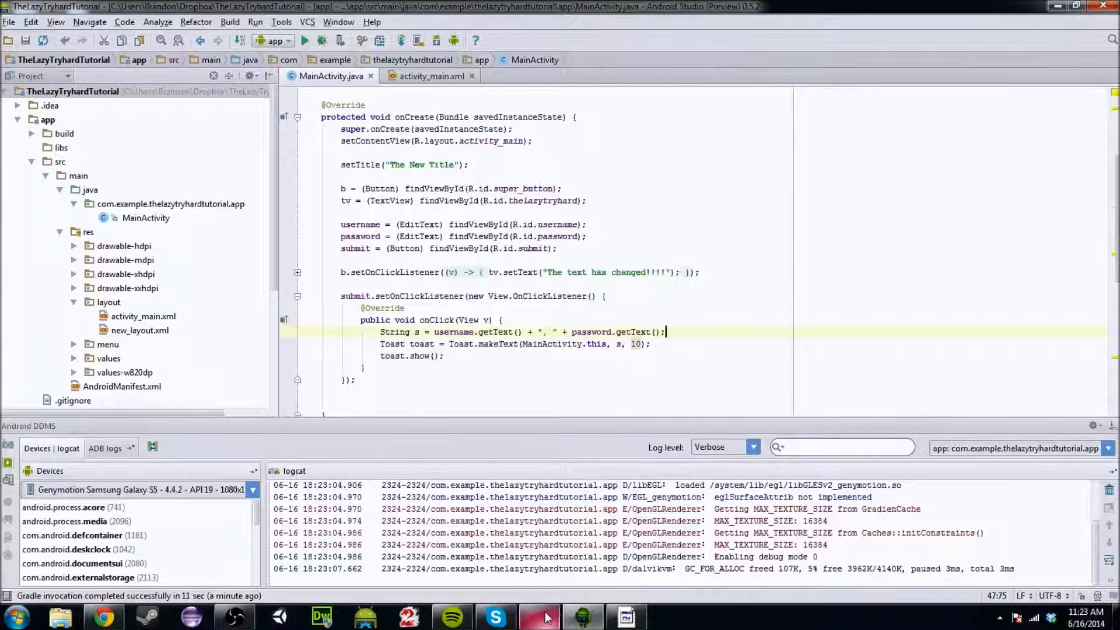
pyautogui.moveTo(583, 615)
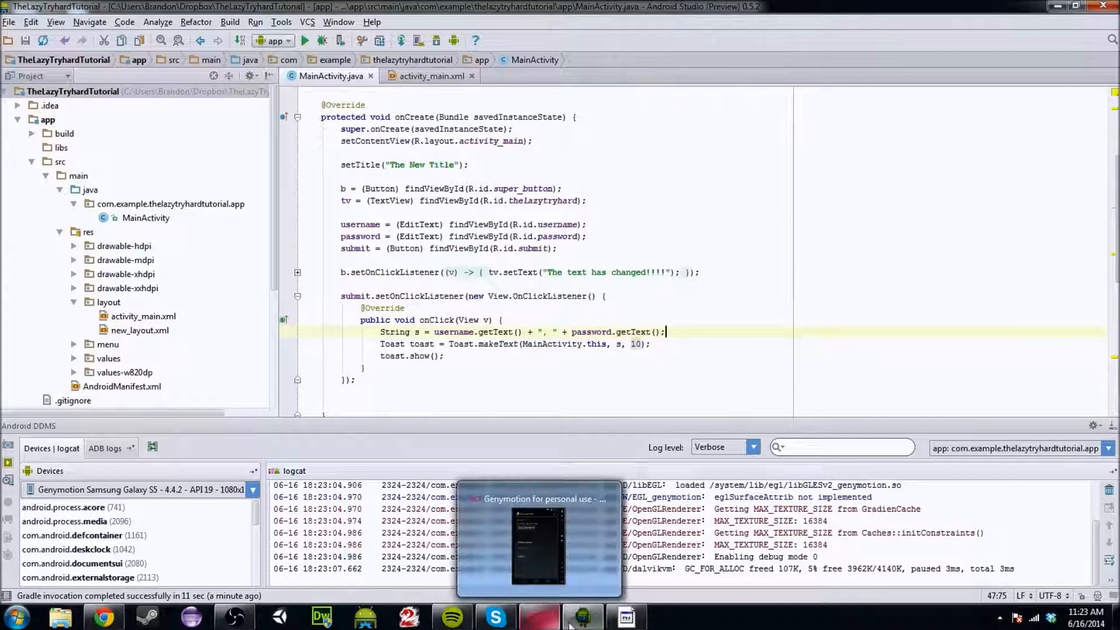